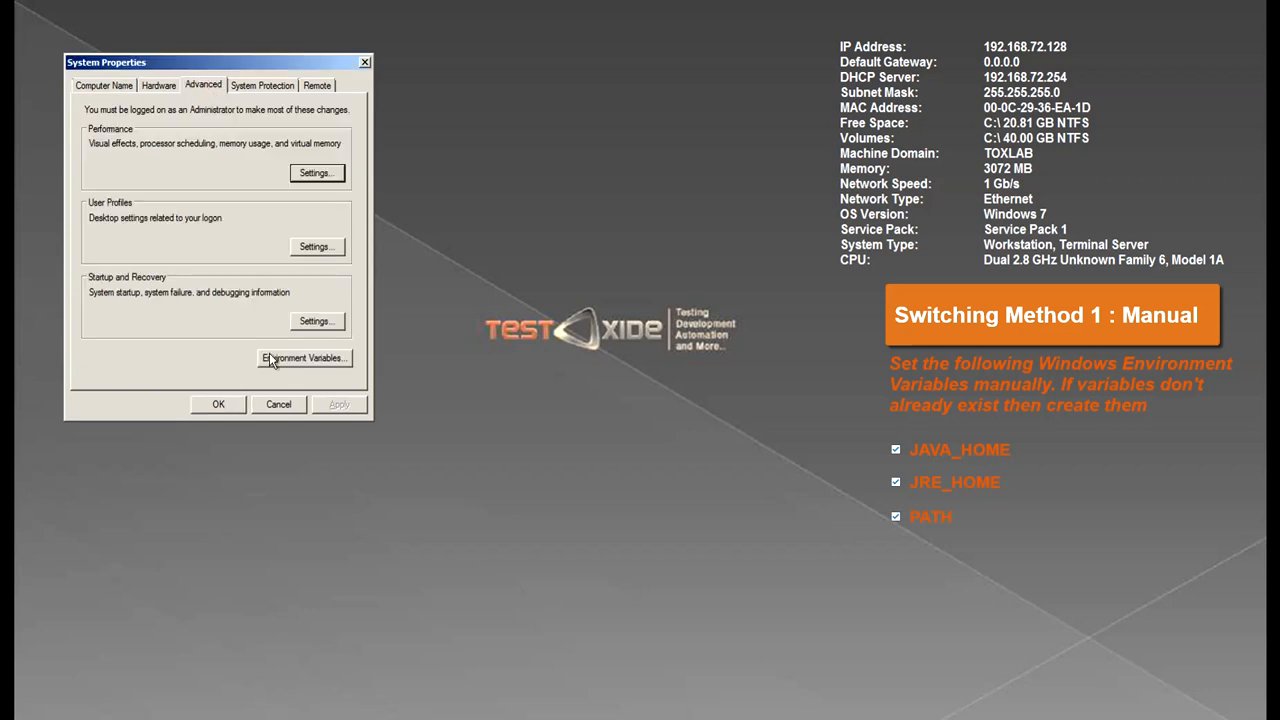
- Open Environment Variables and inspect the JAVA_HOME, JRE_HOME and Path system variables
{"action": "left_click", "coordinate": [303, 358]}
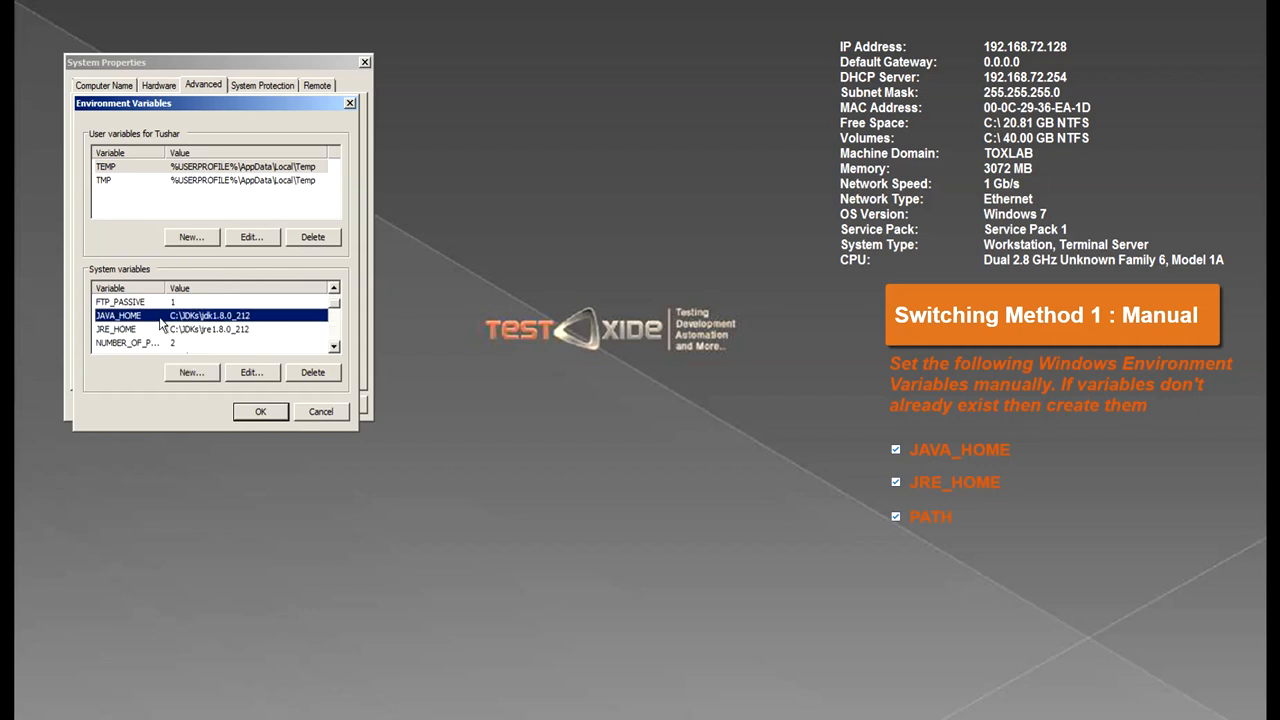
{"action": "left_click", "coordinate": [115, 329]}
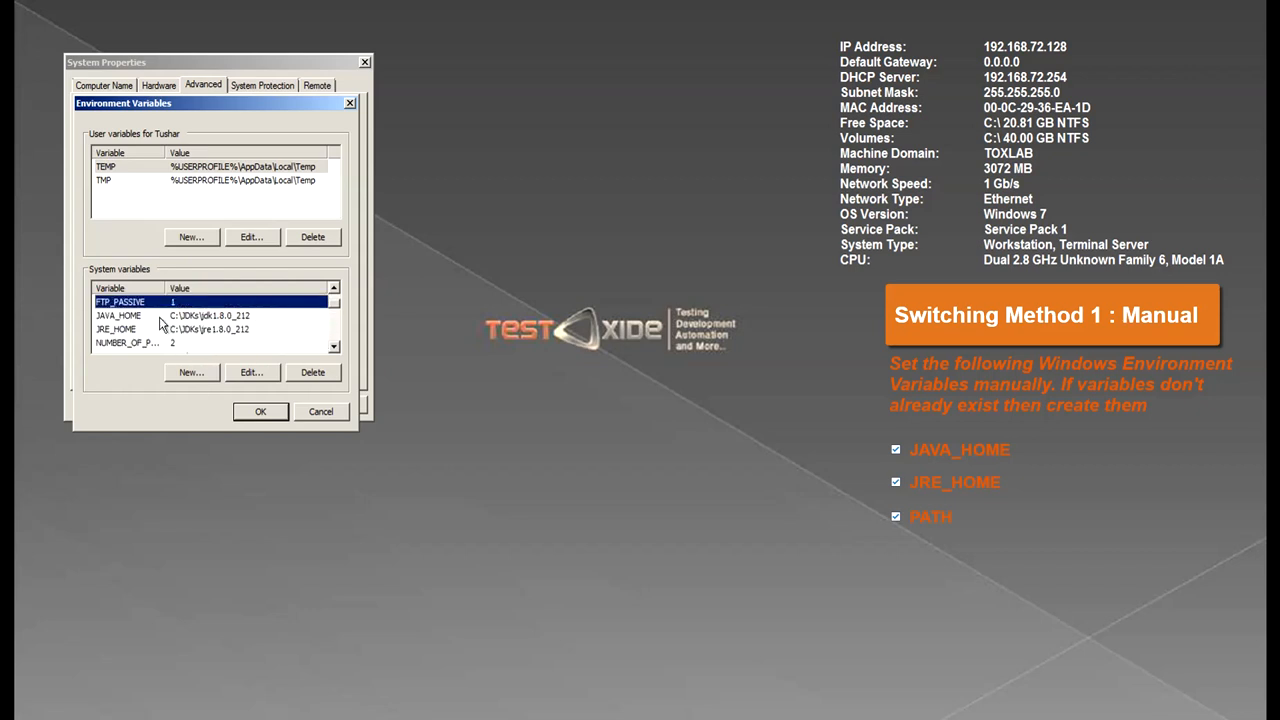
{"action": "left_click", "coordinate": [127, 342]}
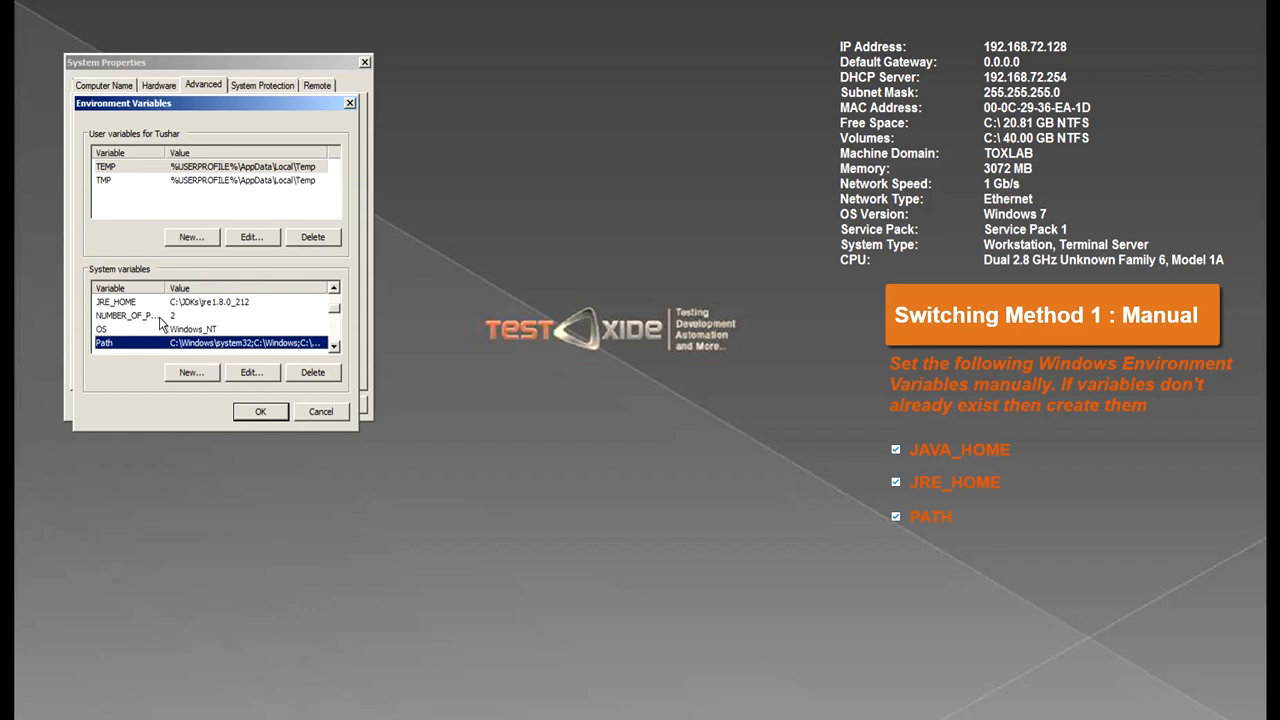
{"action": "mouse_move", "coordinate": [507, 214]}
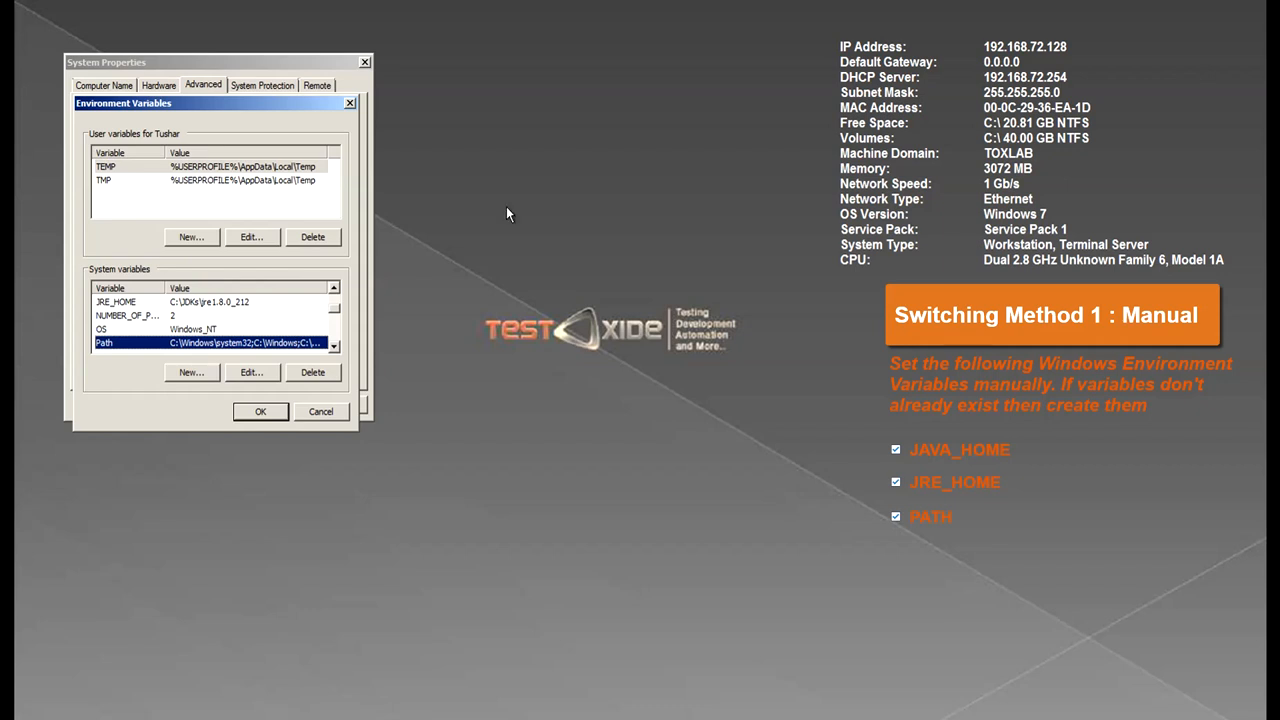
{"action": "left_click", "coordinate": [200, 329]}
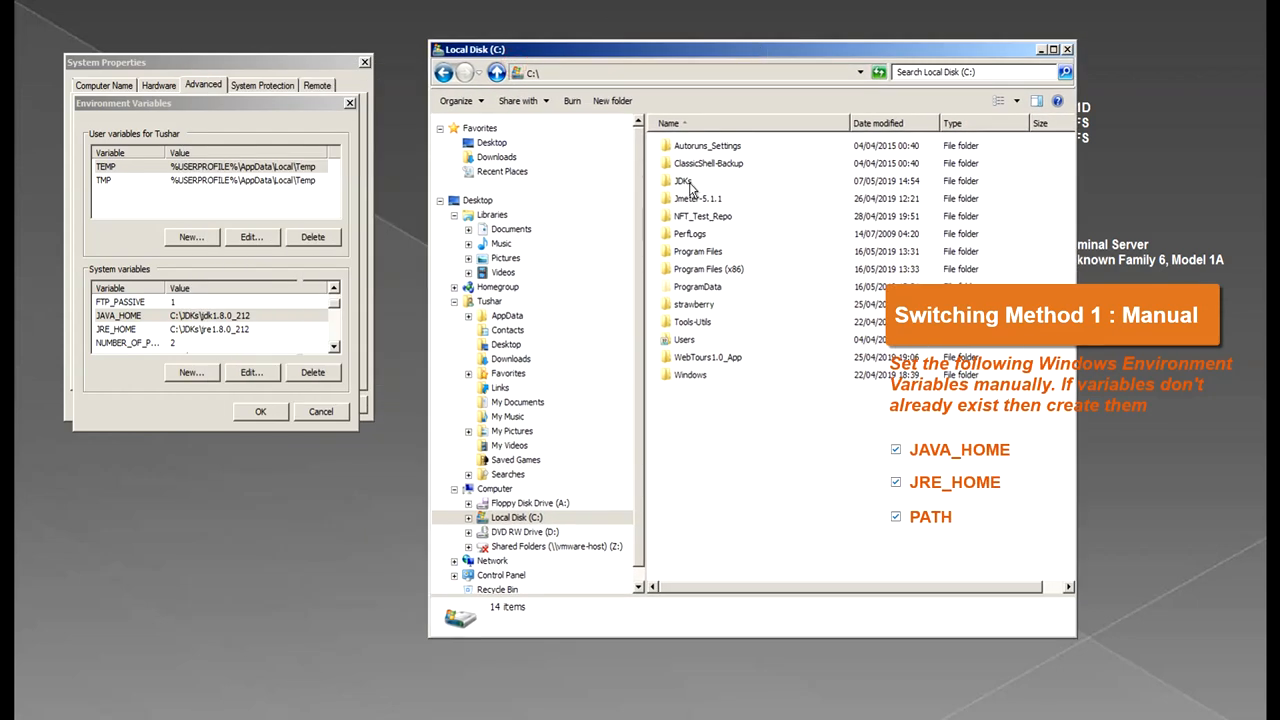
- Open C:\JDKs to show the installed JDK and JRE 1.8, 9 and 10 folders
{"action": "double_click", "coordinate": [683, 181]}
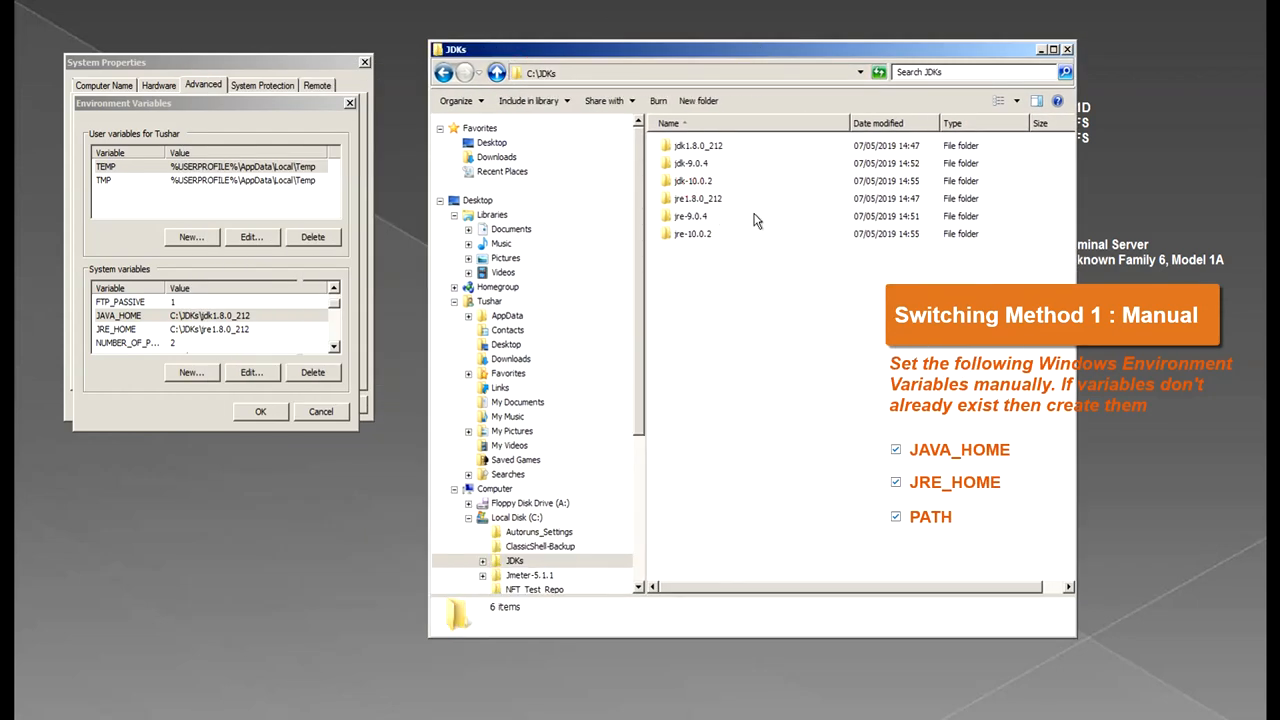
{"action": "mouse_move", "coordinate": [737, 167]}
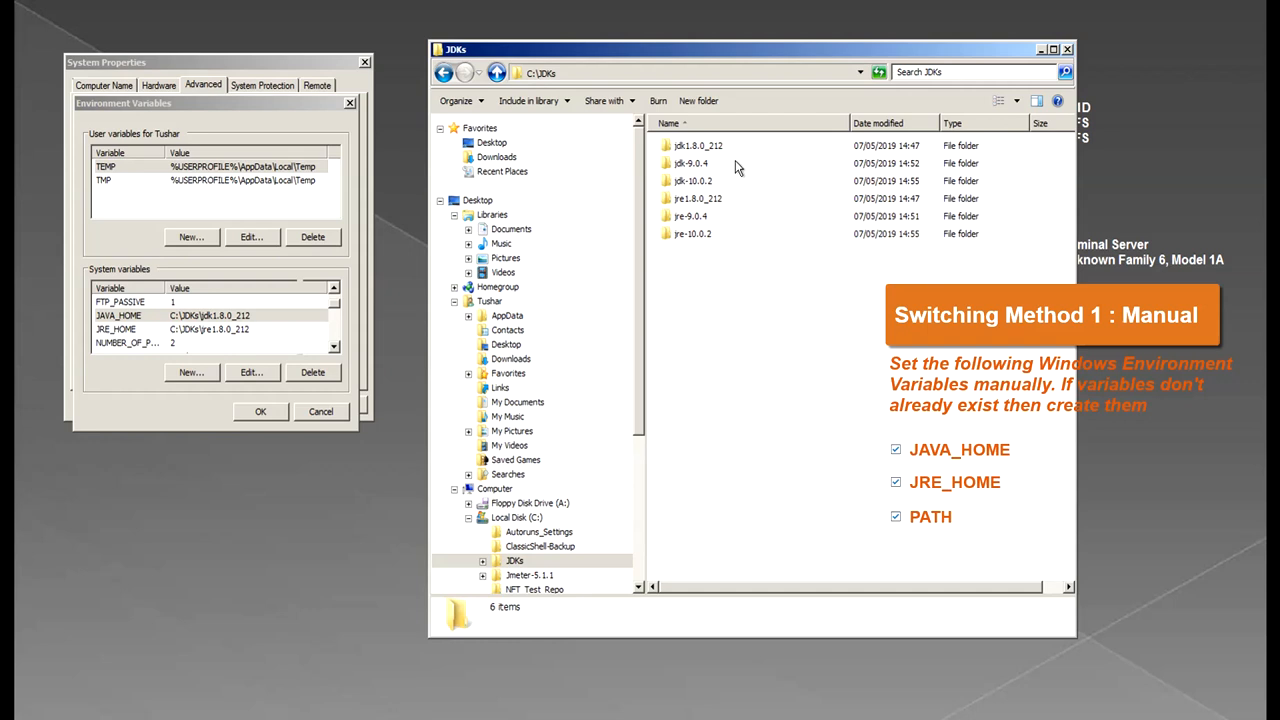
{"action": "mouse_move", "coordinate": [113, 225]}
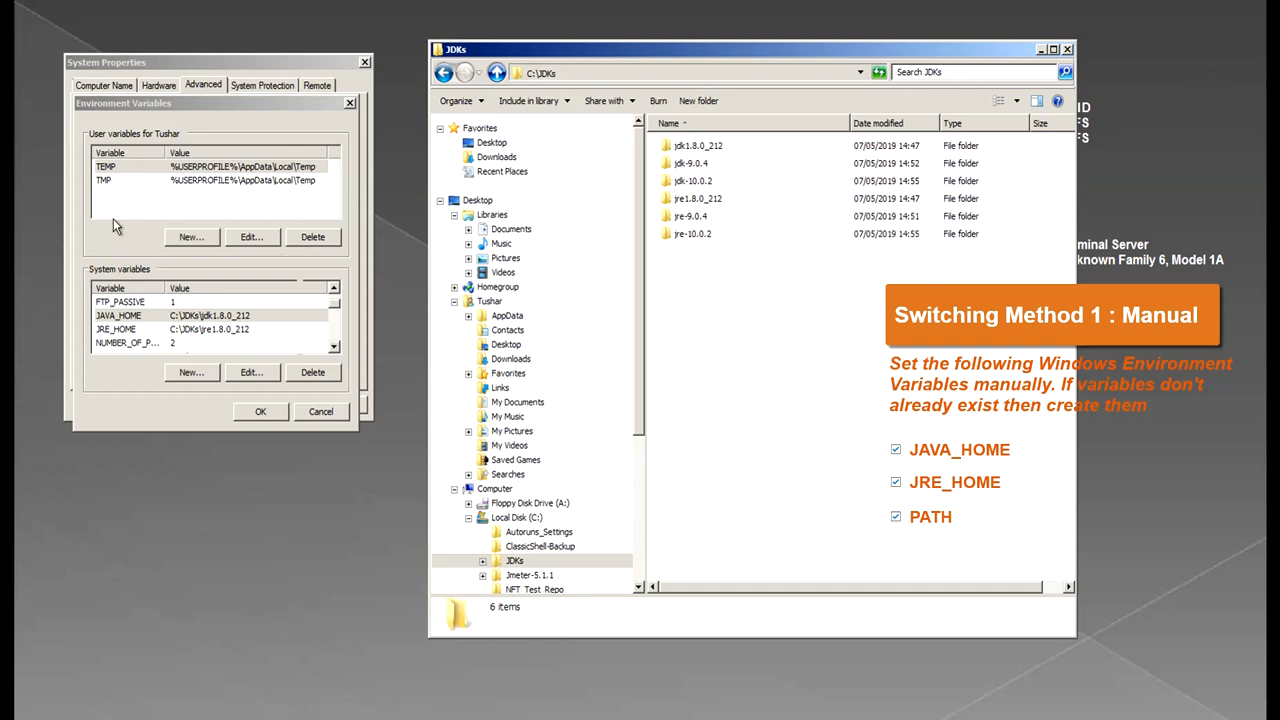
{"action": "mouse_move", "coordinate": [208, 318]}
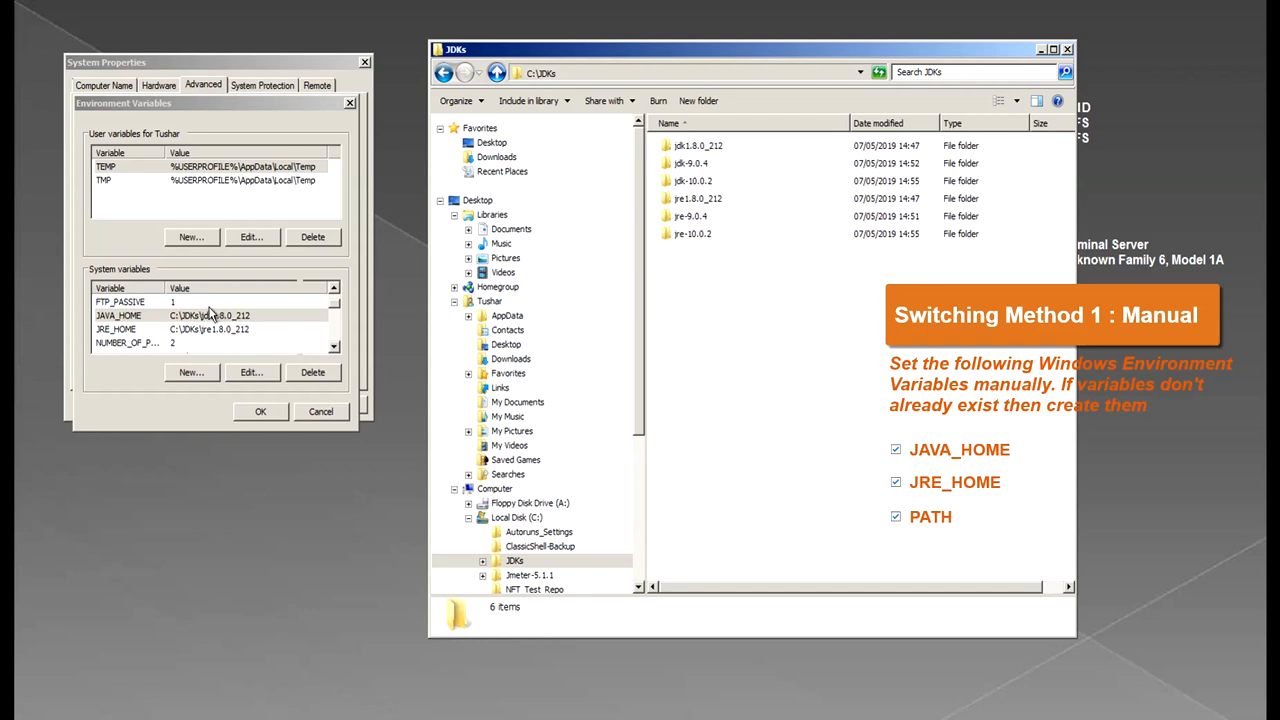
- Edit JAVA_HOME, replacing jdk1.8.0_212 with the jdk-9.0.4 folder name
{"action": "left_click", "coordinate": [251, 372]}
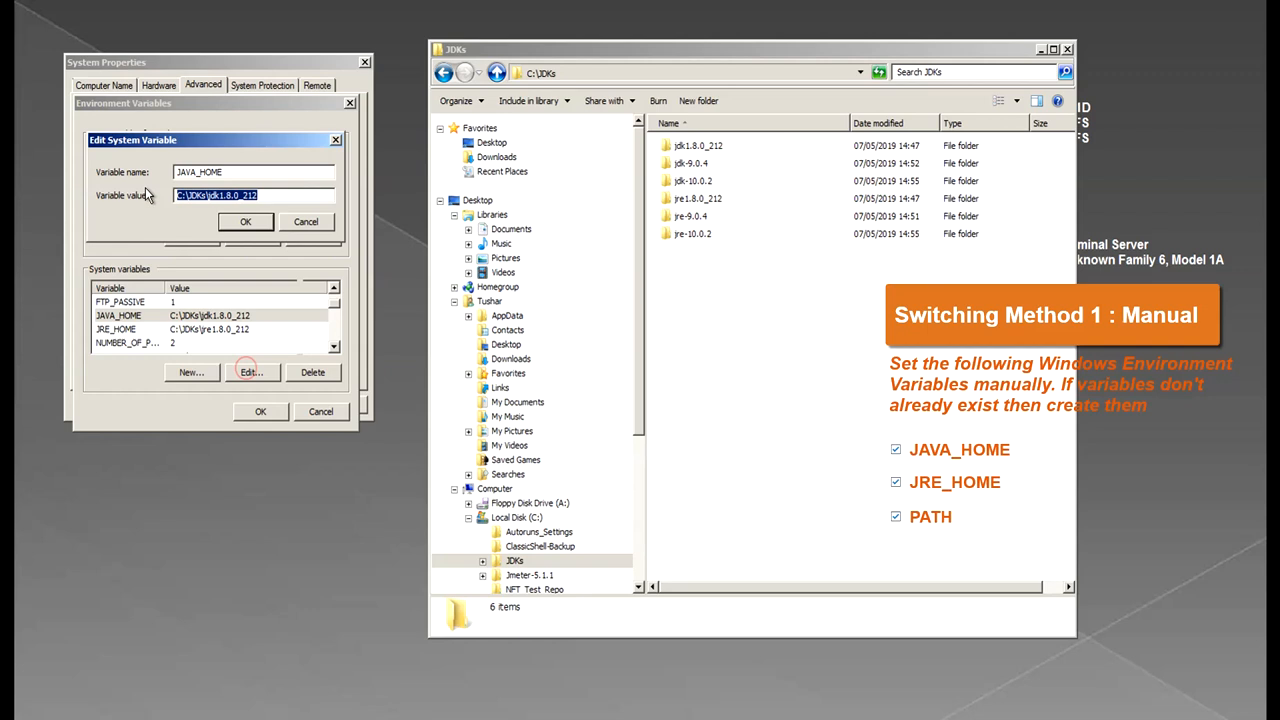
{"action": "mouse_move", "coordinate": [702, 172]}
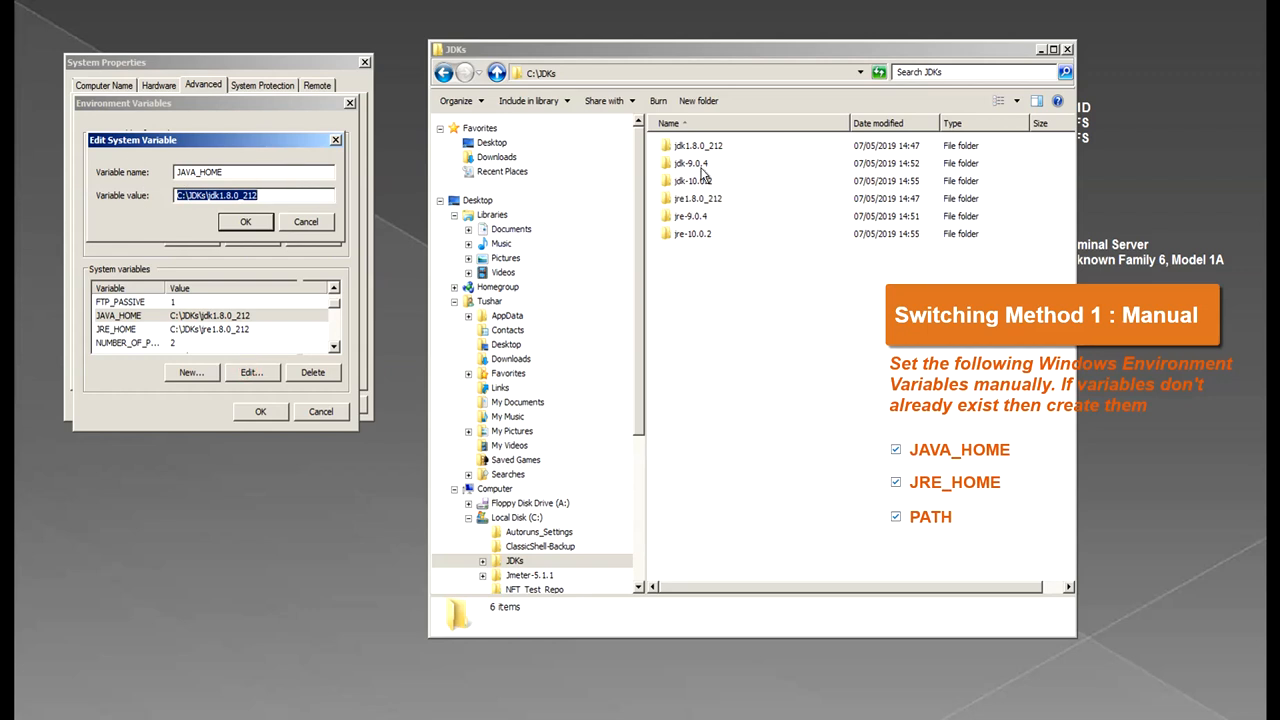
{"action": "double_click", "coordinate": [690, 163]}
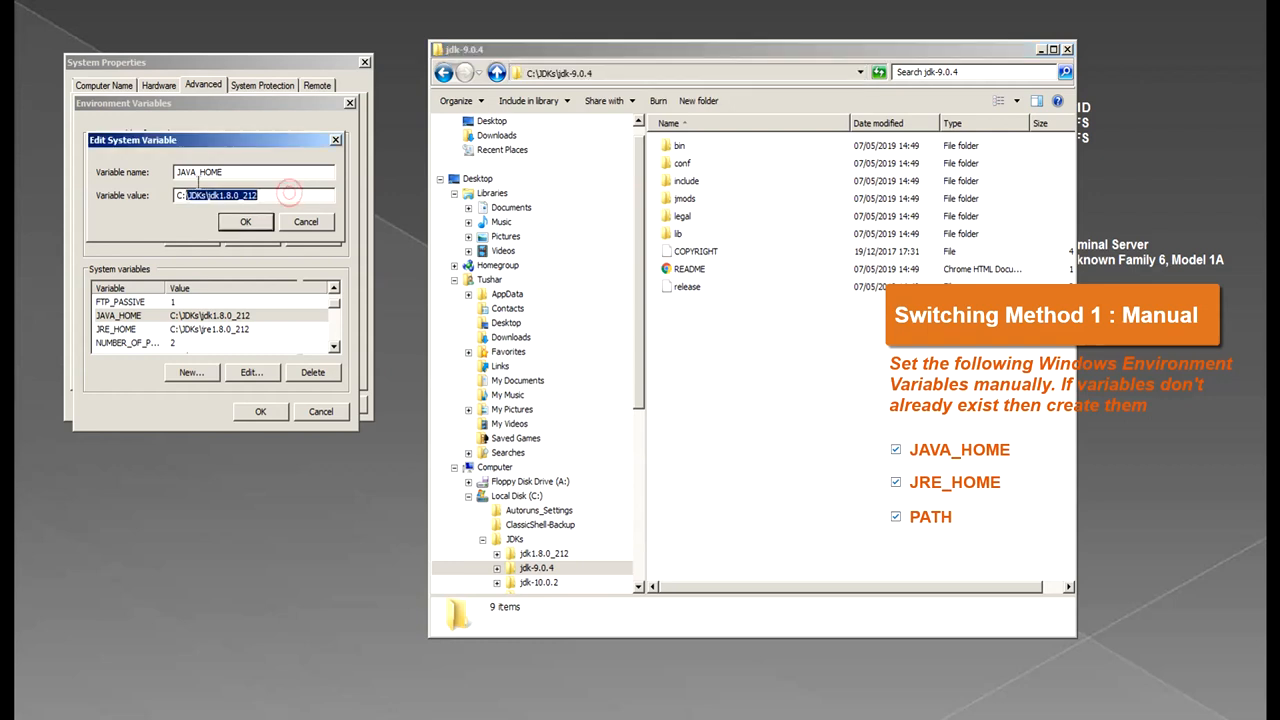
{"action": "left_click", "coordinate": [245, 221]}
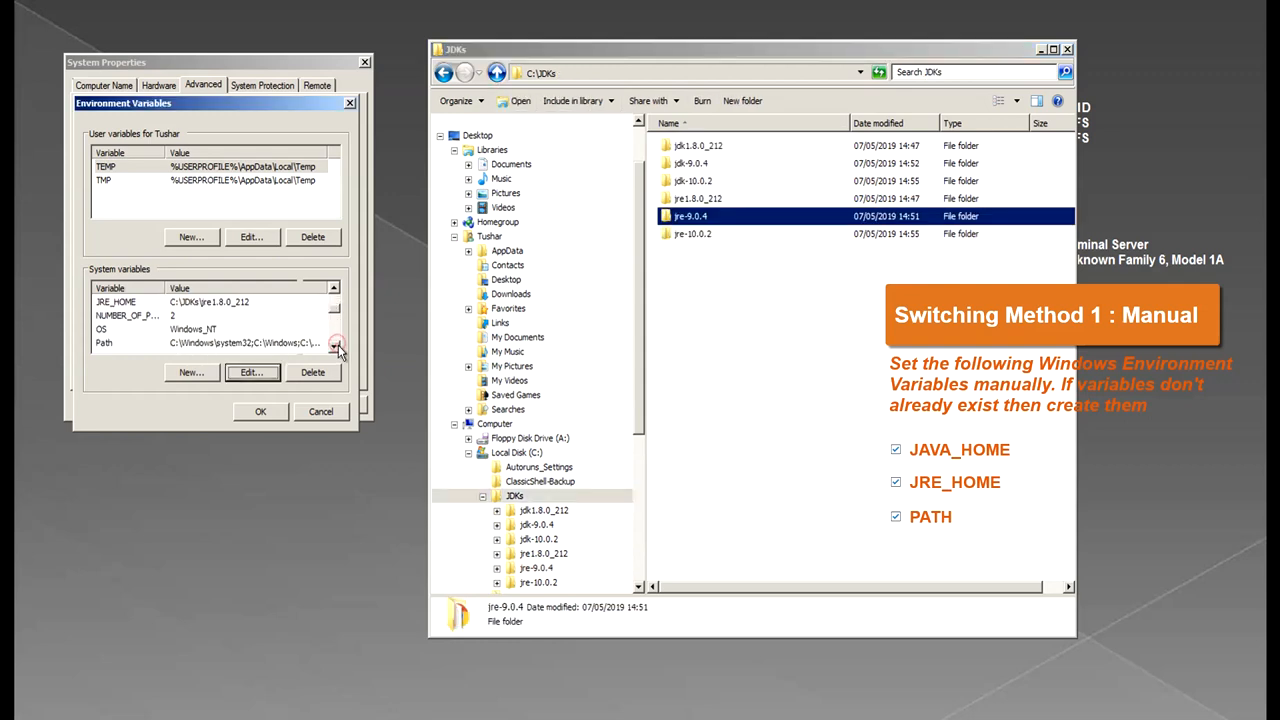
- Open the Path variable and locate its C:\JDKs\jdk1.8.0_212\bin entry in Notepad++
{"action": "left_click", "coordinate": [252, 372]}
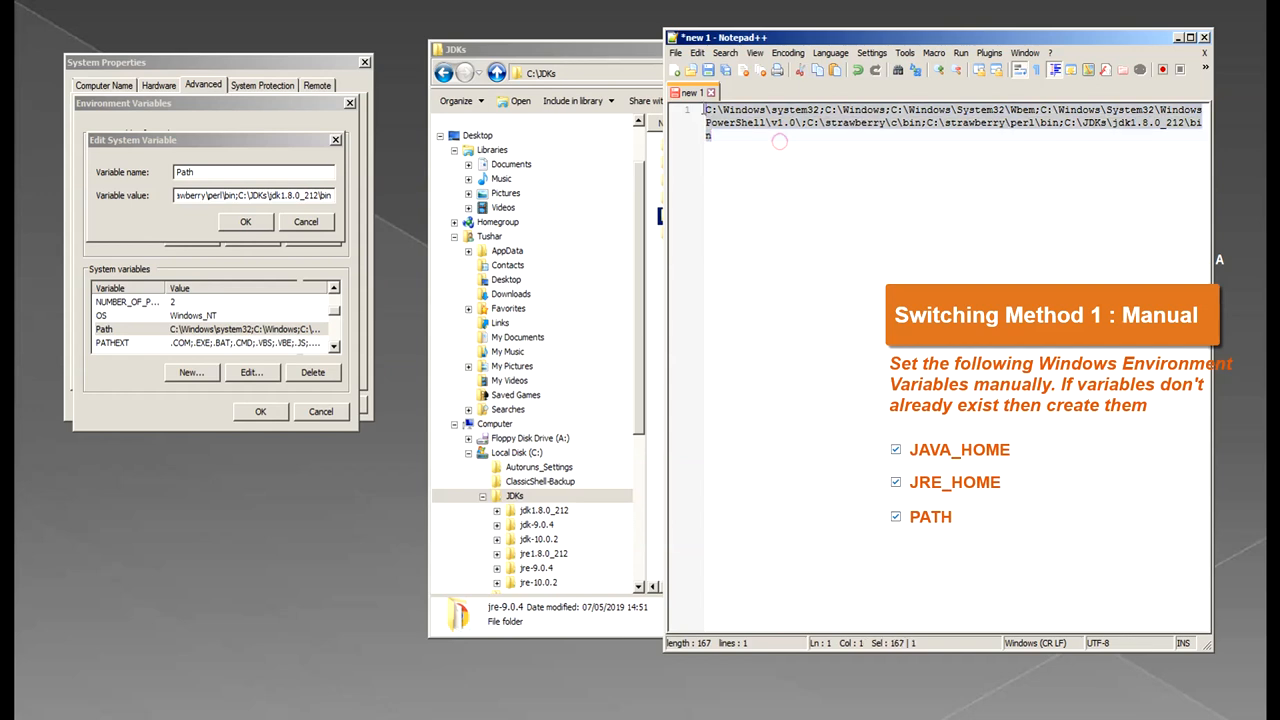
{"action": "mouse_move", "coordinate": [1113, 125]}
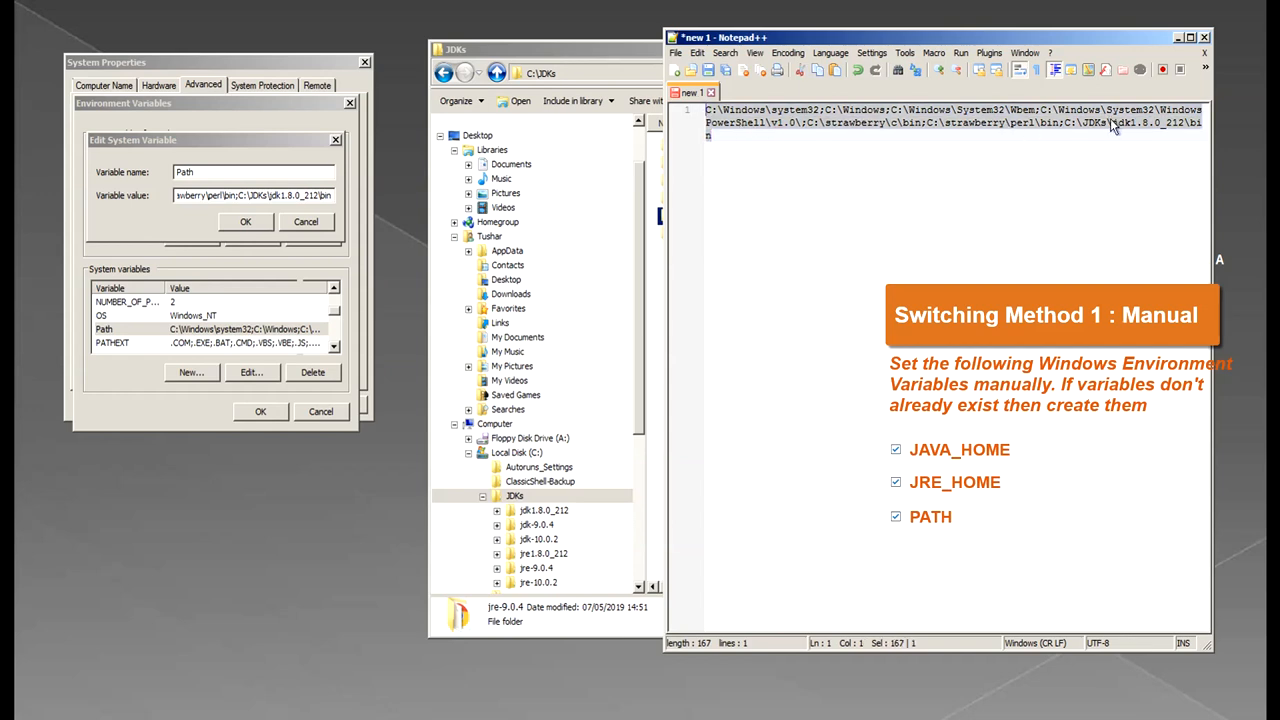
{"action": "left_click", "coordinate": [1112, 122]}
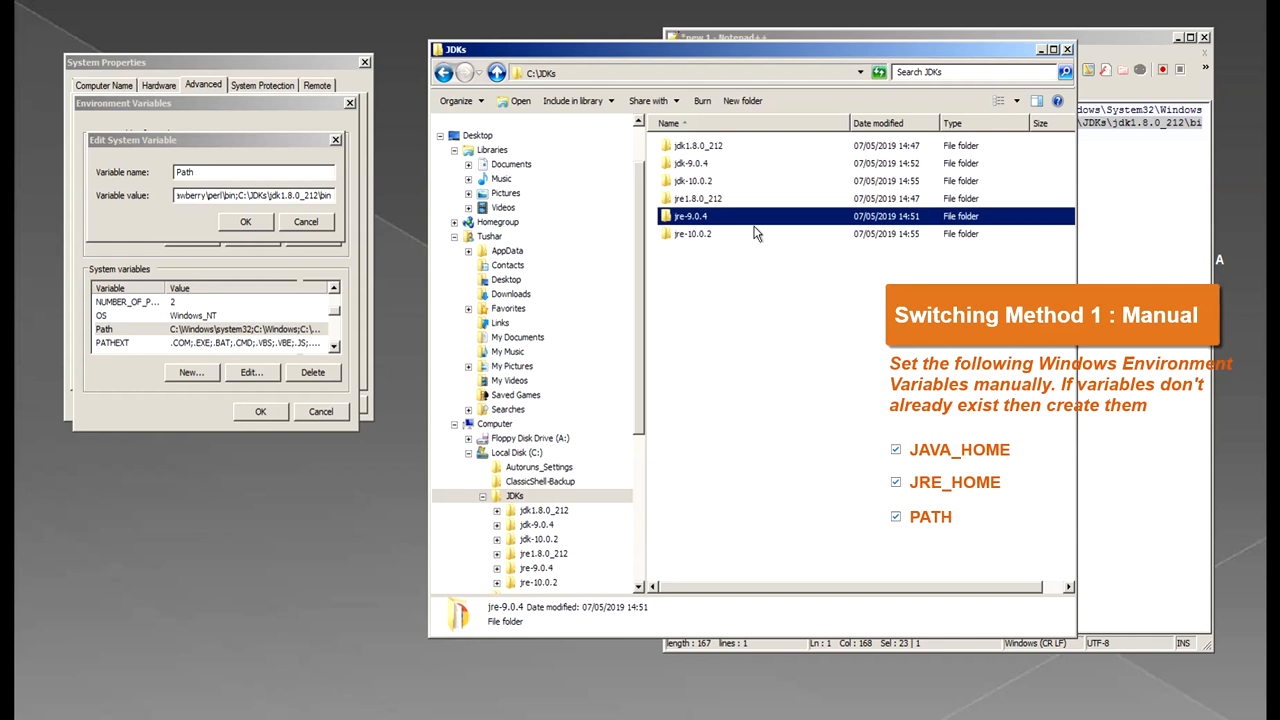
{"action": "mouse_move", "coordinate": [1195, 177]}
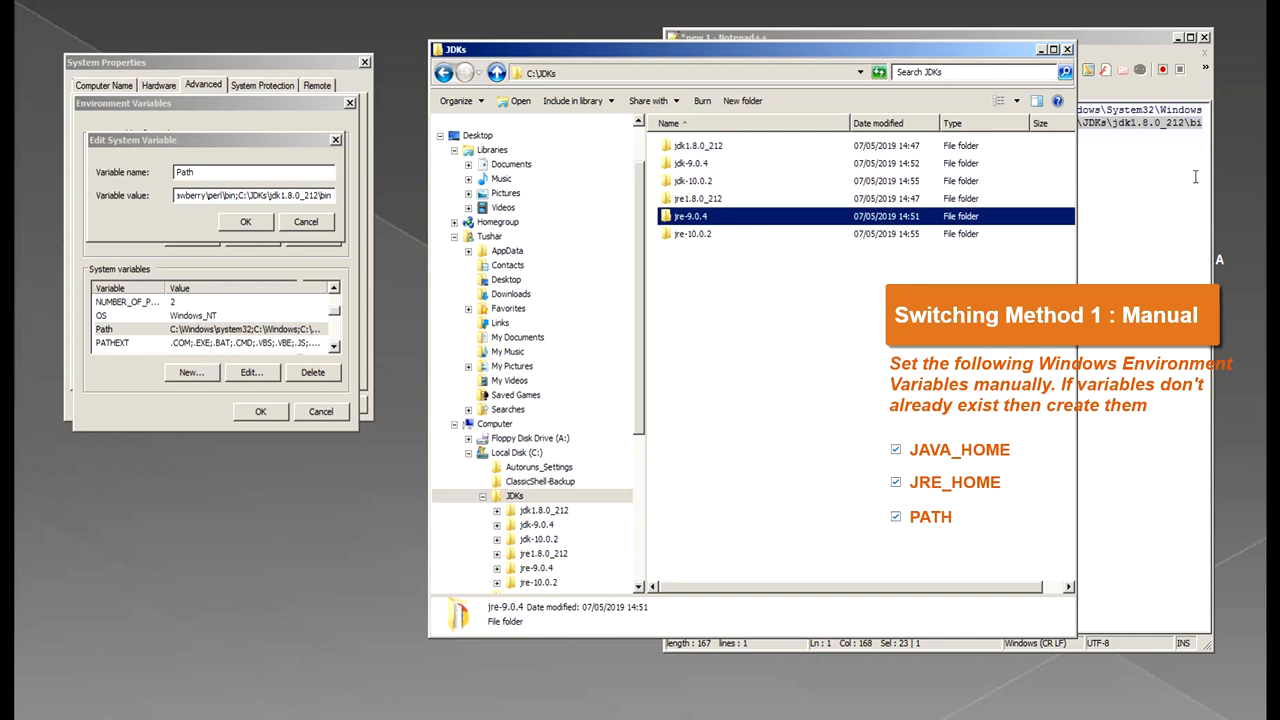
{"action": "mouse_move", "coordinate": [1108, 44]}
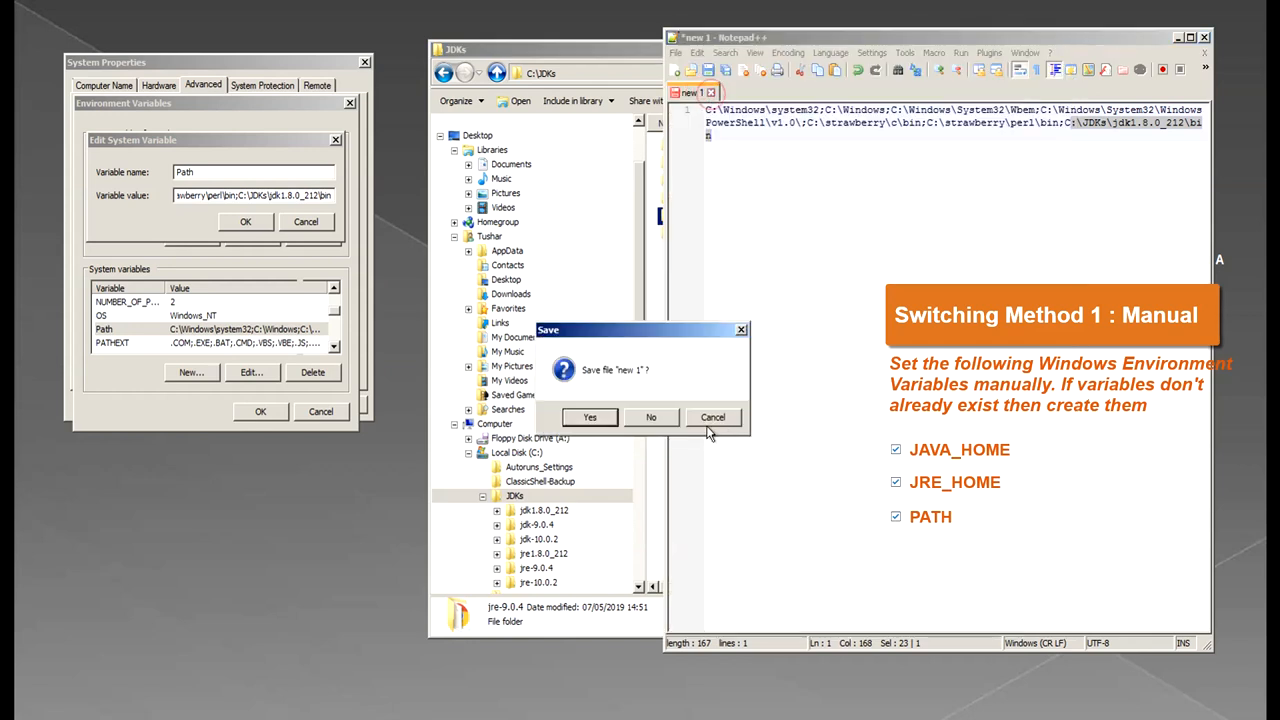
- Discard the scratch Notepad++ tab and recheck that JAVA_HOME reads C:\JDKs\jdk-9.0.4
{"action": "left_click", "coordinate": [651, 417]}
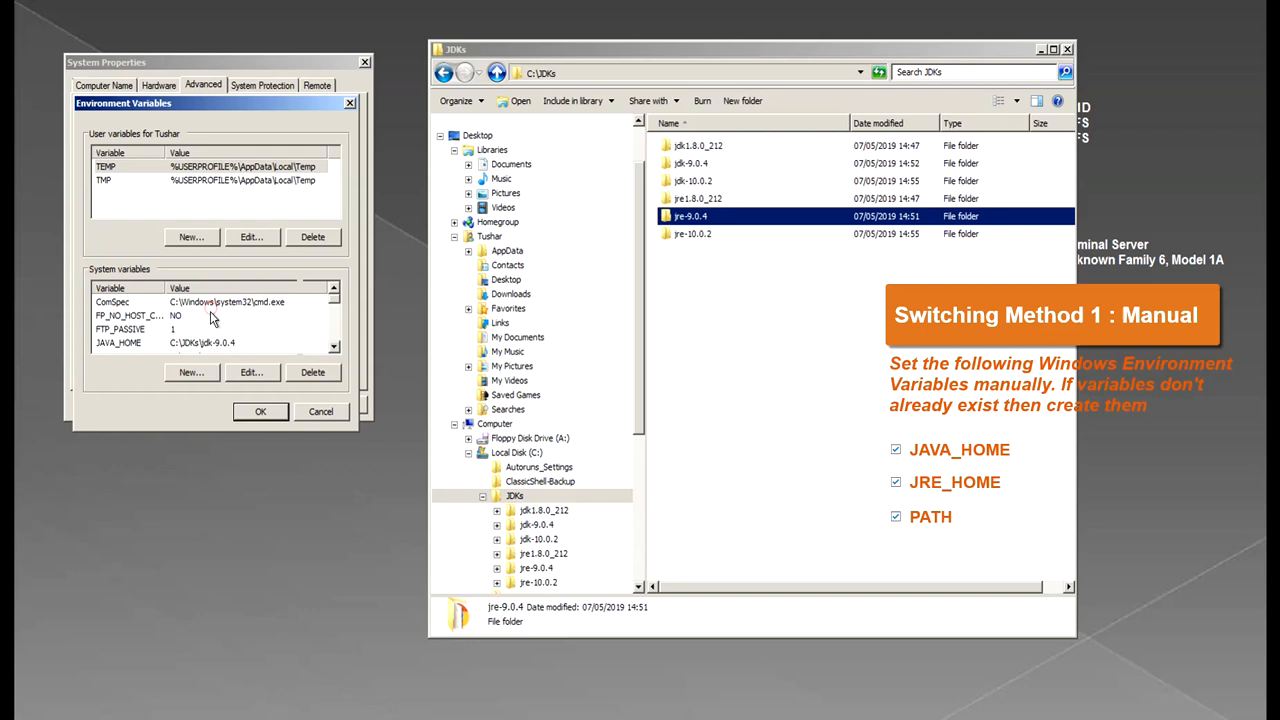
{"action": "left_click", "coordinate": [252, 372]}
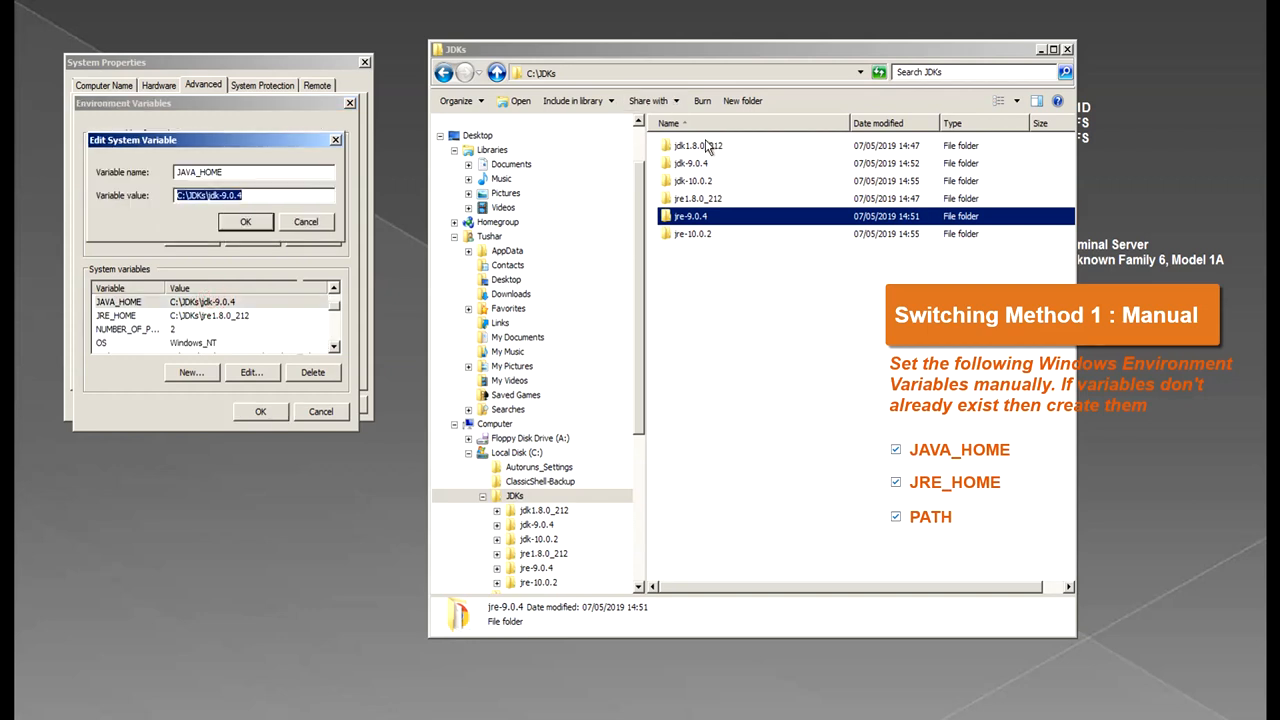
{"action": "double_click", "coordinate": [697, 145]}
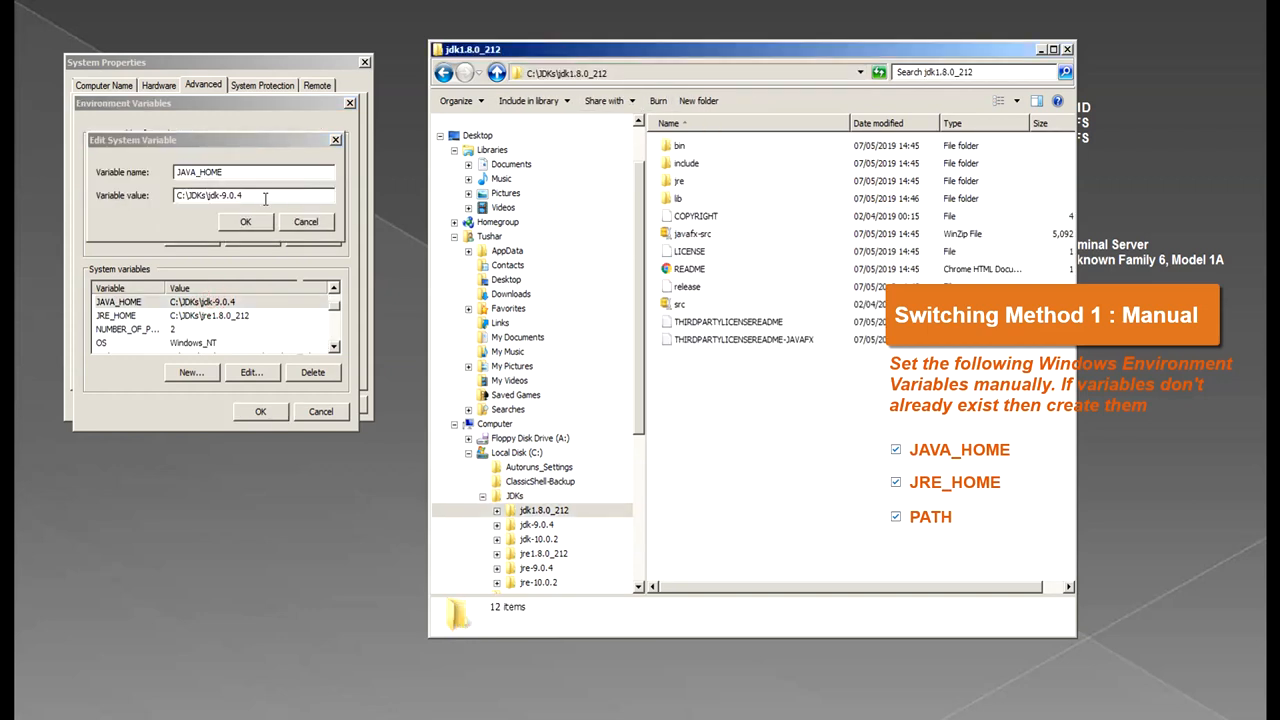
{"action": "left_click", "coordinate": [245, 221]}
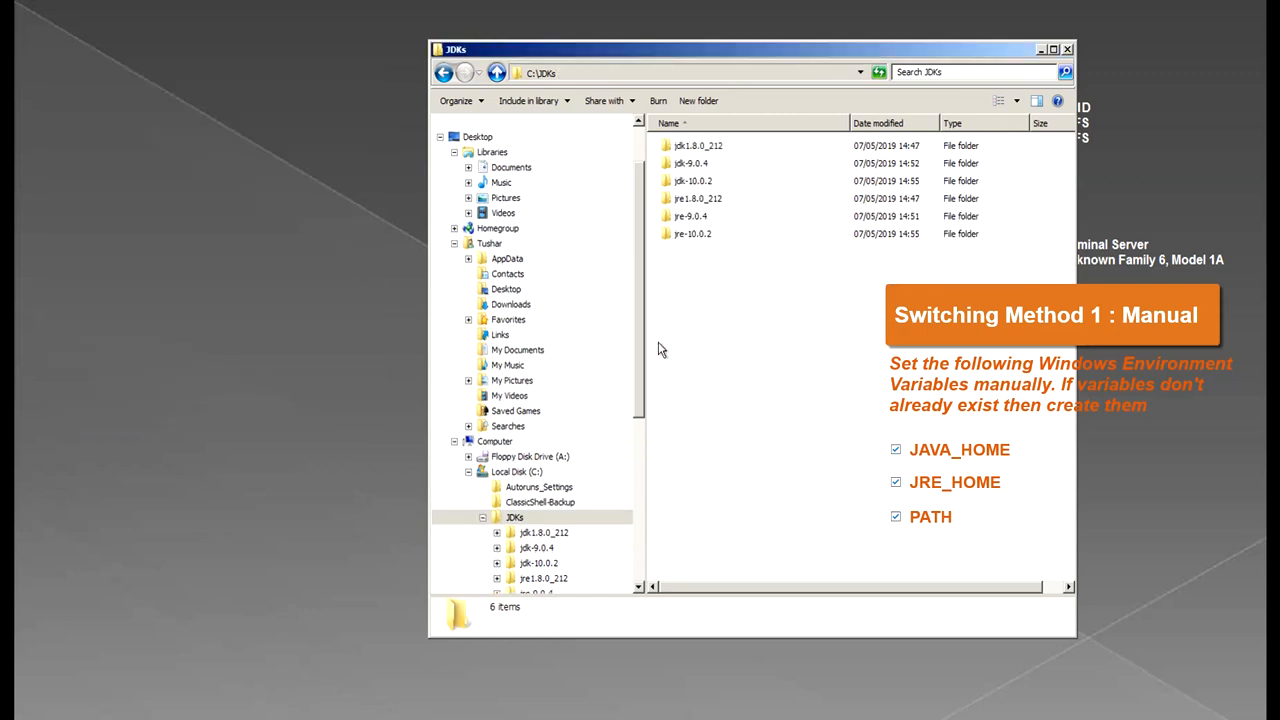
{"action": "mouse_move", "coordinate": [316, 523]}
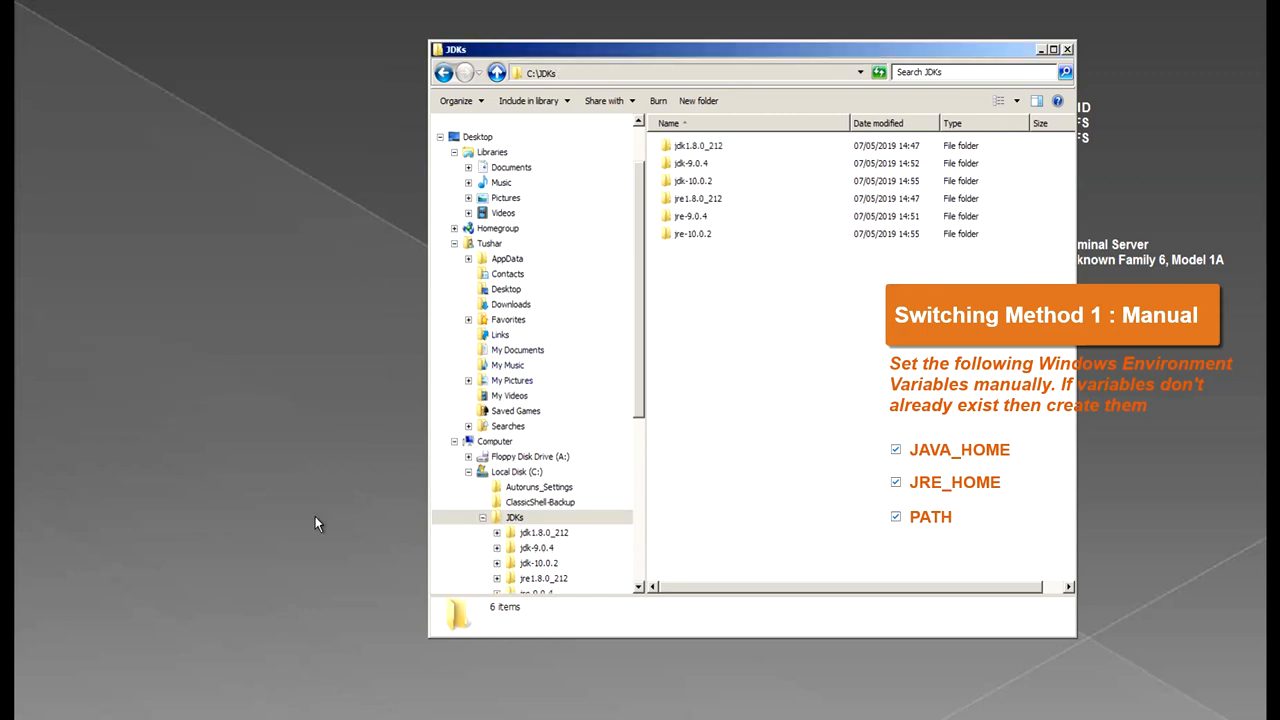
{"action": "mouse_move", "coordinate": [178, 567]}
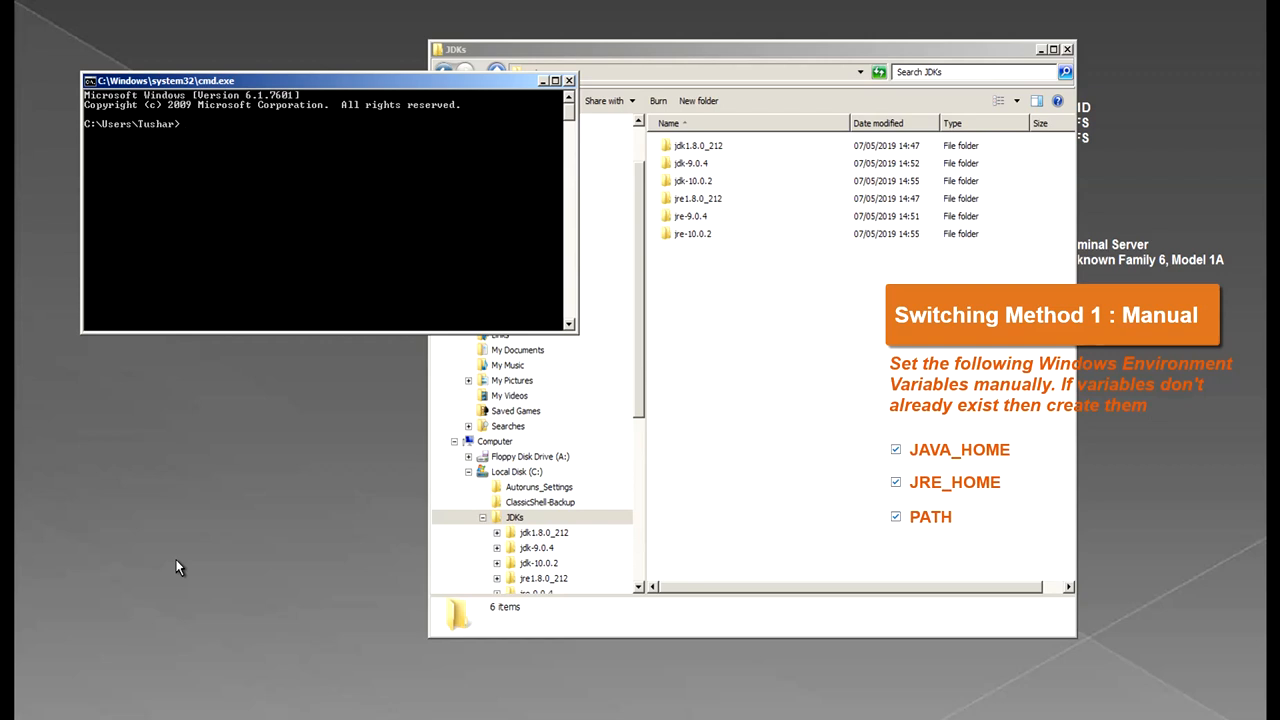
- Run java -version in Command Prompt, which still reports Java 1.8.0_212
{"action": "type", "text": "jav"}
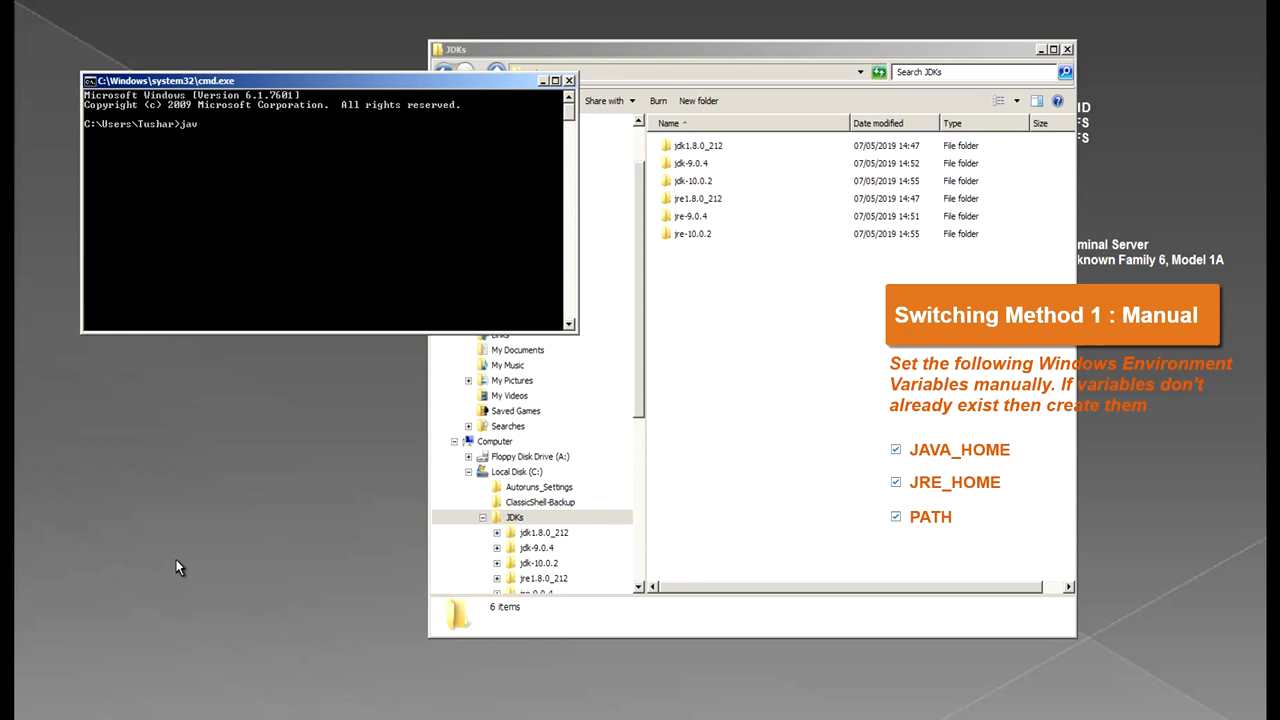
{"action": "type", "text": "-ver"}
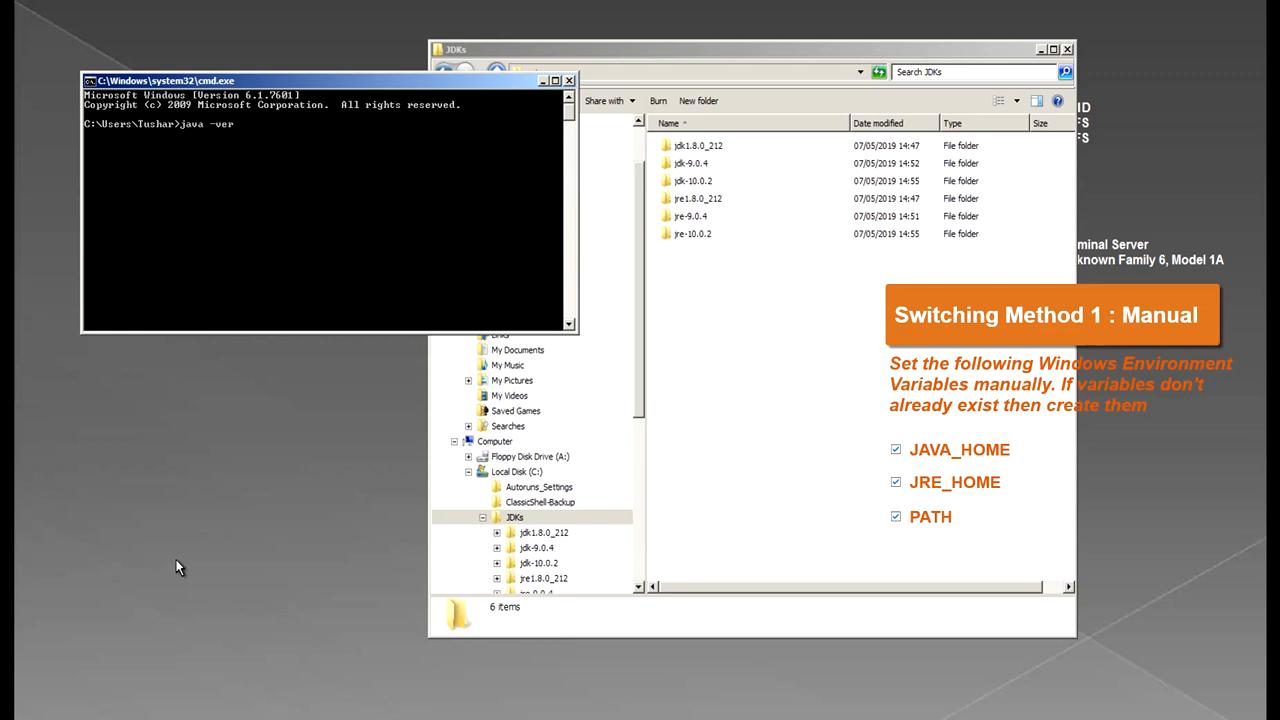
{"action": "key", "text": "Return"}
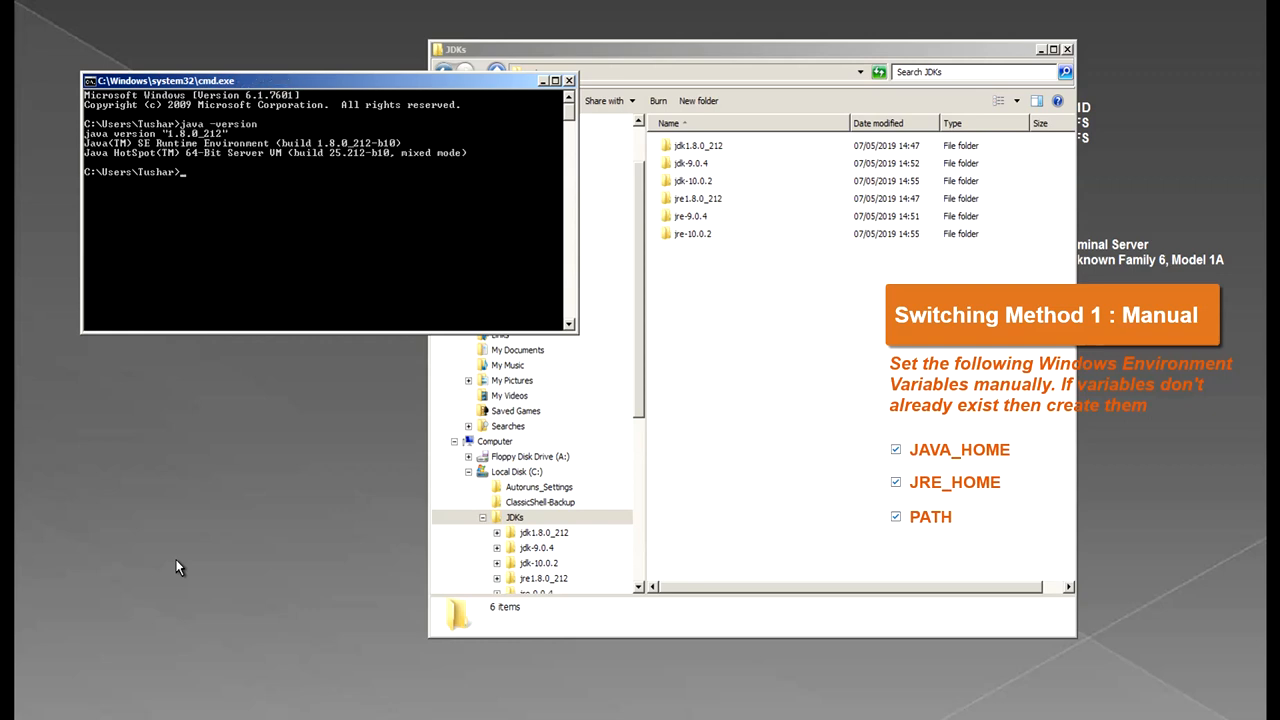
{"action": "mouse_move", "coordinate": [250, 205]}
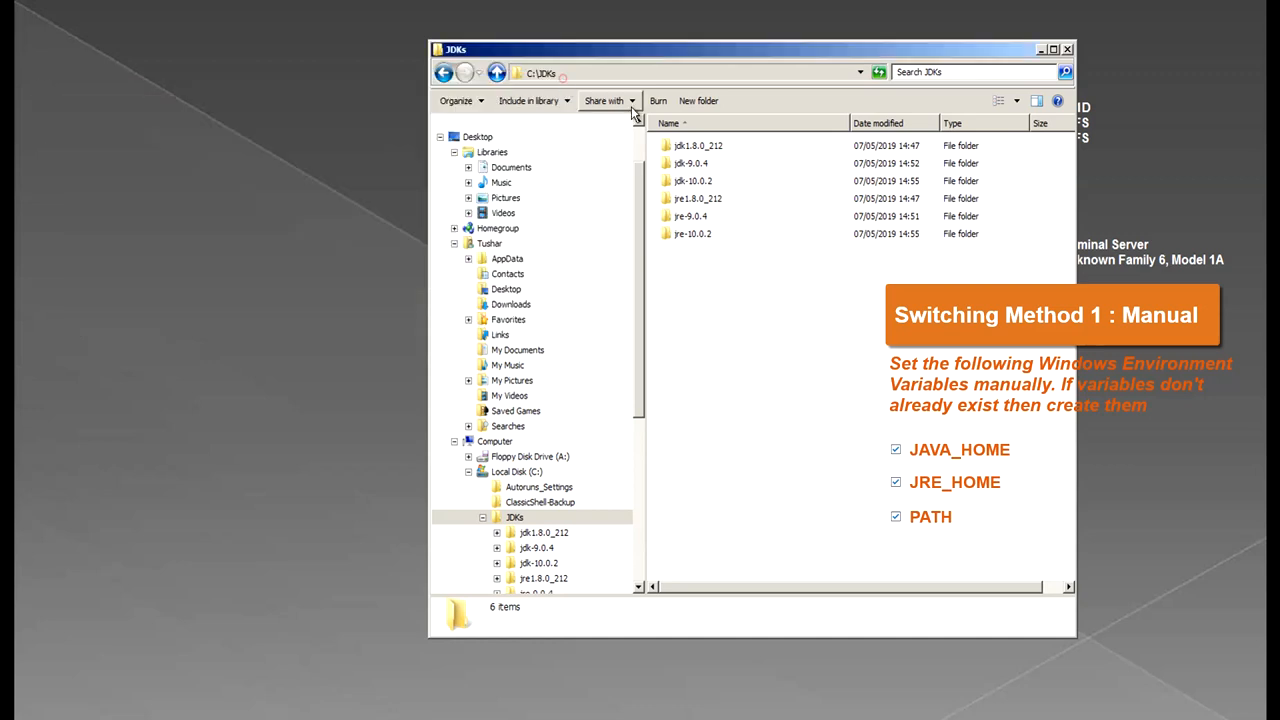
{"action": "mouse_move", "coordinate": [365, 84]}
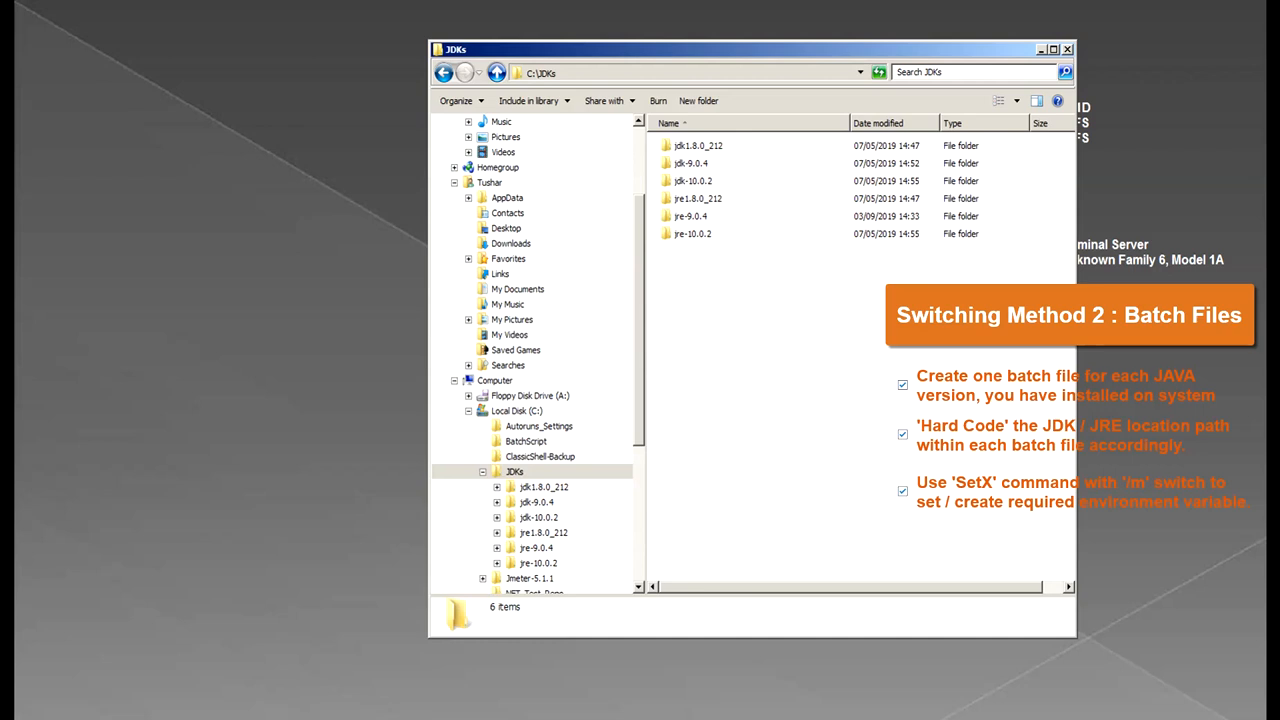
{"action": "mouse_move", "coordinate": [710, 413]}
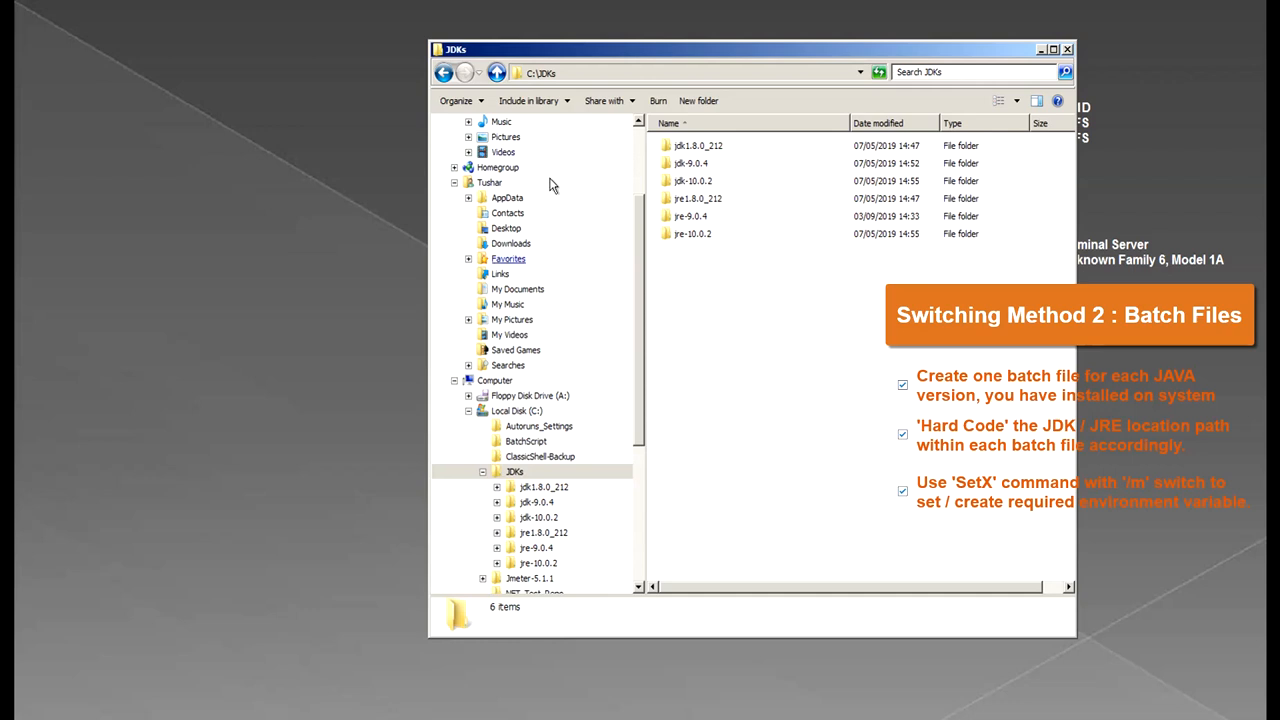
- Scroll Explorer's navigation pane to the C:\BatchScript folder beside JDKs
{"action": "scroll", "scroll_direction": "down", "scroll_amount": 3}
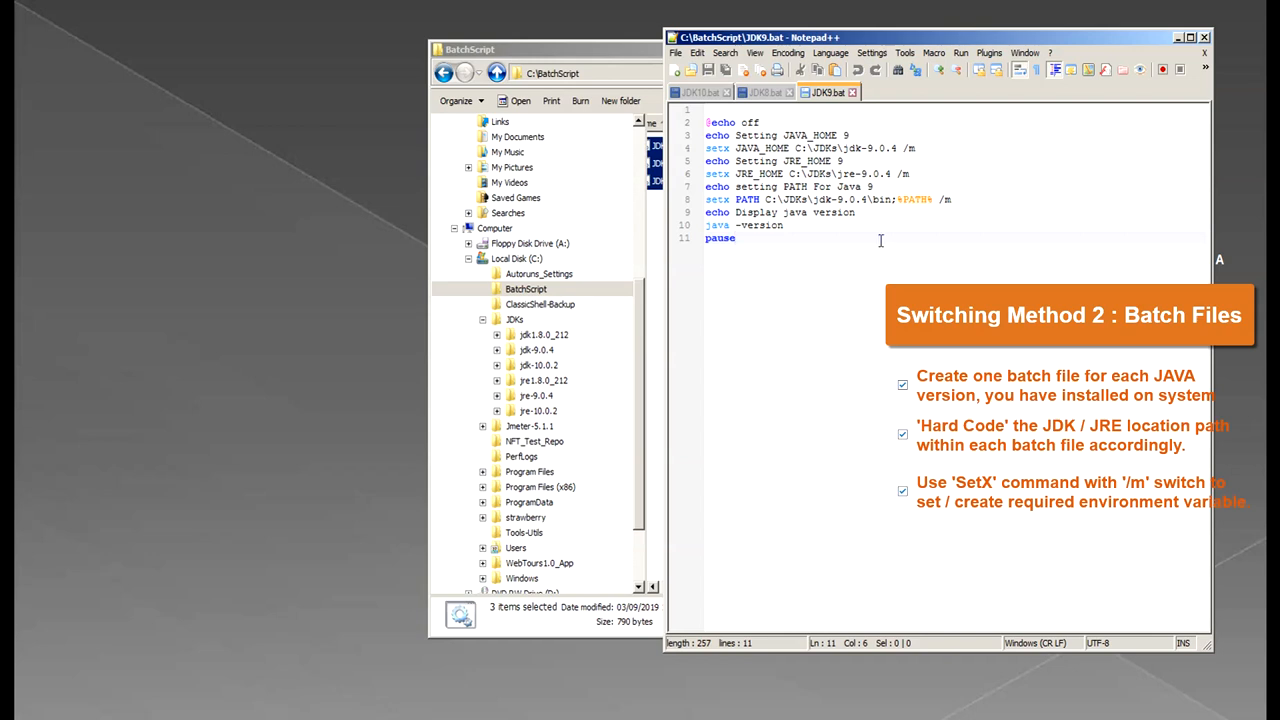
- Show the JDK9.bat tab in Notepad++ and highlight its setx JAVA_HOME line
{"action": "left_click", "coordinate": [920, 148]}
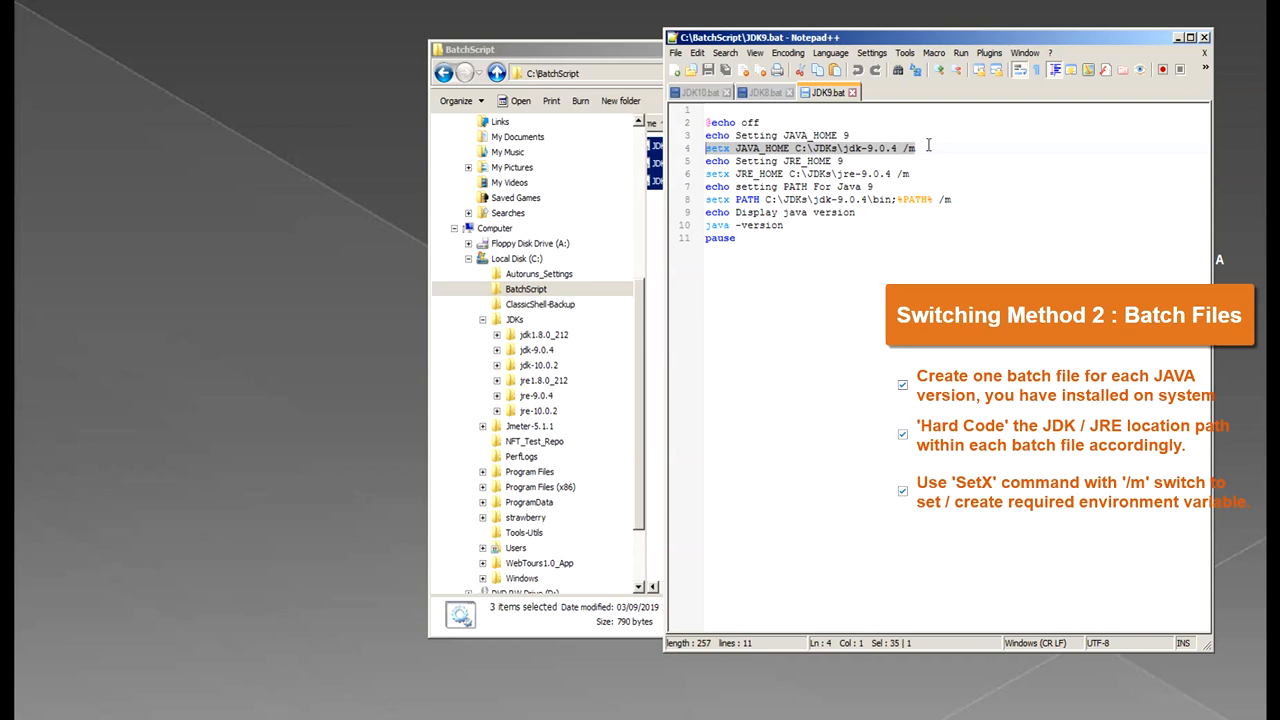
{"action": "left_click", "coordinate": [913, 148]}
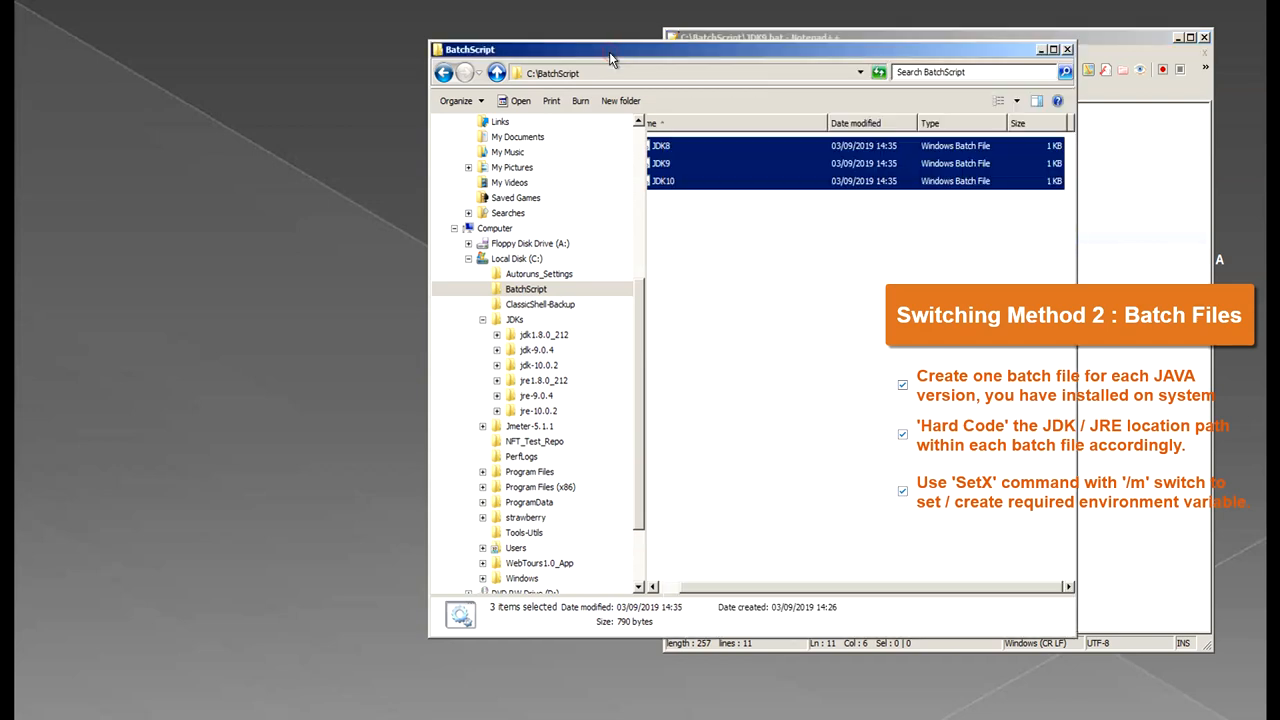
- Deselect the batch files and run JDK9.bat from C:\BatchScript
{"action": "left_click", "coordinate": [750, 204]}
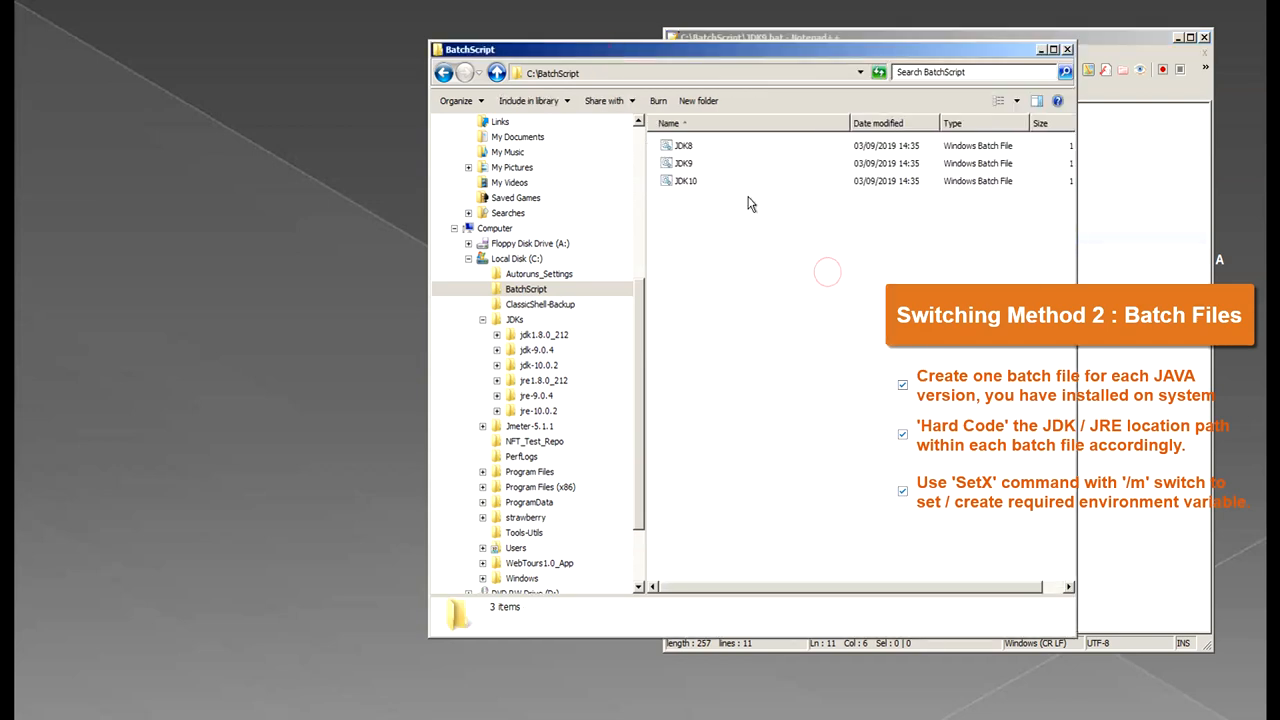
{"action": "mouse_move", "coordinate": [685, 181]}
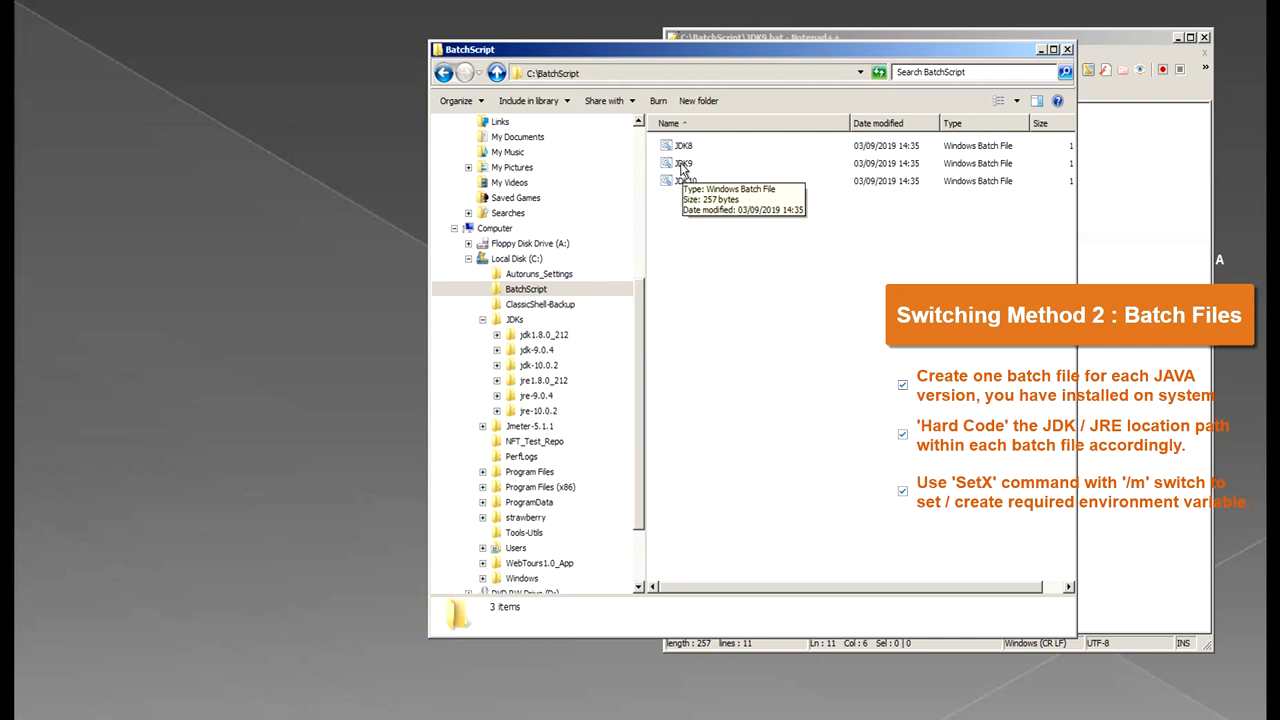
{"action": "double_click", "coordinate": [683, 163]}
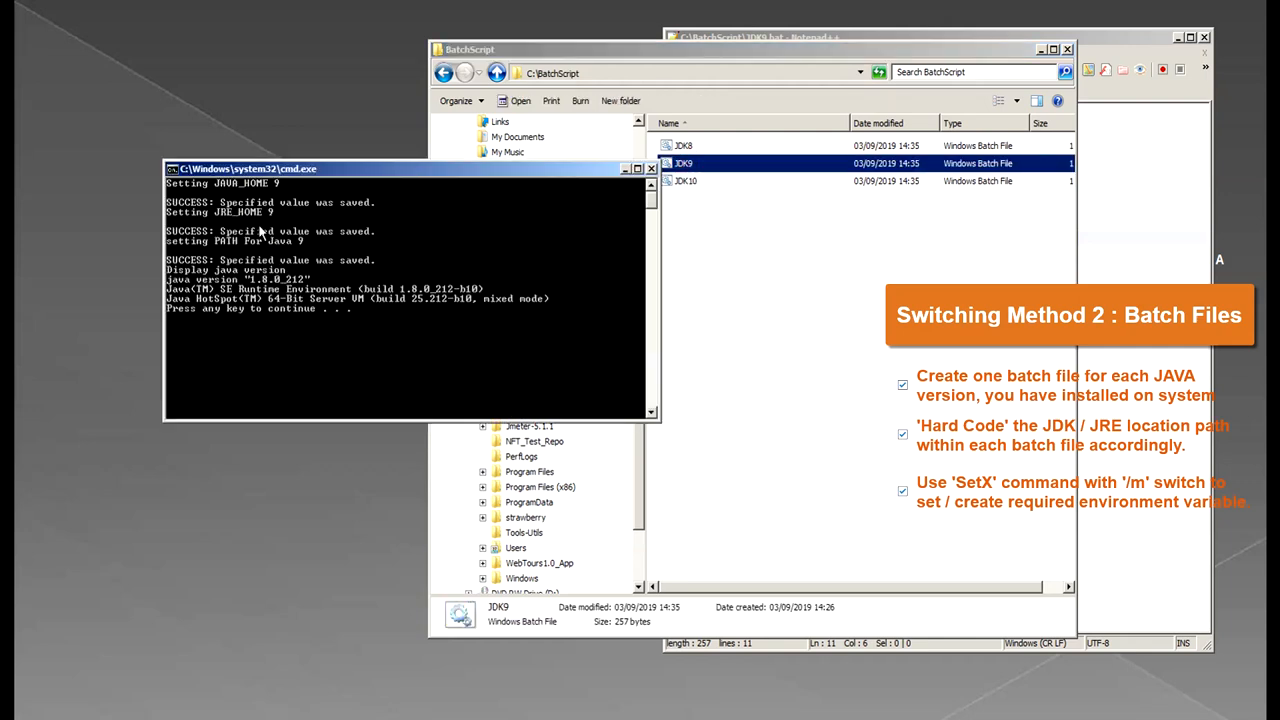
{"action": "mouse_move", "coordinate": [220, 257]}
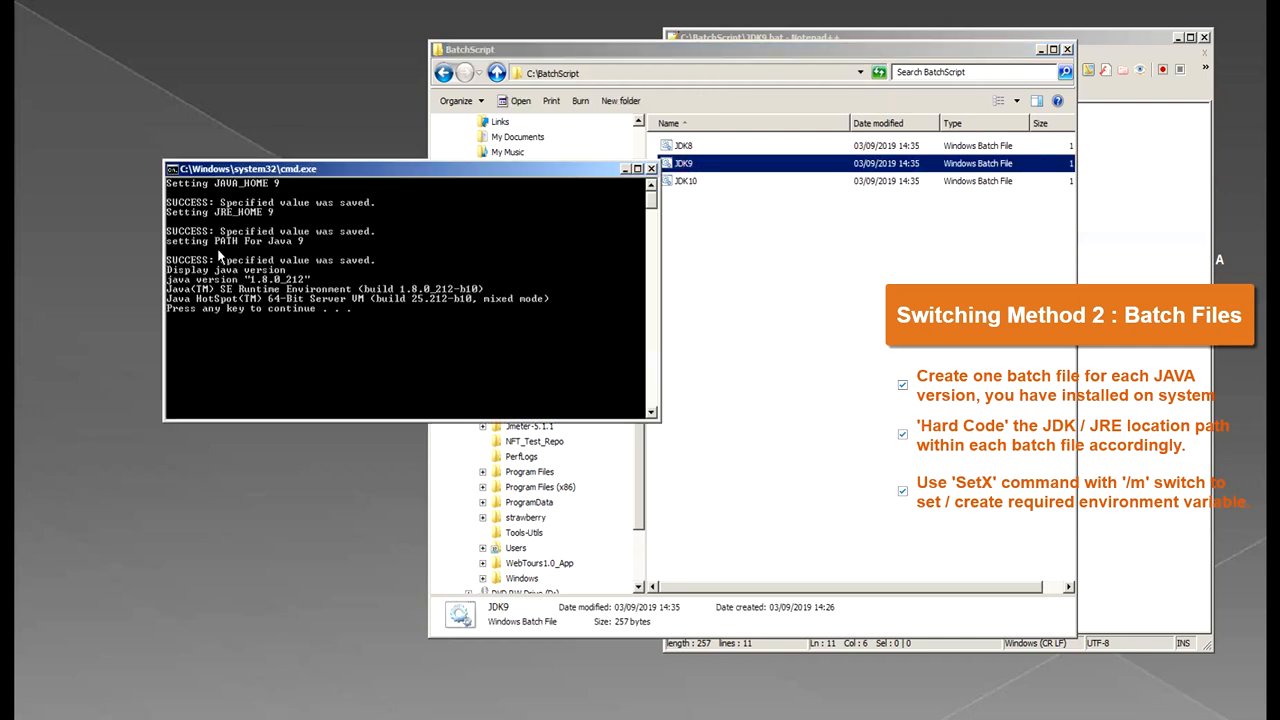
{"action": "mouse_move", "coordinate": [573, 225]}
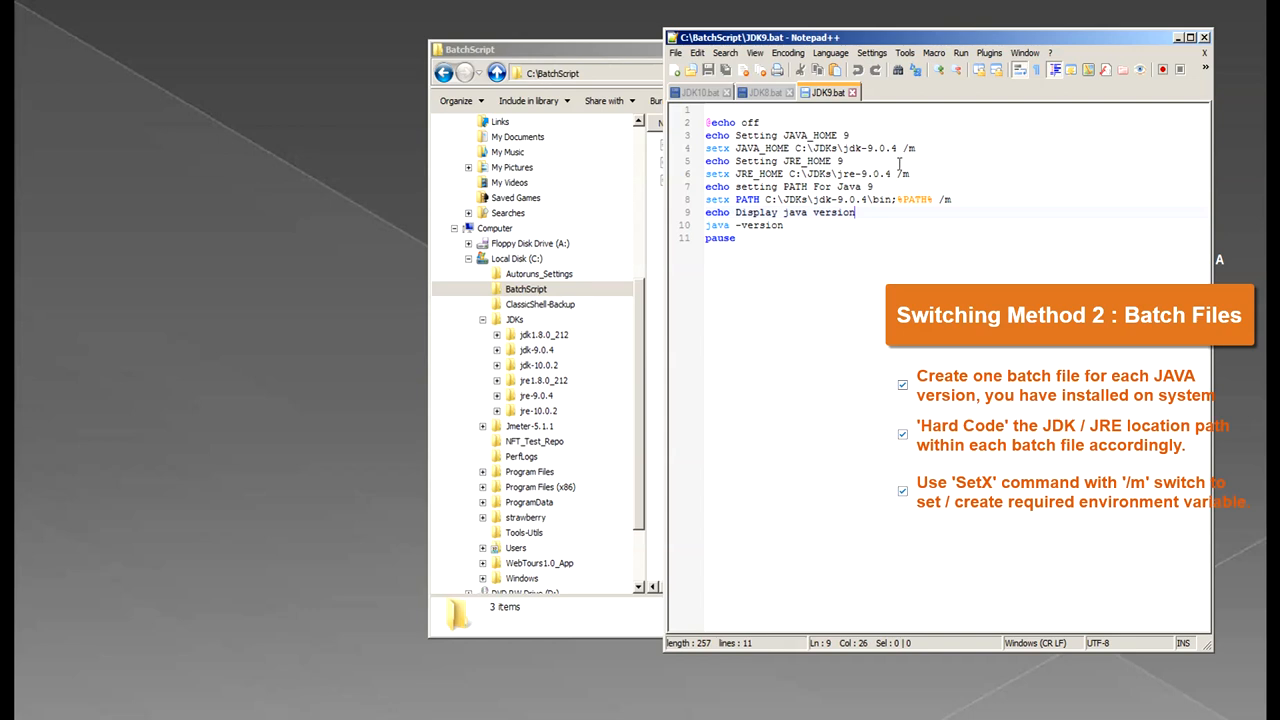
{"action": "mouse_move", "coordinate": [800, 187]}
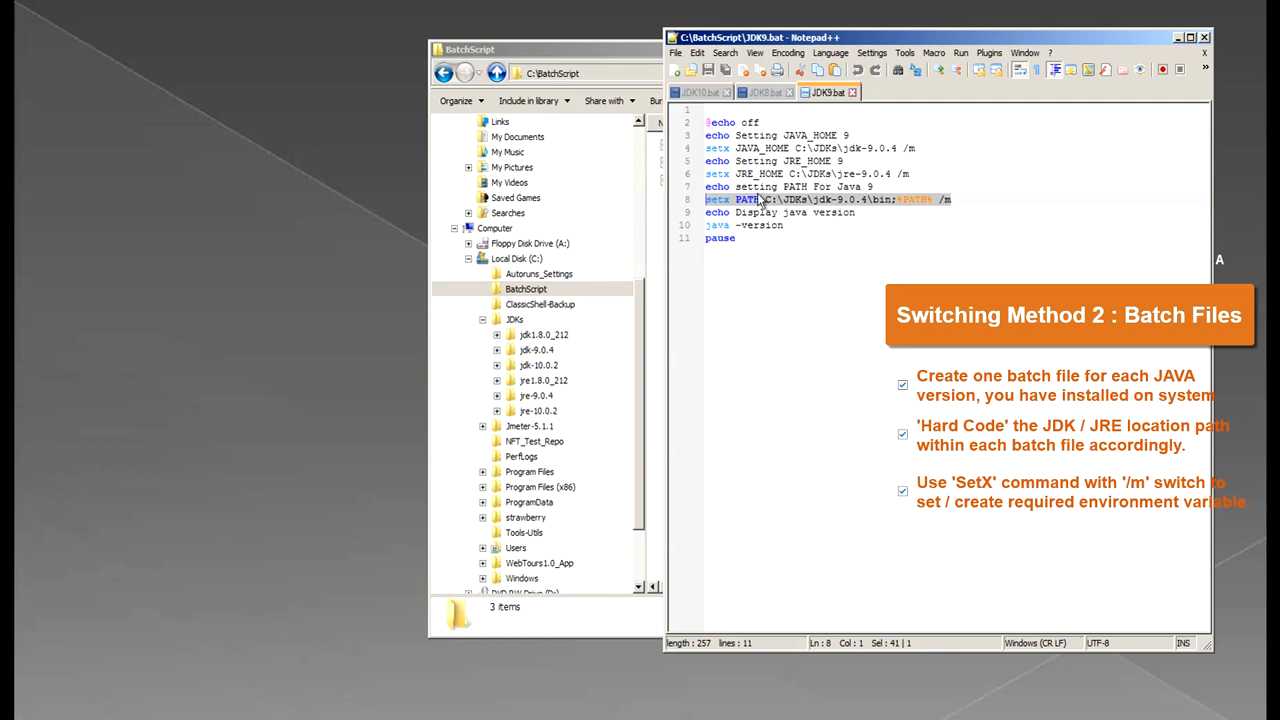
{"action": "mouse_move", "coordinate": [793, 220]}
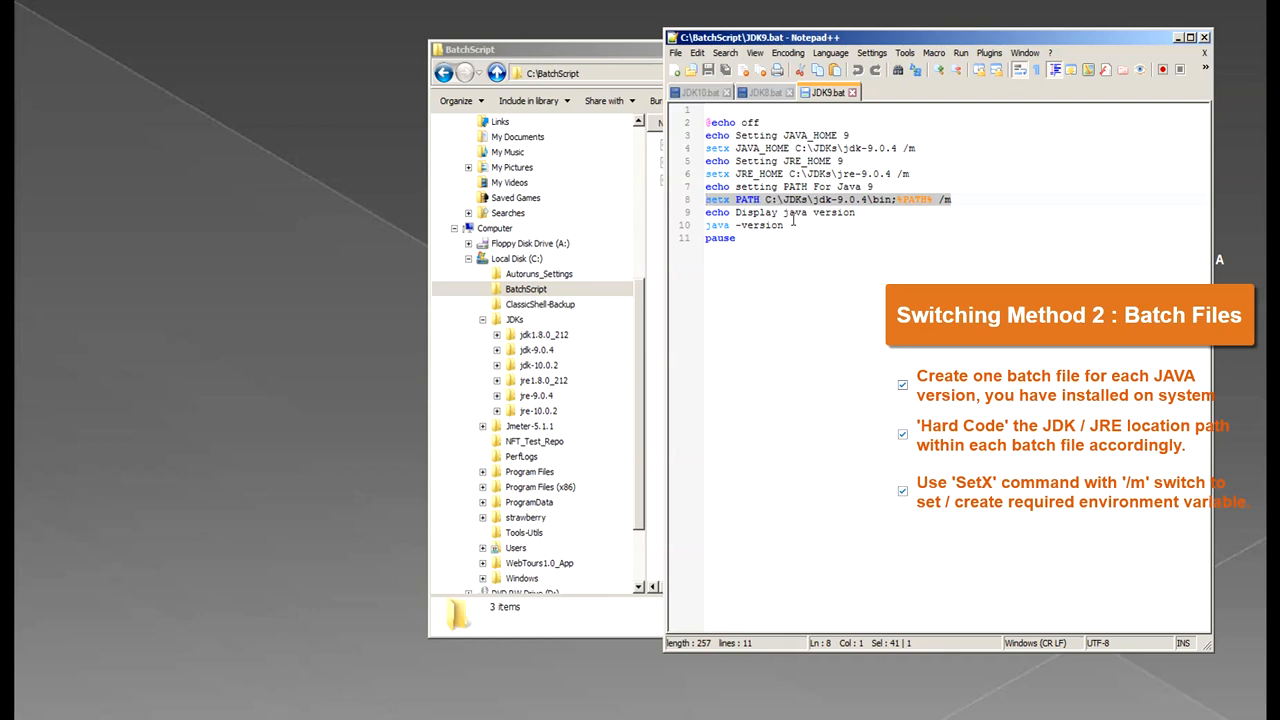
- Add a blank line after the pause line in JDK9.bat
{"action": "left_click", "coordinate": [810, 271]}
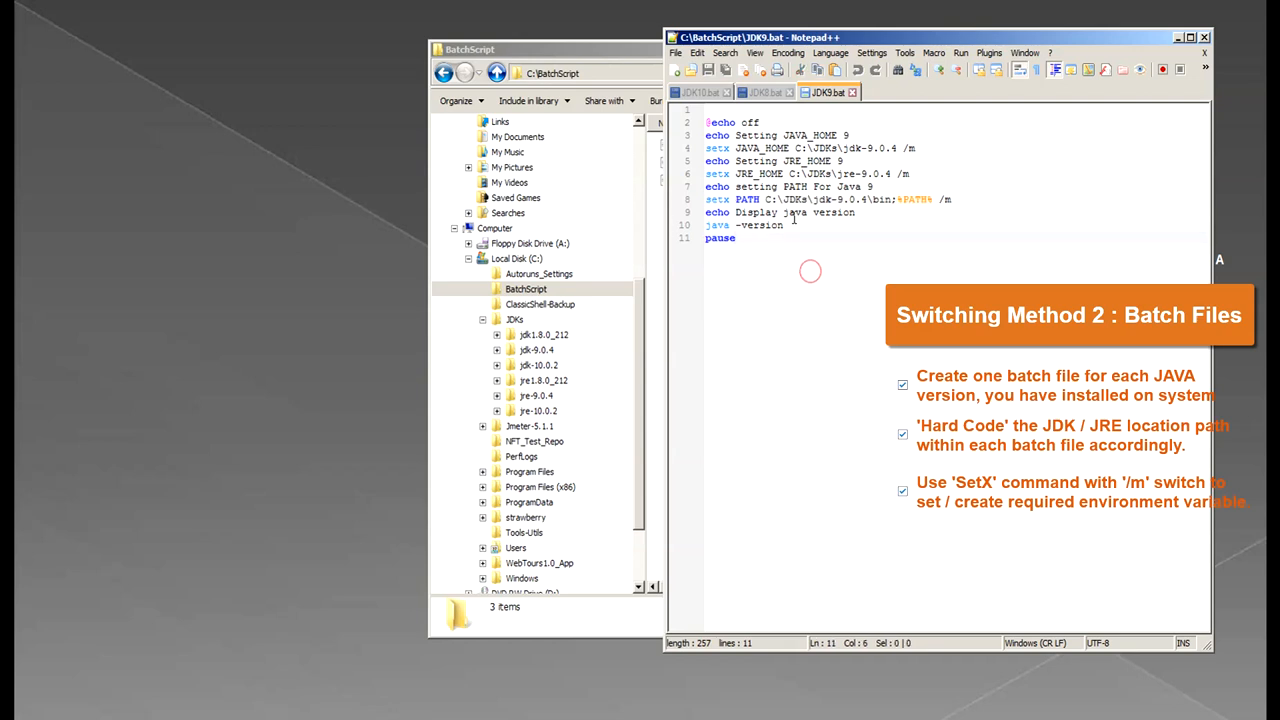
{"action": "key", "text": "Enter"}
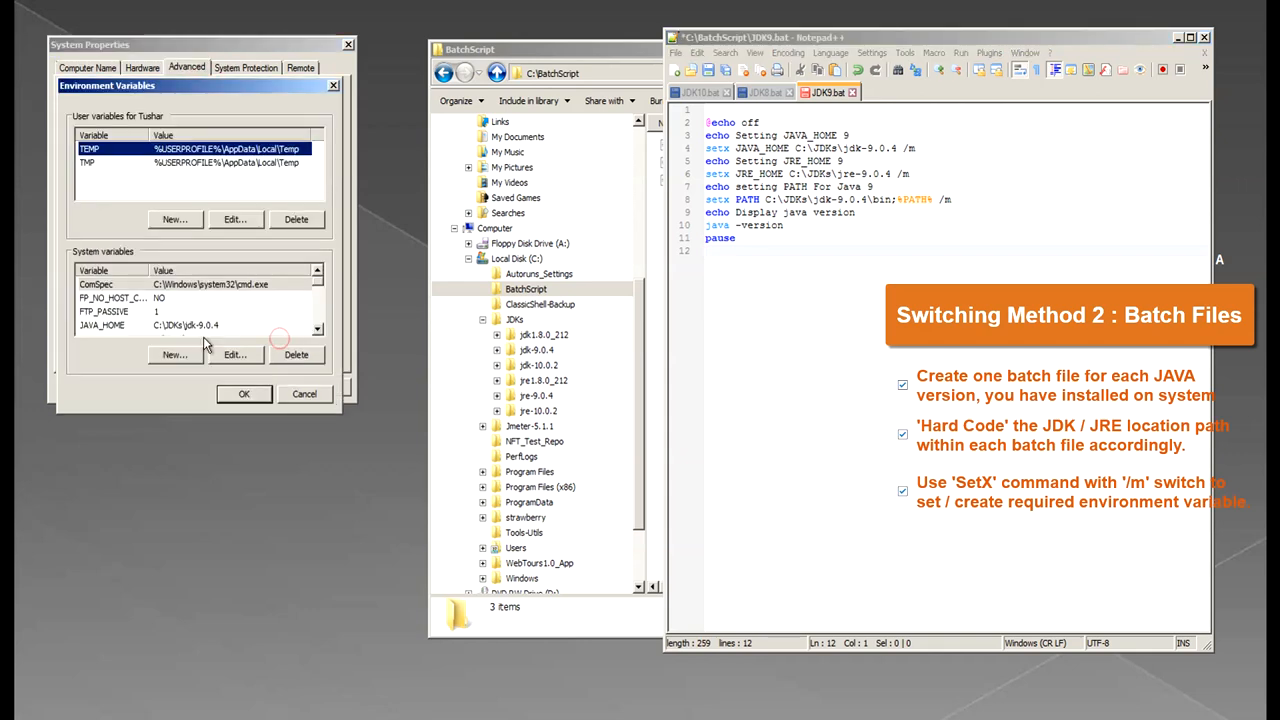
- Paste the system Path value, starting with C:\JDKs\jdk-9.0.4\bin, into a new Notepad++ tab
{"action": "left_click", "coordinate": [235, 354]}
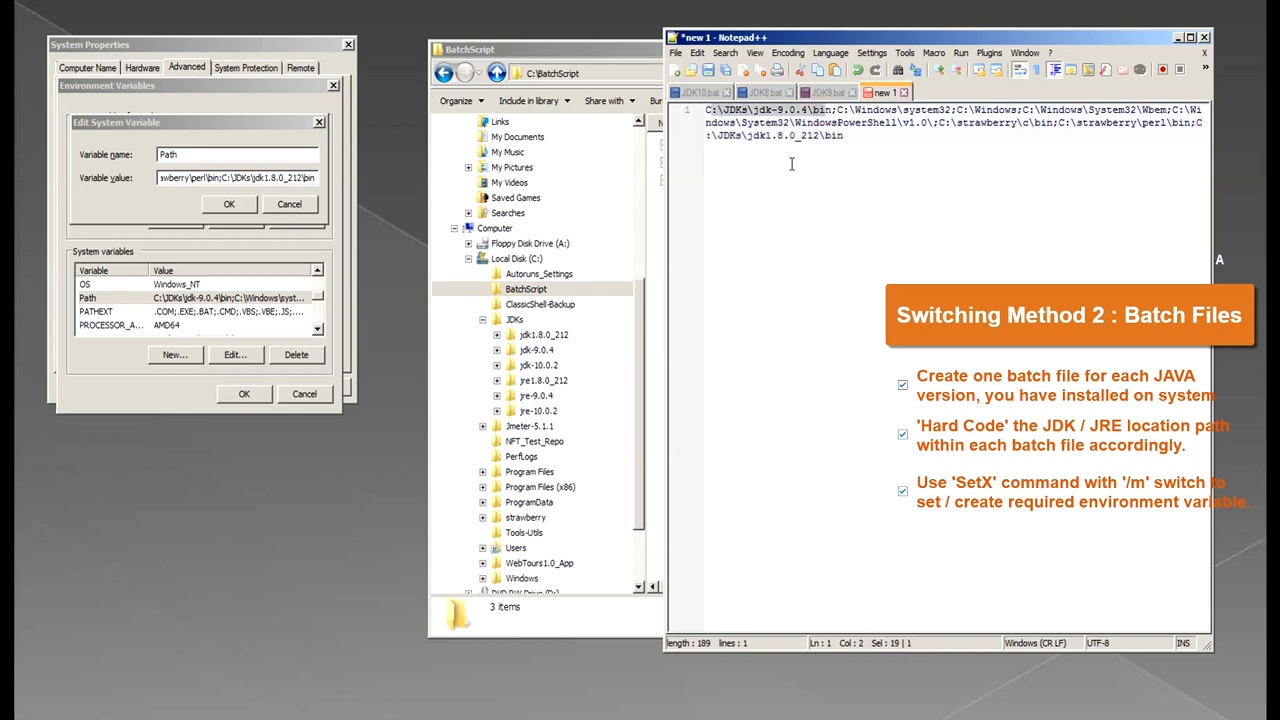
{"action": "mouse_move", "coordinate": [737, 234]}
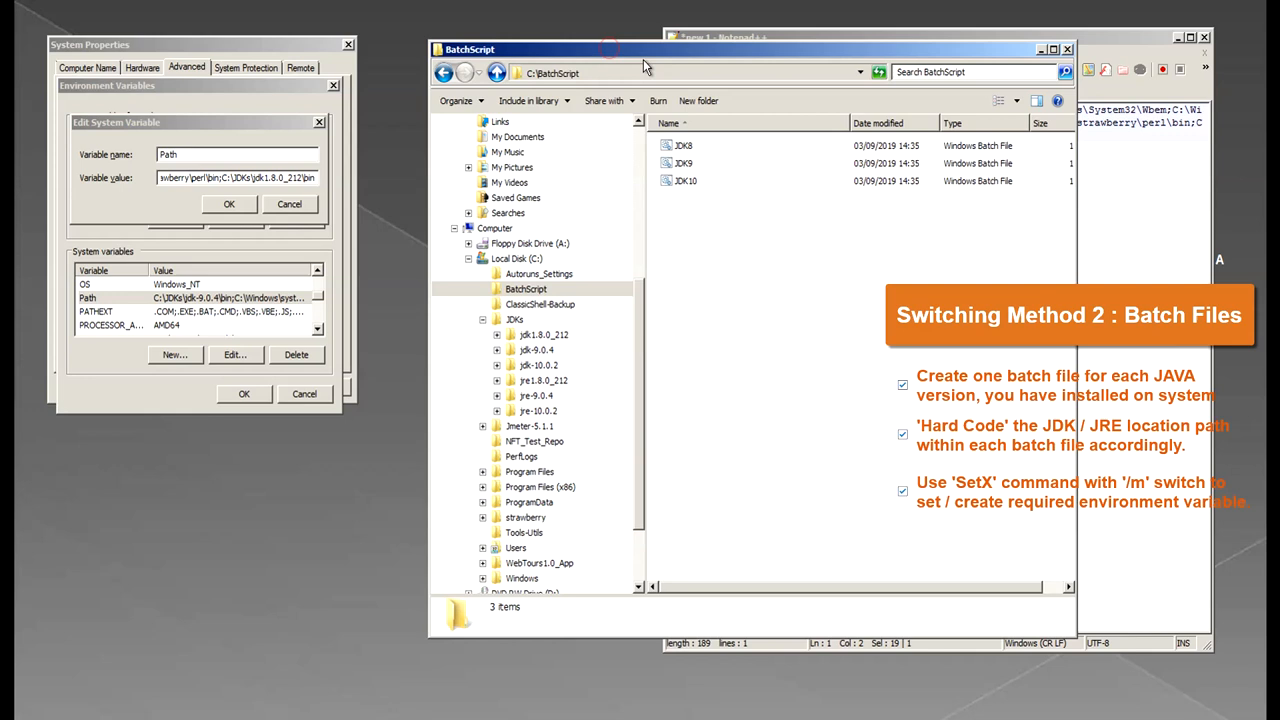
{"action": "mouse_move", "coordinate": [830, 212]}
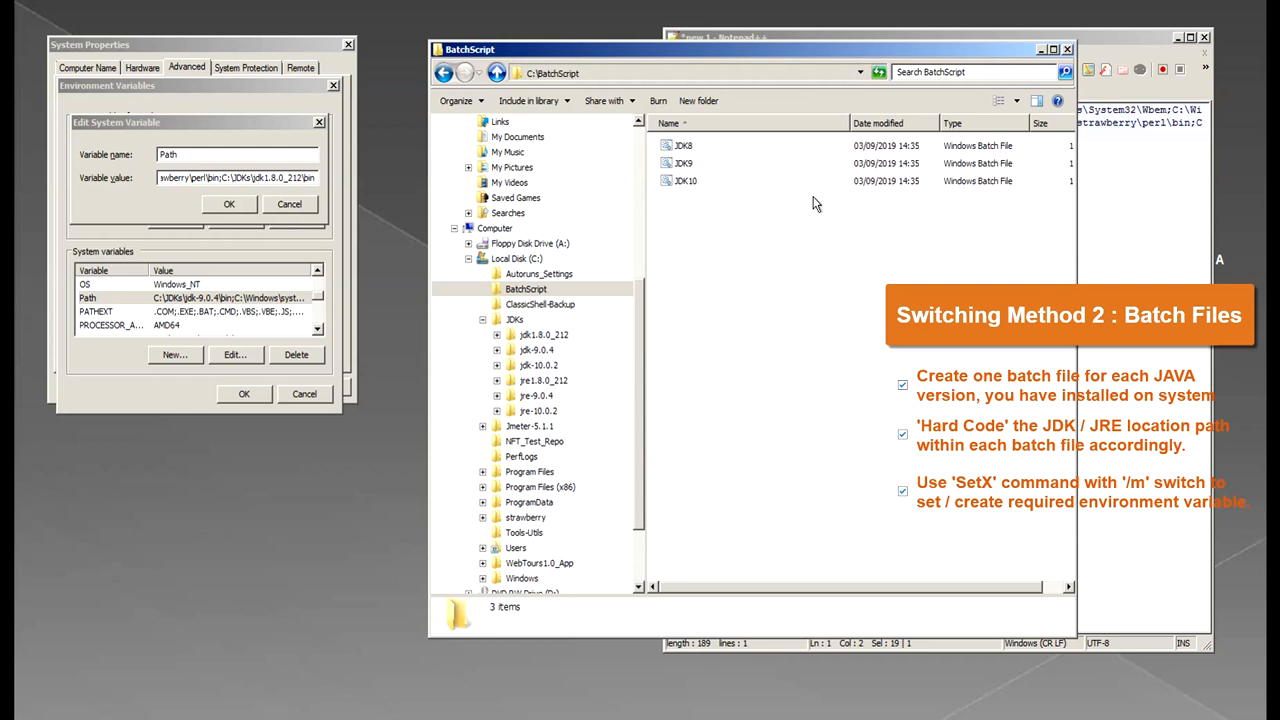
{"action": "mouse_move", "coordinate": [805, 237]}
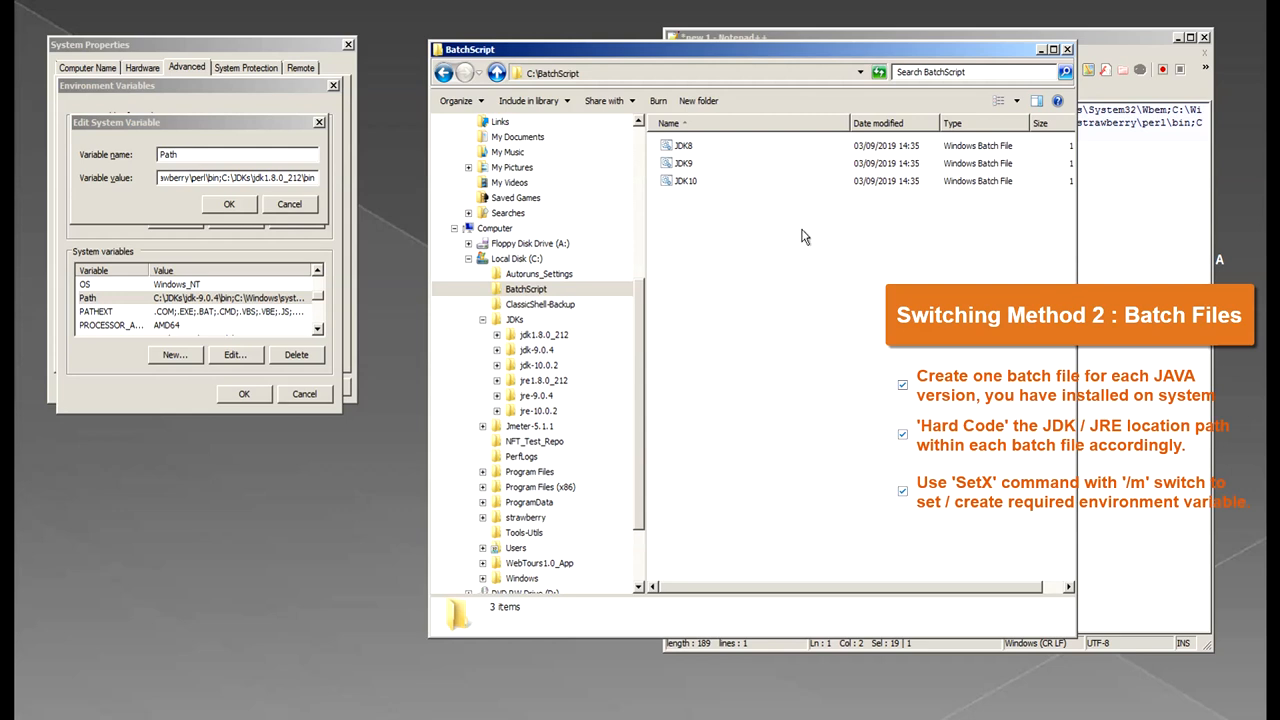
{"action": "mouse_move", "coordinate": [725, 204]}
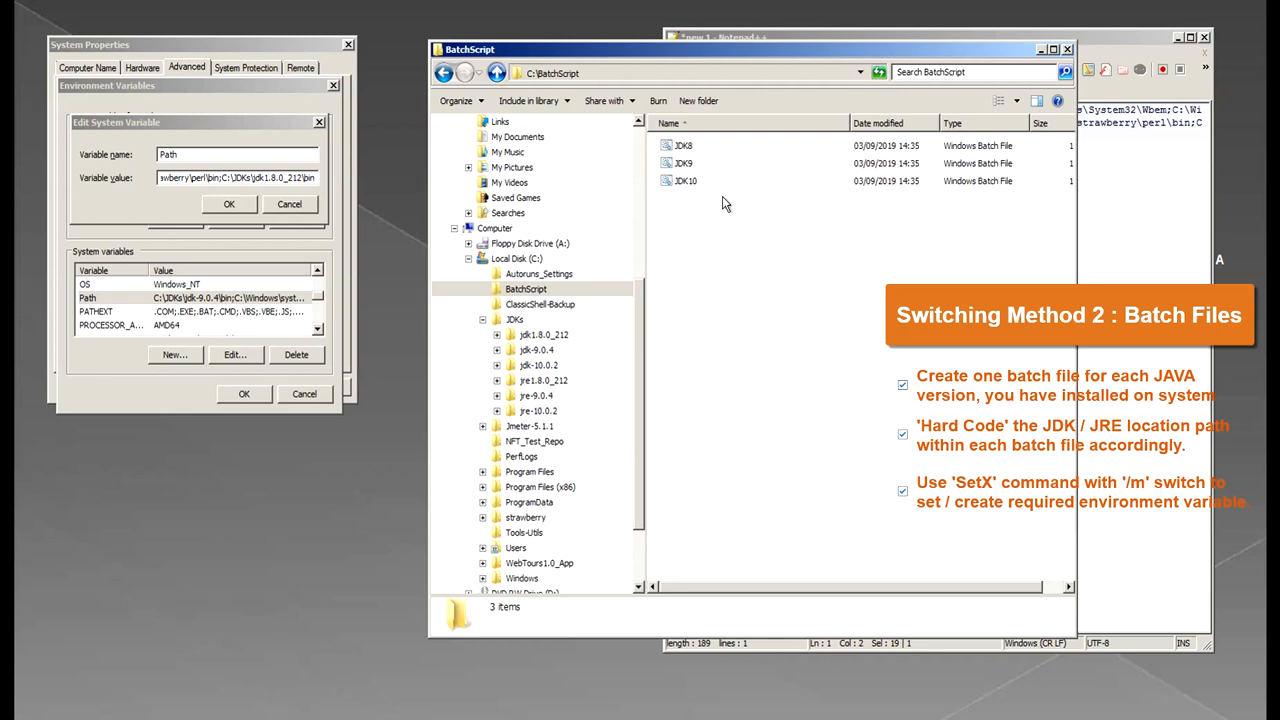
{"action": "mouse_move", "coordinate": [1067, 215]}
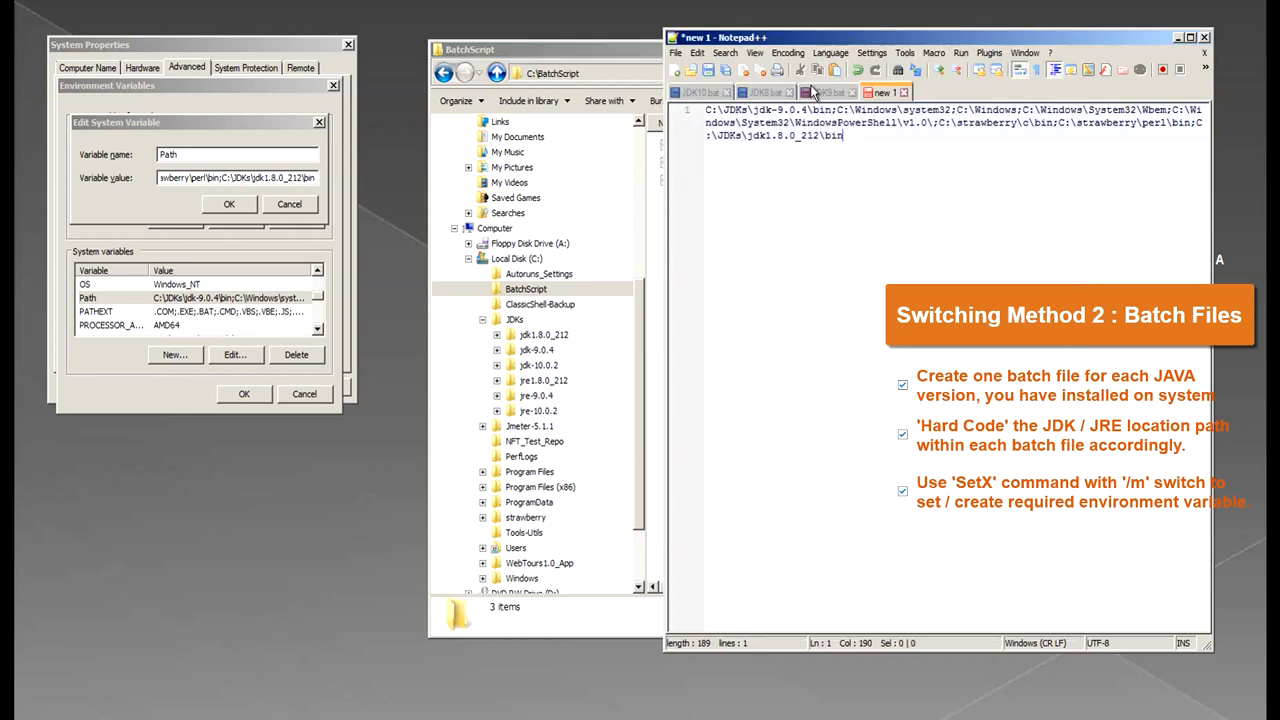
- Cancel the Path editor and return to the C:\JDKs folder in Explorer
{"action": "left_click", "coordinate": [830, 92]}
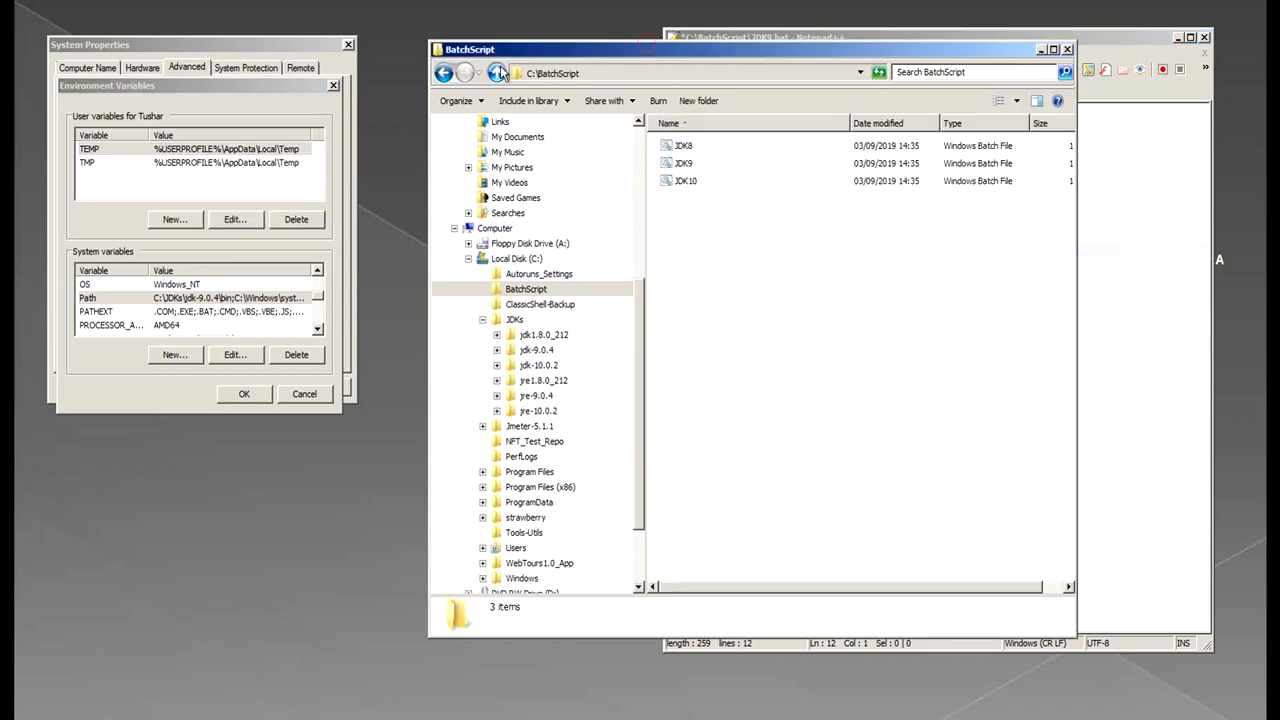
{"action": "left_click", "coordinate": [544, 334]}
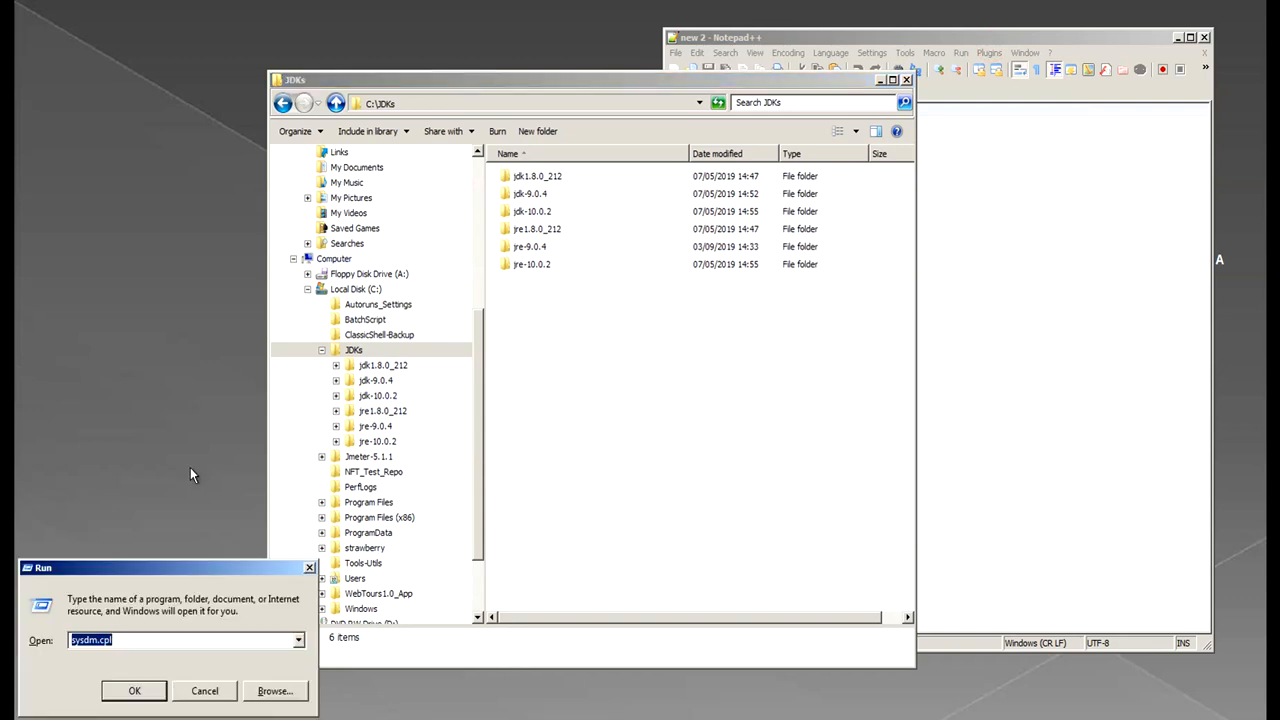
- Open a new Command Prompt and run 'java -version' to check the active Java
{"action": "left_click", "coordinate": [134, 690]}
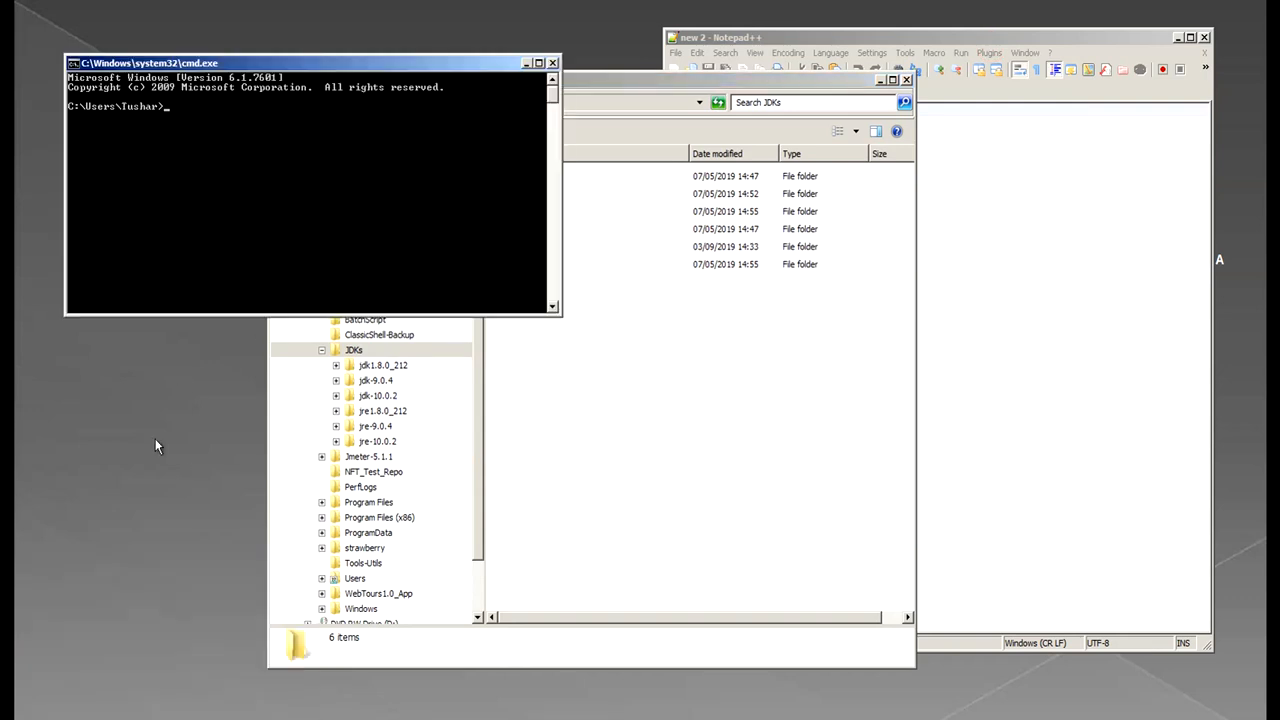
{"action": "mouse_move", "coordinate": [200, 143]}
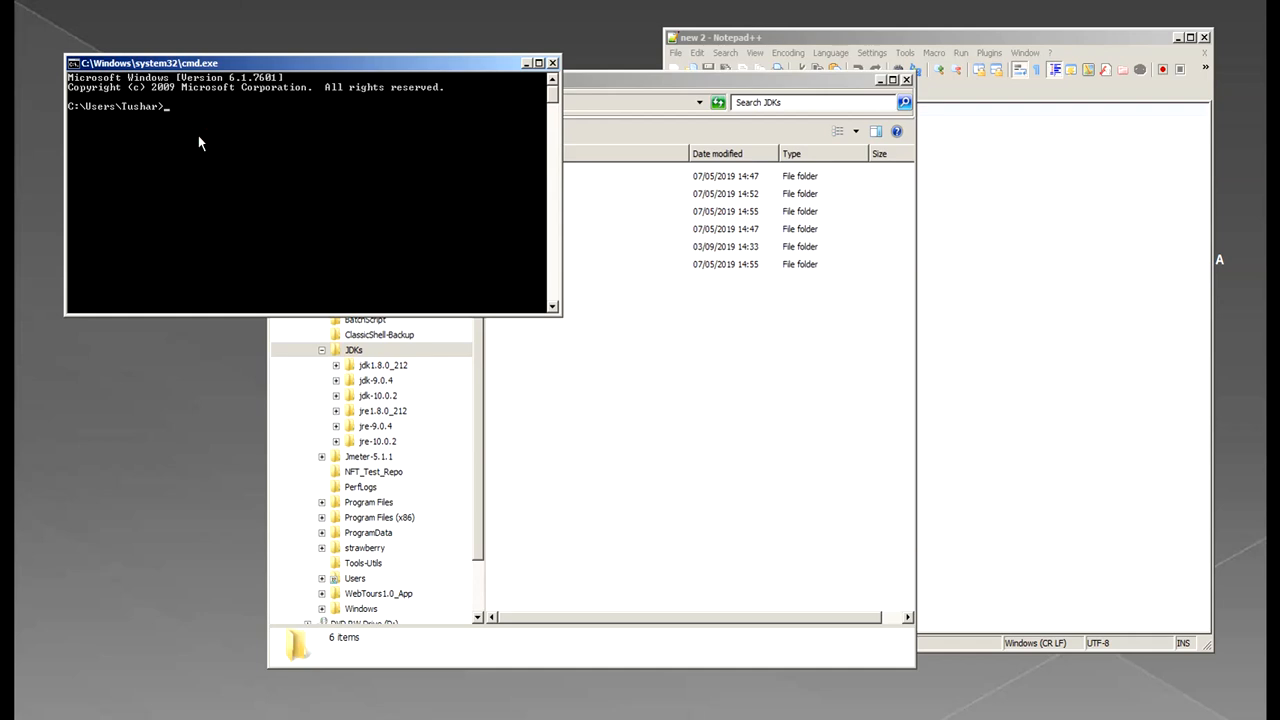
{"action": "type", "text": "java -version"}
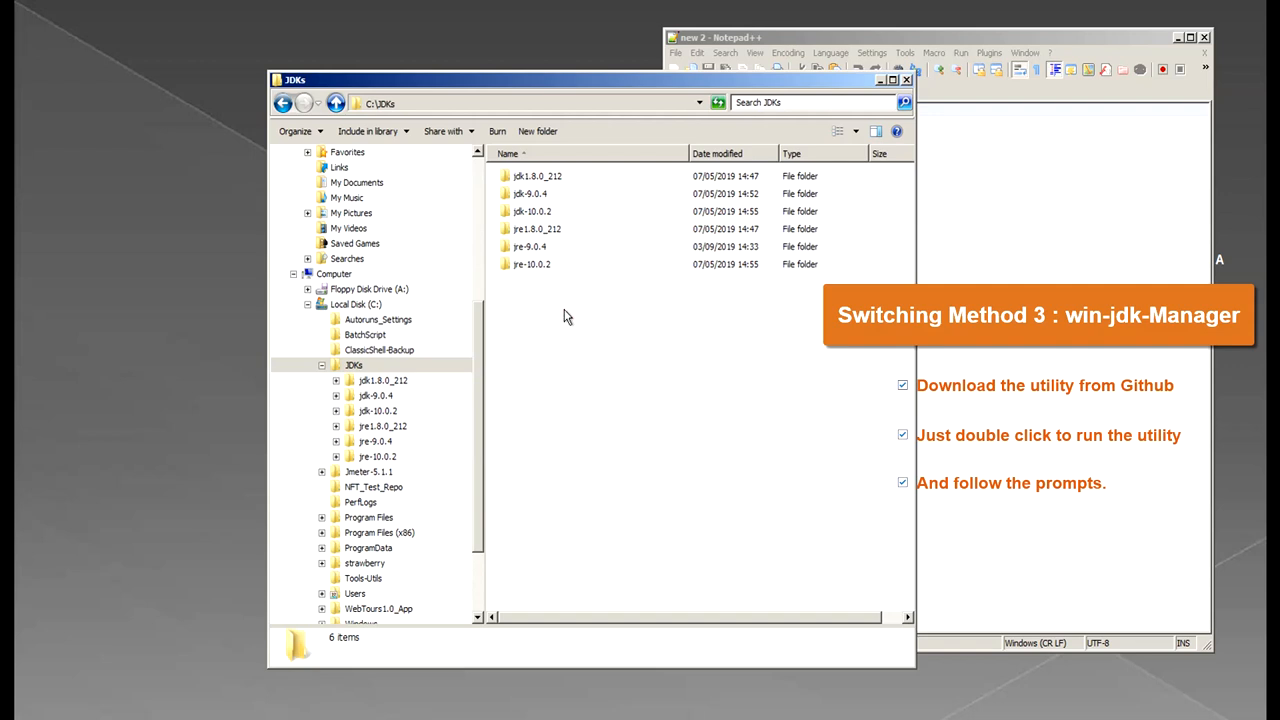
{"action": "mouse_move", "coordinate": [500, 197]}
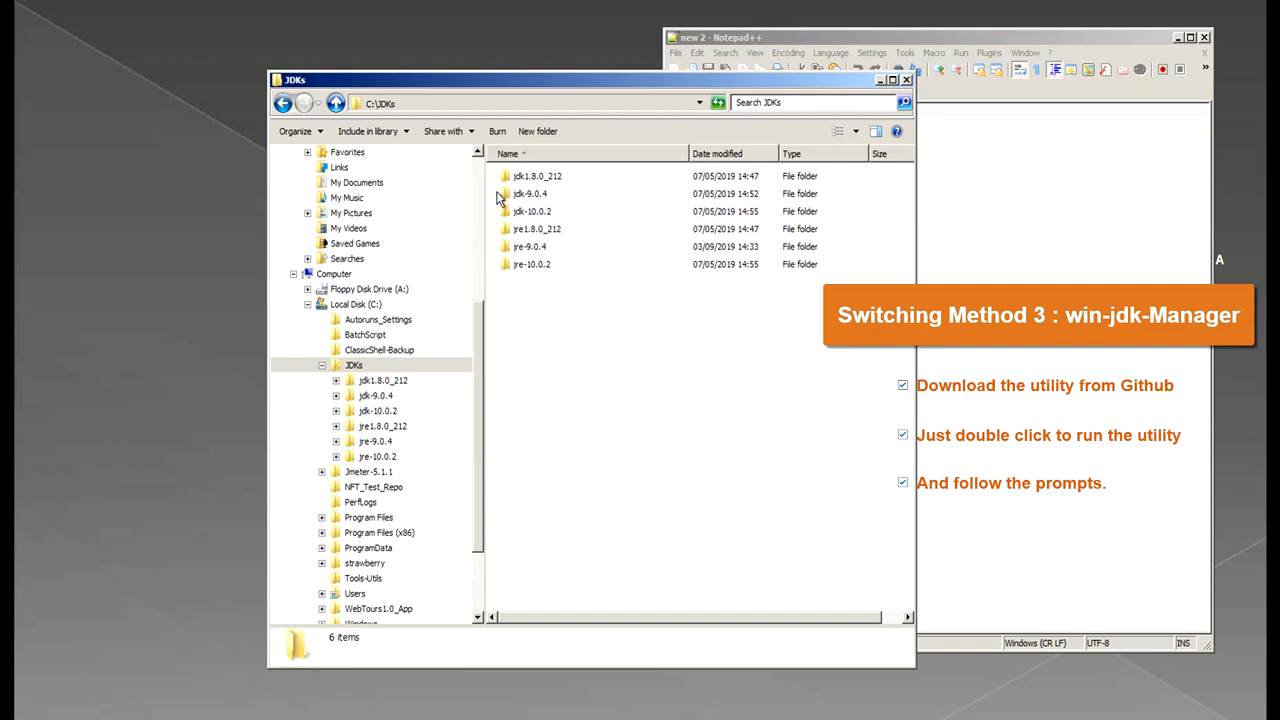
- Browse to Local Disk (C:) to find the jdkManager script beside the JDKs folder
{"action": "scroll", "scroll_direction": "up", "scroll_amount": 3}
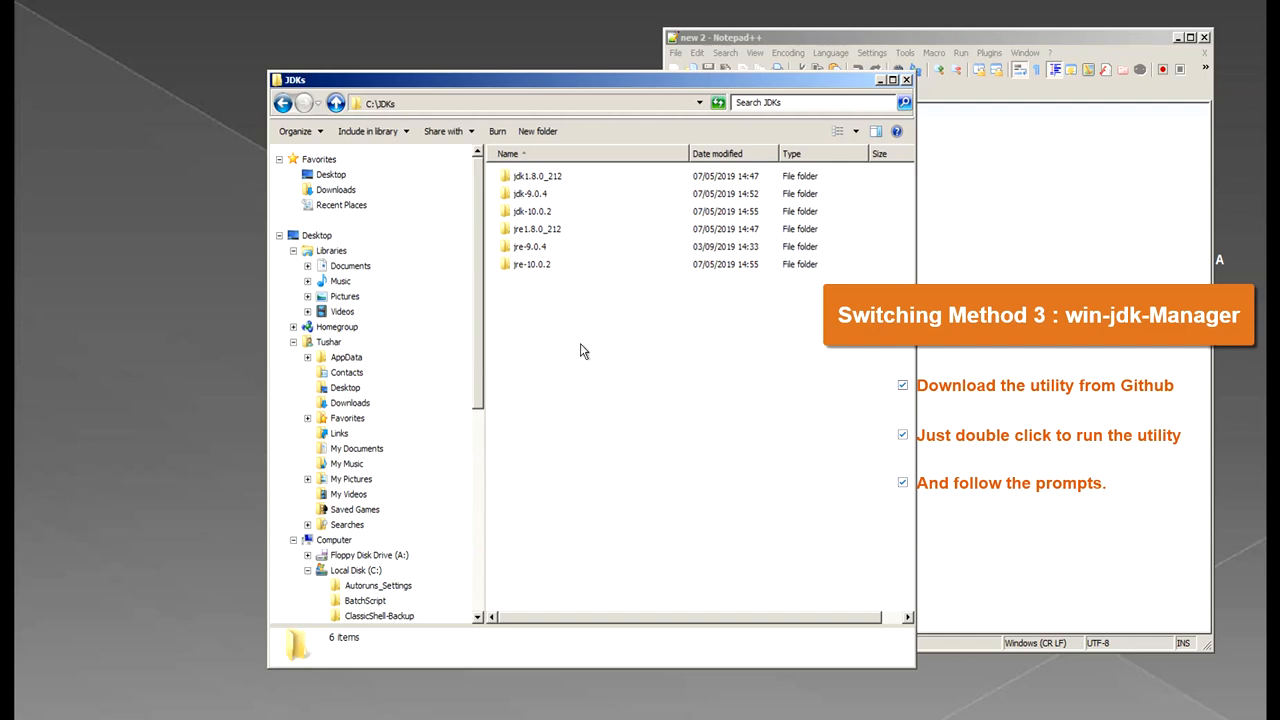
{"action": "left_click", "coordinate": [329, 341]}
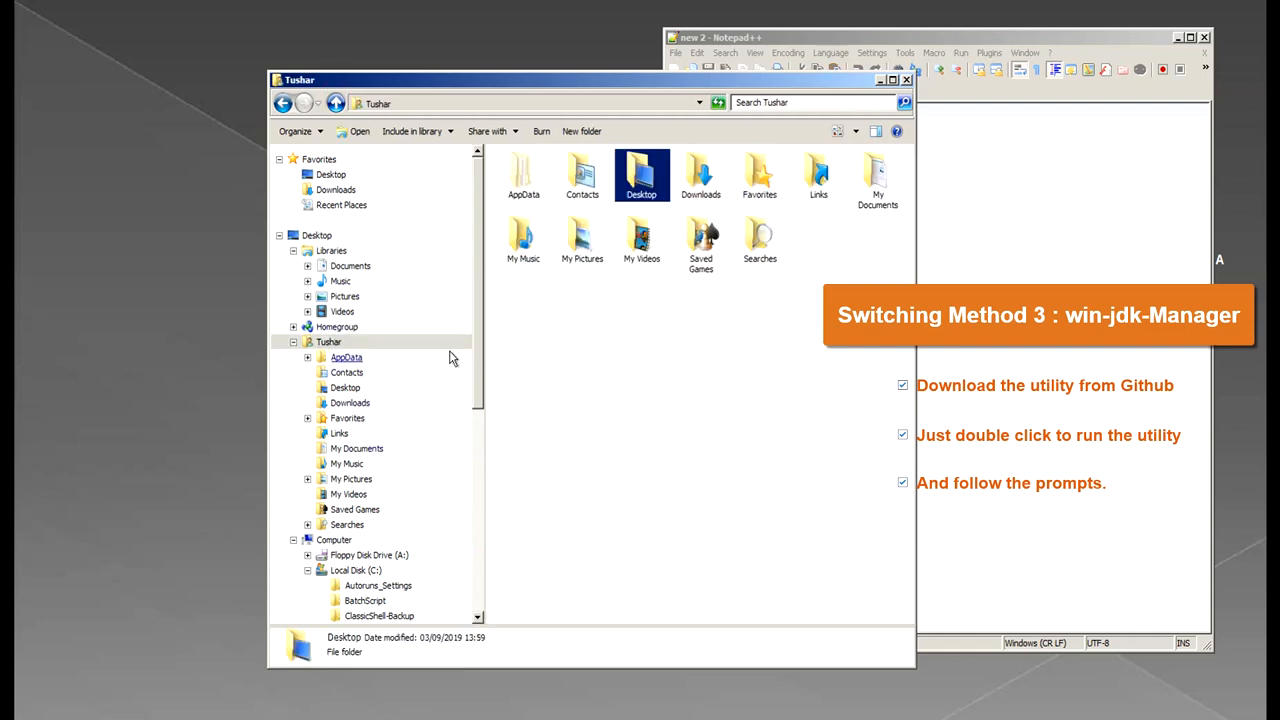
{"action": "scroll", "scroll_direction": "down", "scroll_amount": 3}
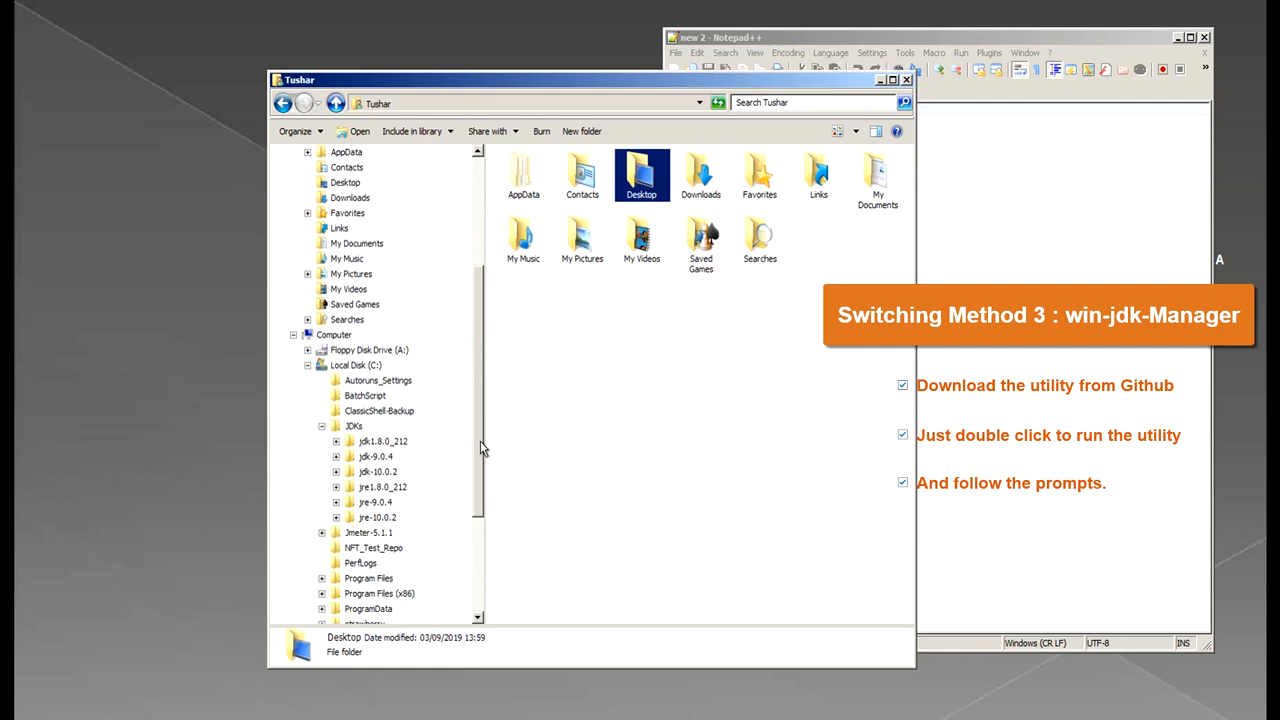
{"action": "left_click", "coordinate": [356, 365]}
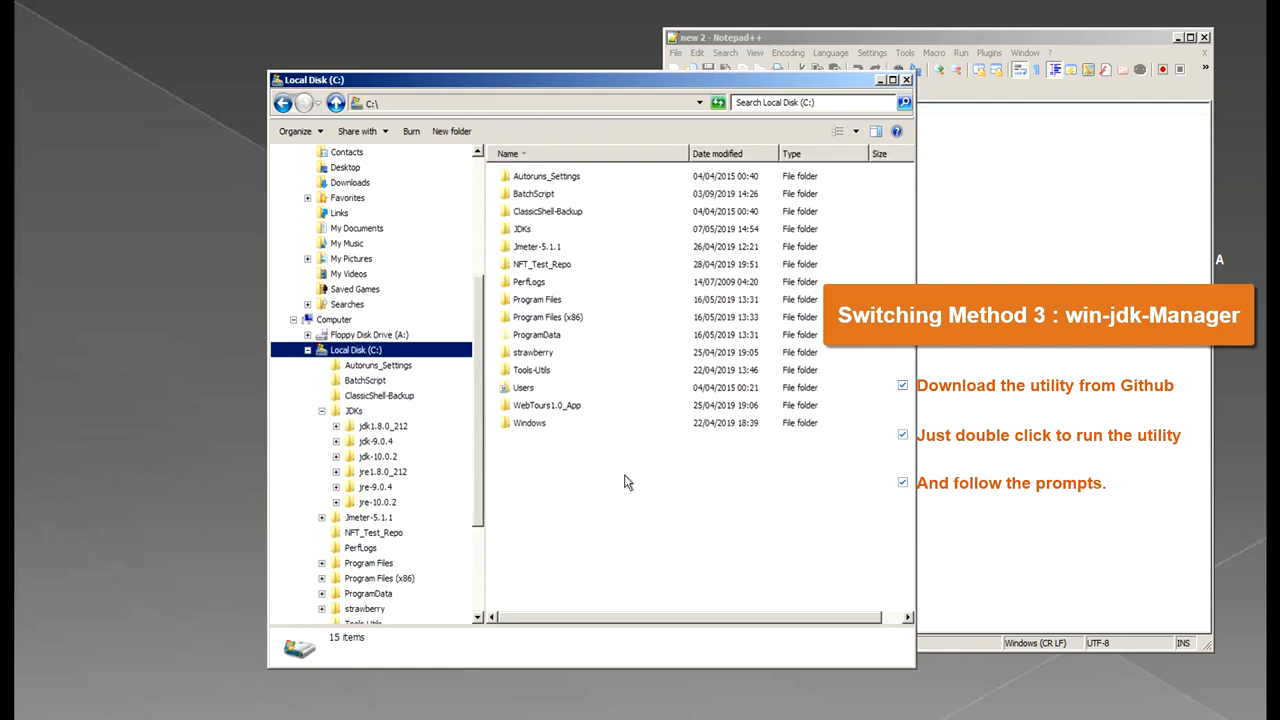
{"action": "mouse_move", "coordinate": [635, 438]}
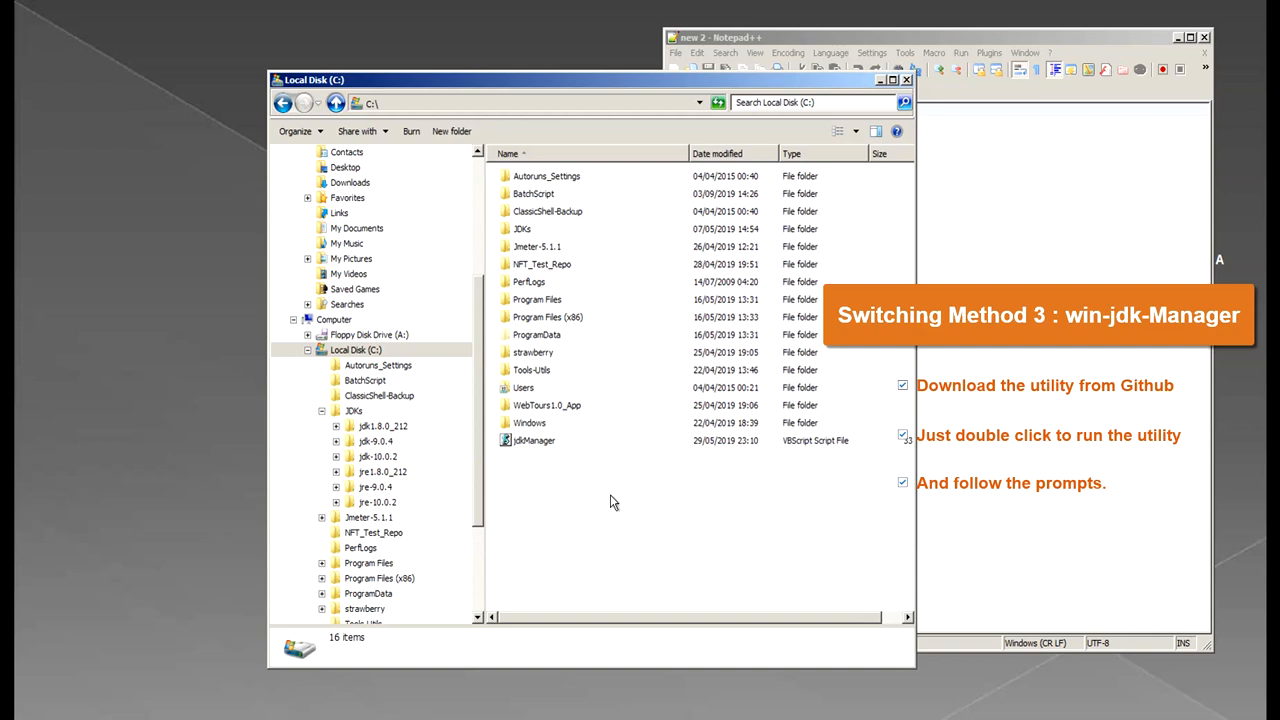
{"action": "mouse_move", "coordinate": [540, 452]}
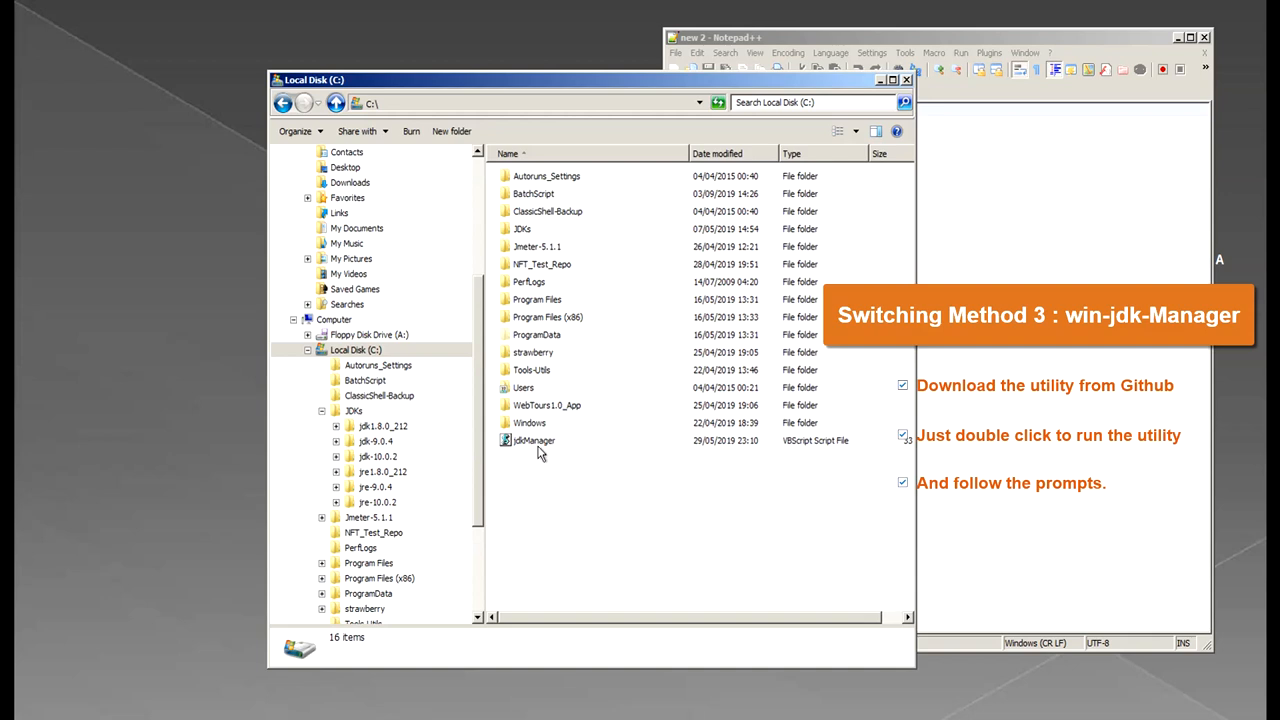
- Run the jdkManager script and approve the User Account Control prompt
{"action": "double_click", "coordinate": [533, 440]}
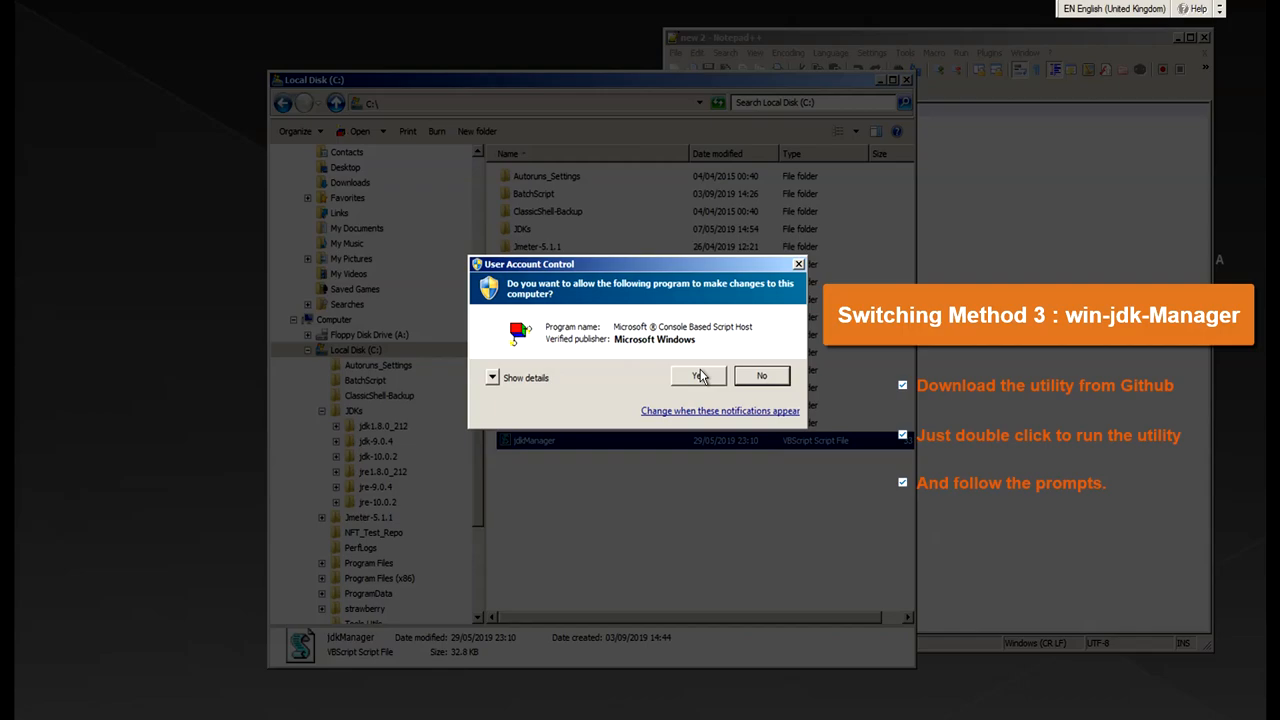
{"action": "mouse_move", "coordinate": [697, 375]}
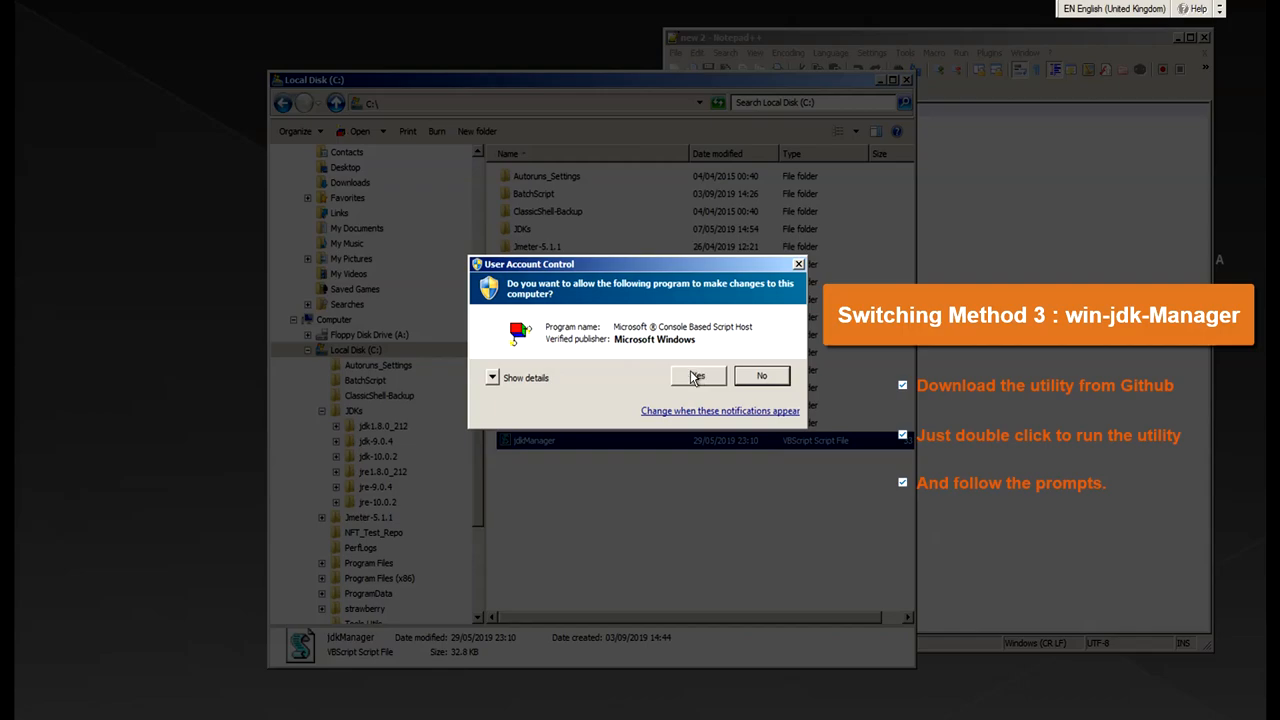
{"action": "left_click", "coordinate": [697, 375]}
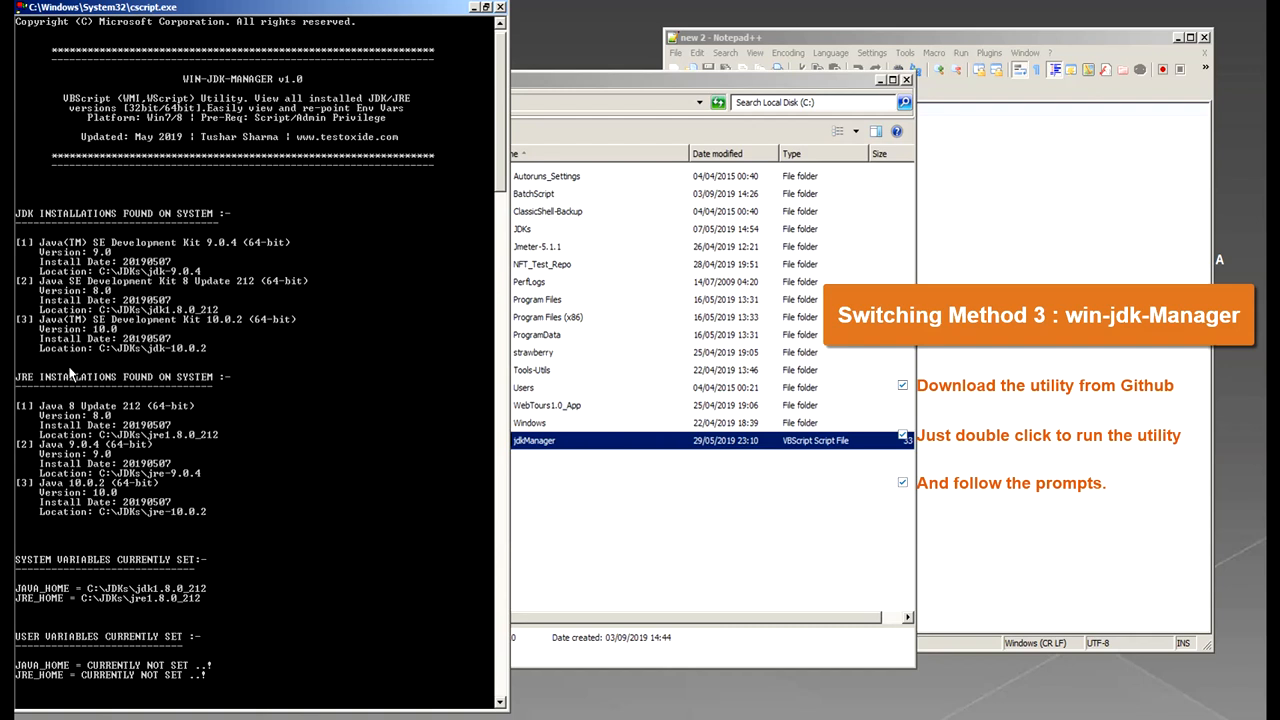
{"action": "mouse_move", "coordinate": [157, 571]}
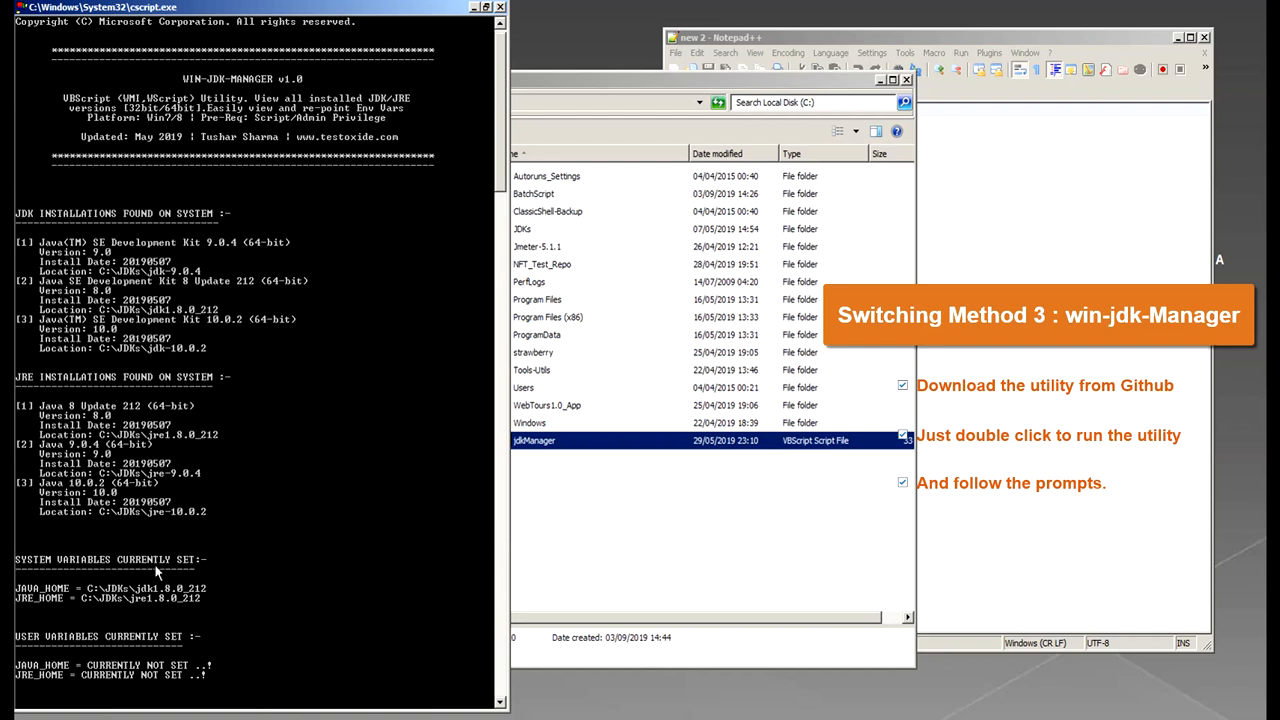
{"action": "mouse_move", "coordinate": [180, 557]}
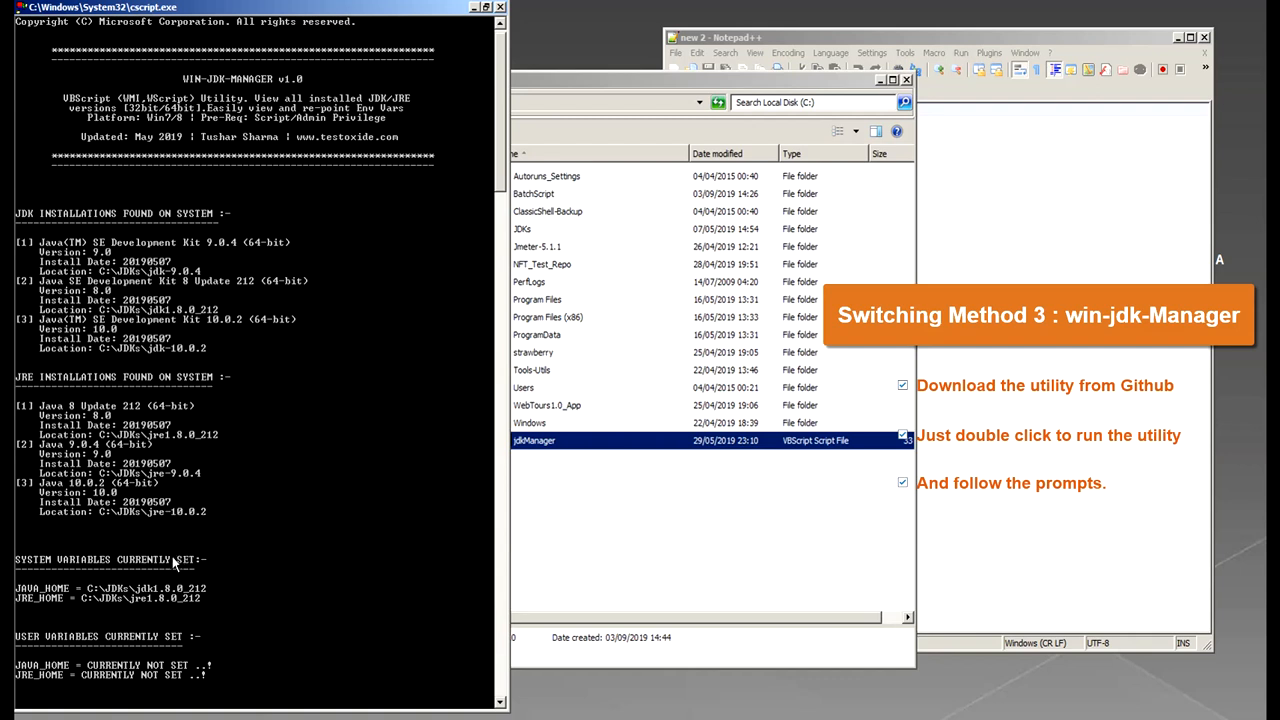
{"action": "mouse_move", "coordinate": [477, 435]}
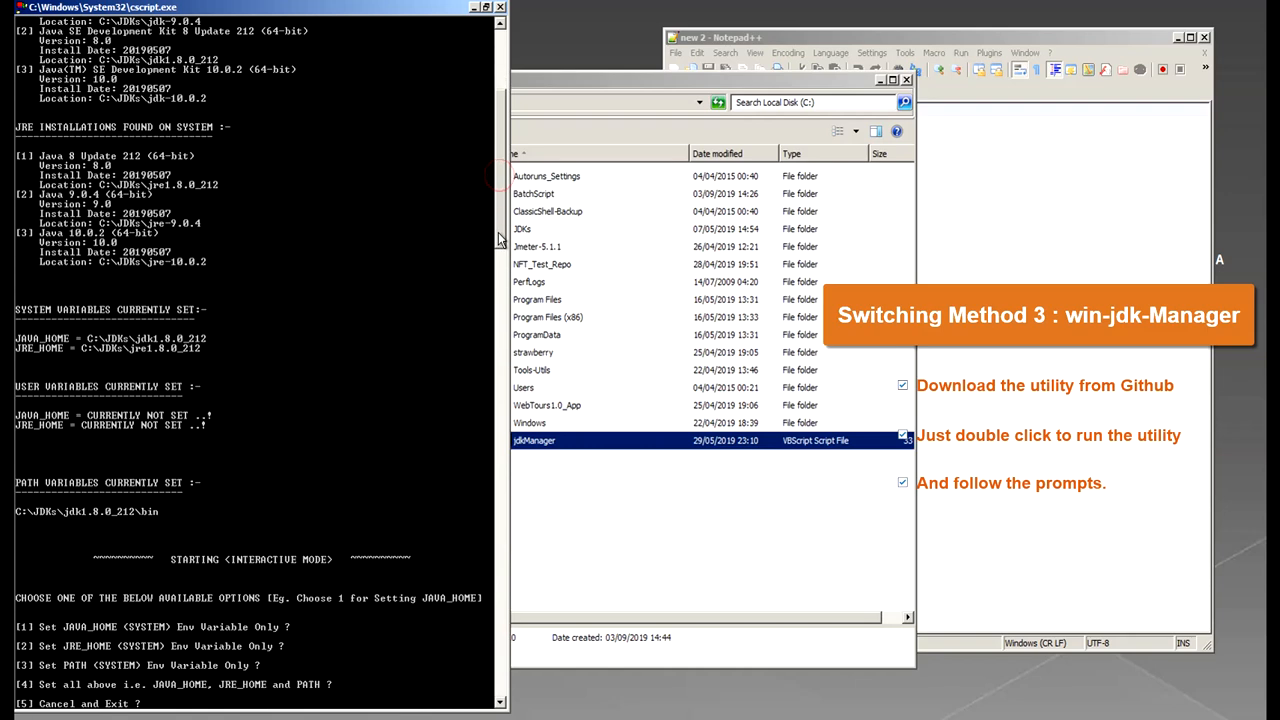
{"action": "mouse_move", "coordinate": [376, 350]}
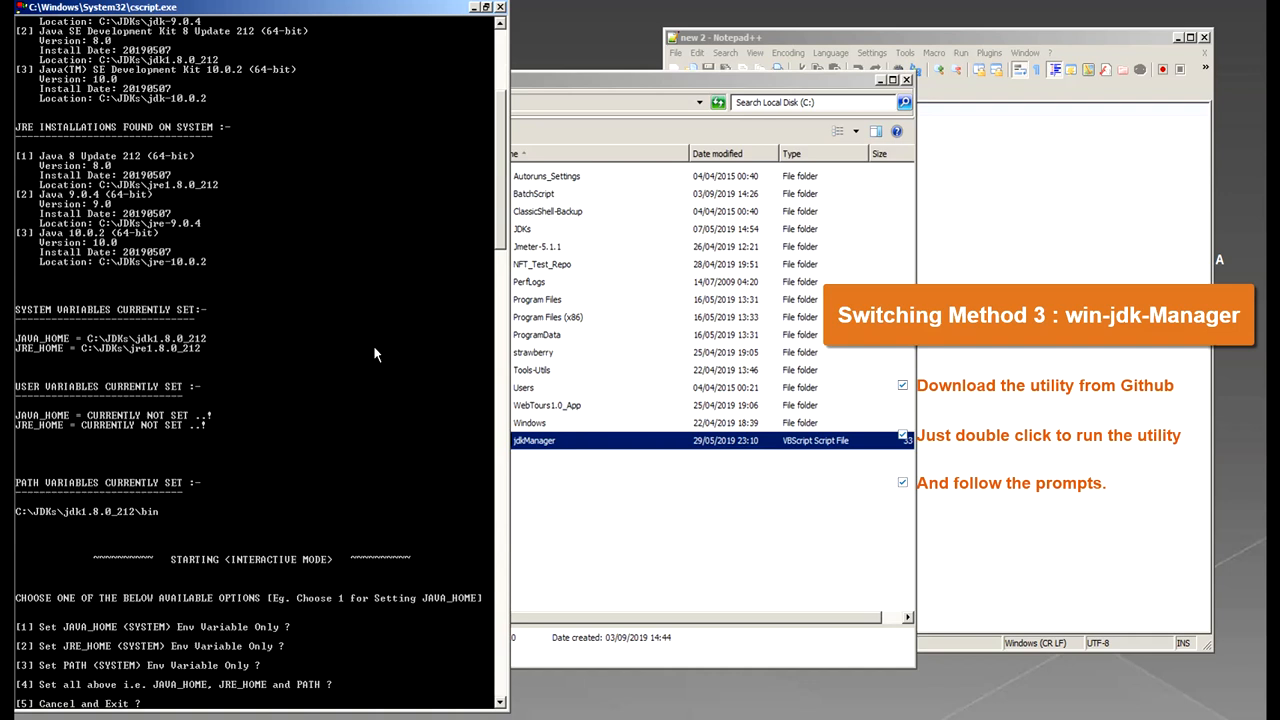
{"action": "mouse_move", "coordinate": [497, 225]}
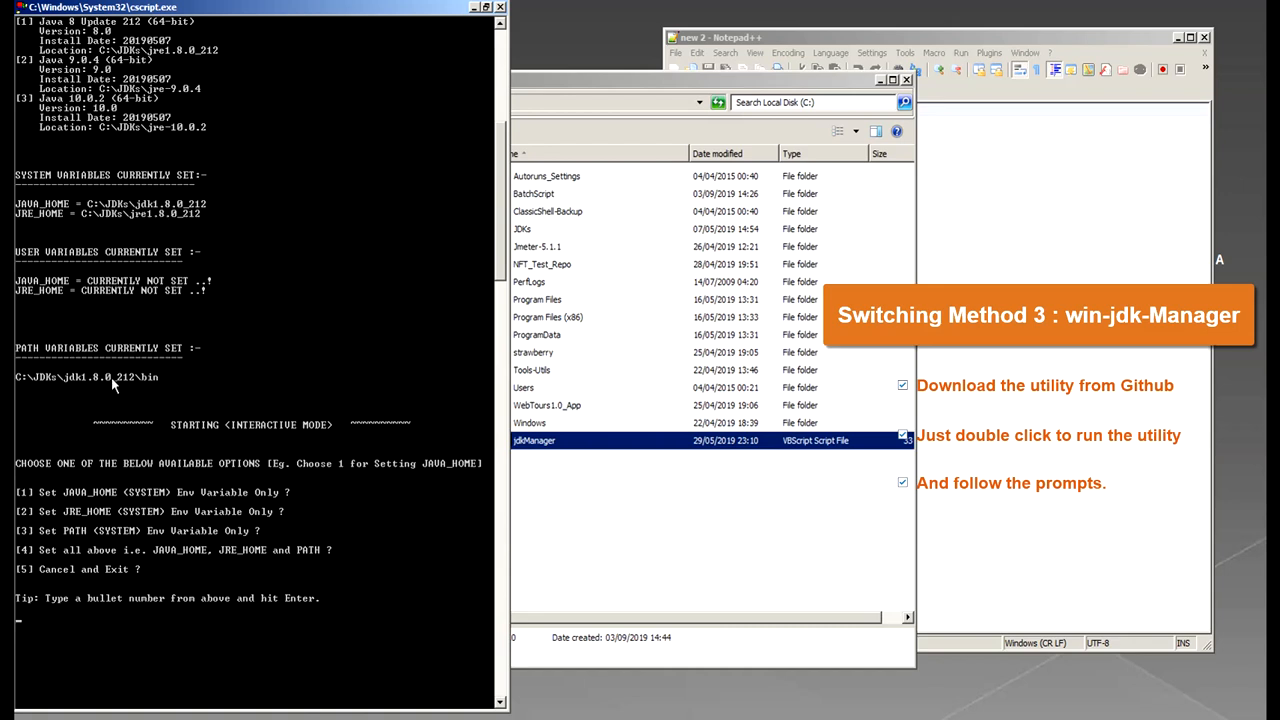
{"action": "mouse_move", "coordinate": [167, 435]}
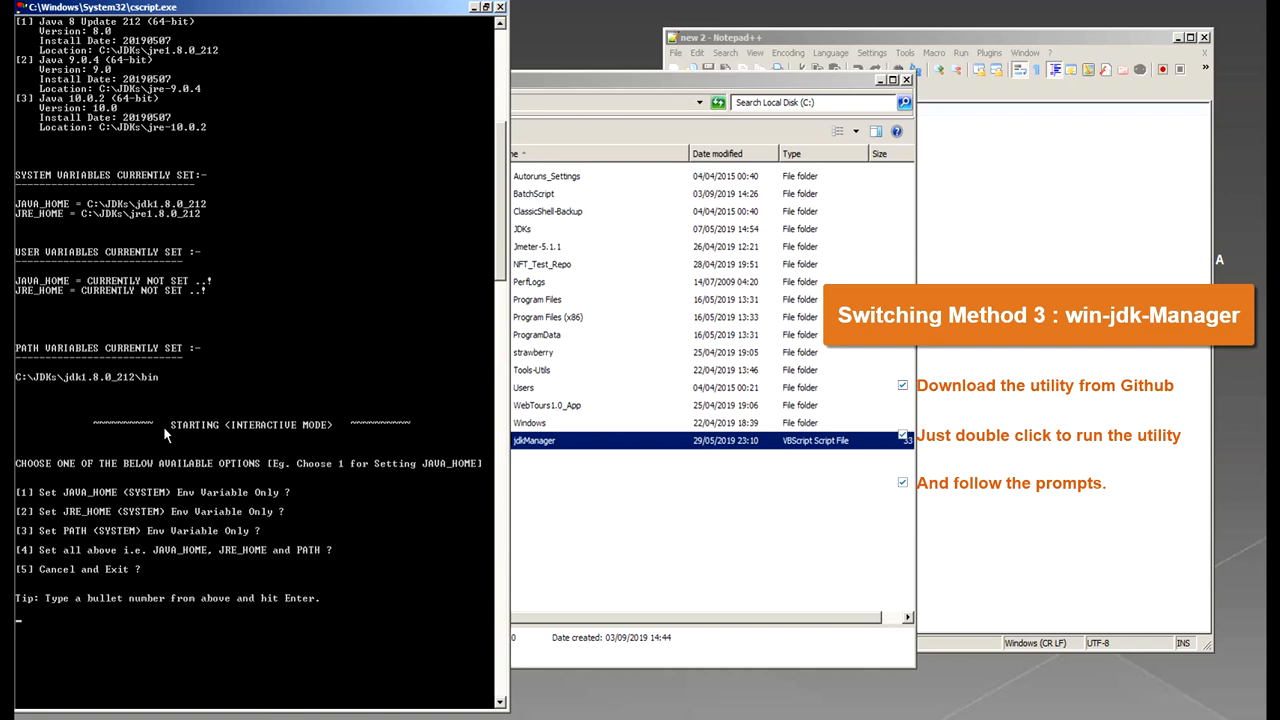
{"action": "mouse_move", "coordinate": [200, 353]}
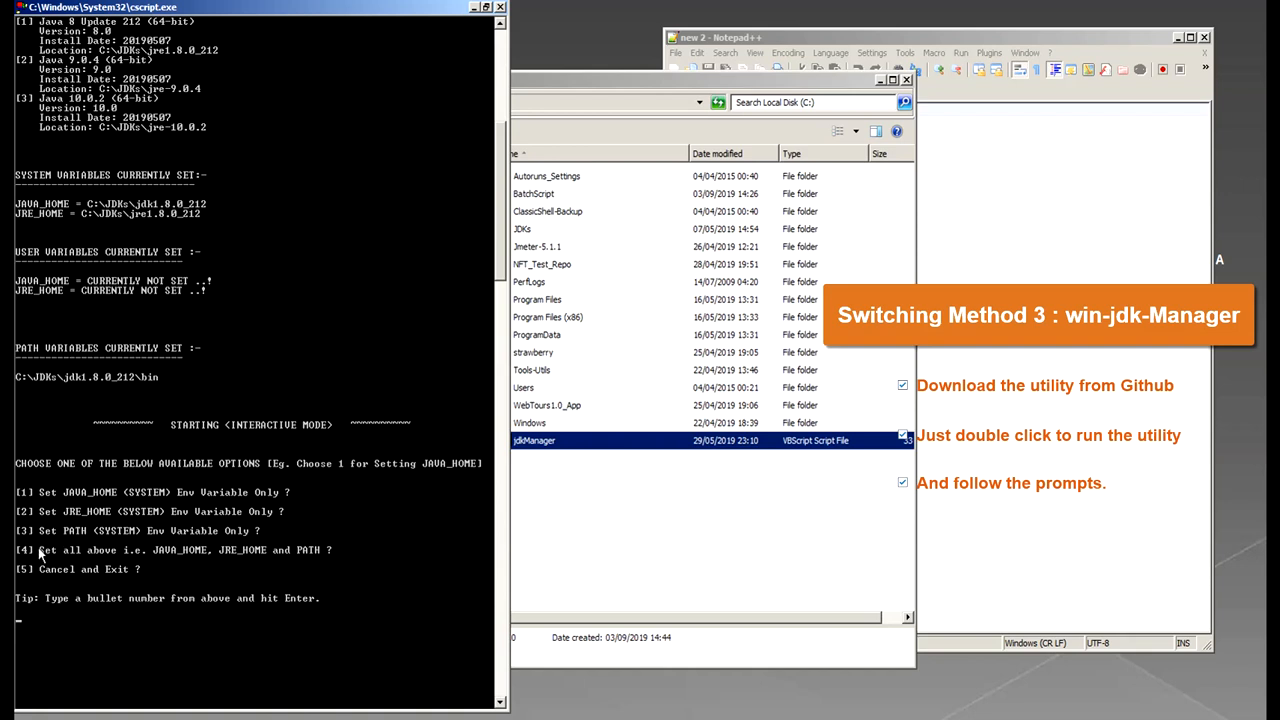
{"action": "mouse_move", "coordinate": [248, 552]}
{"action": "type", "text": "2"}
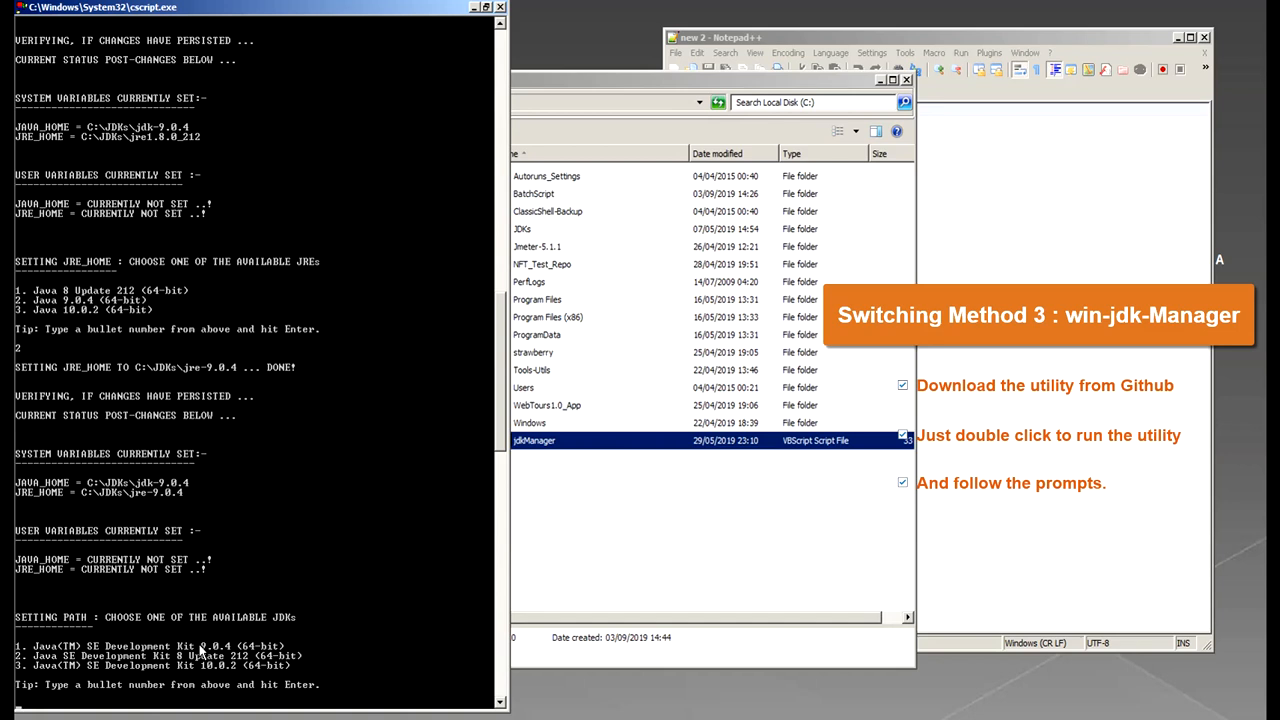
- Enter 1 to select the 9.0.4 JDK for PATH
{"action": "type", "text": "1"}
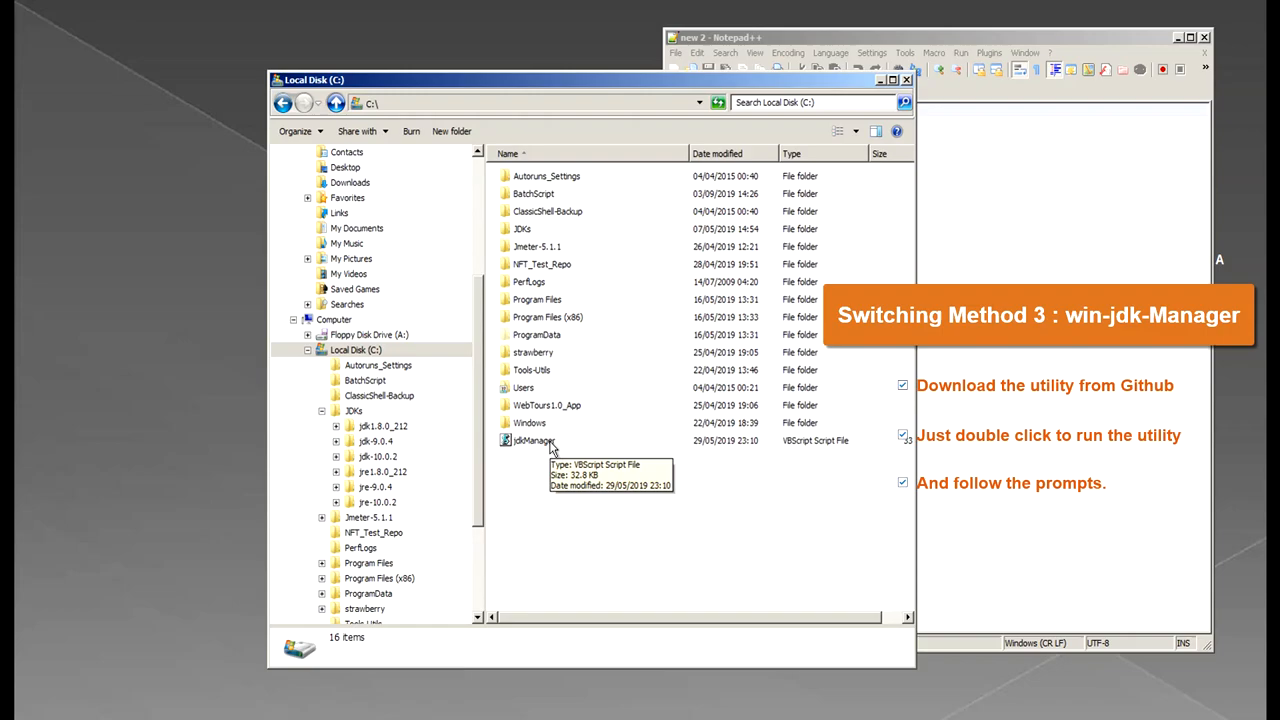
- Rerun jdkManager and approve User Account Control to check the 9.0.4 settings
{"action": "double_click", "coordinate": [531, 440]}
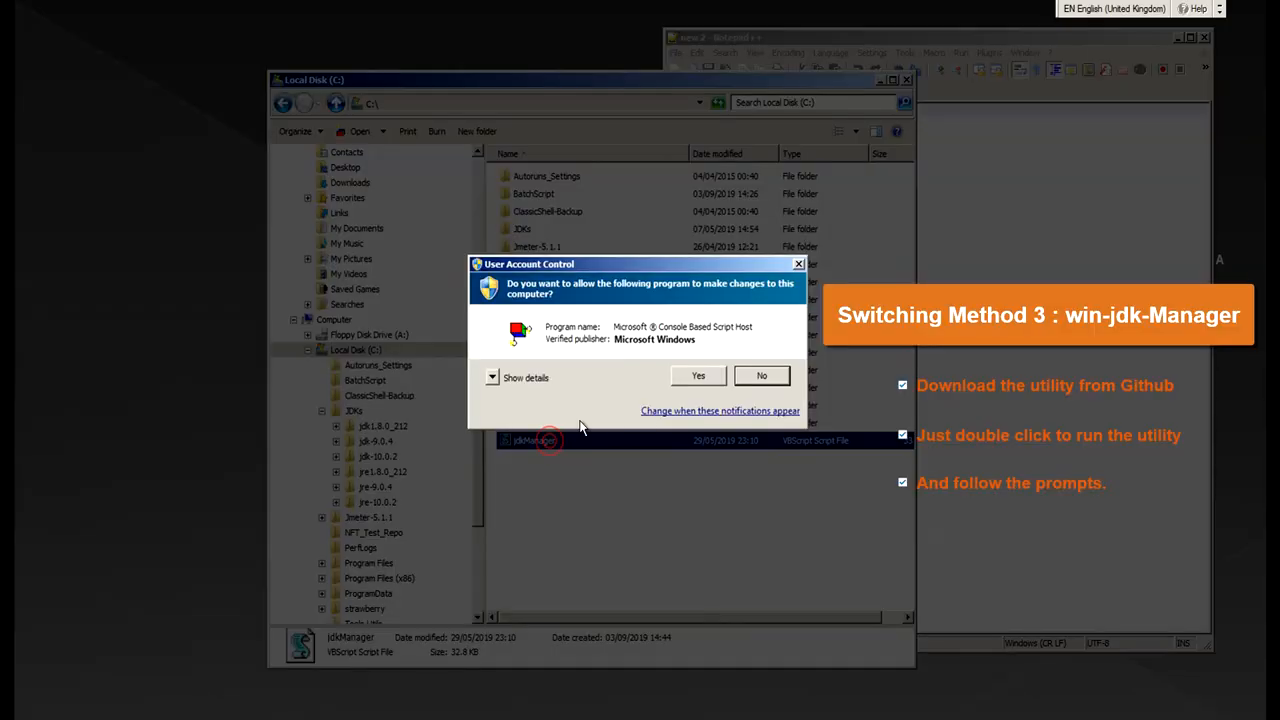
{"action": "left_click", "coordinate": [697, 375]}
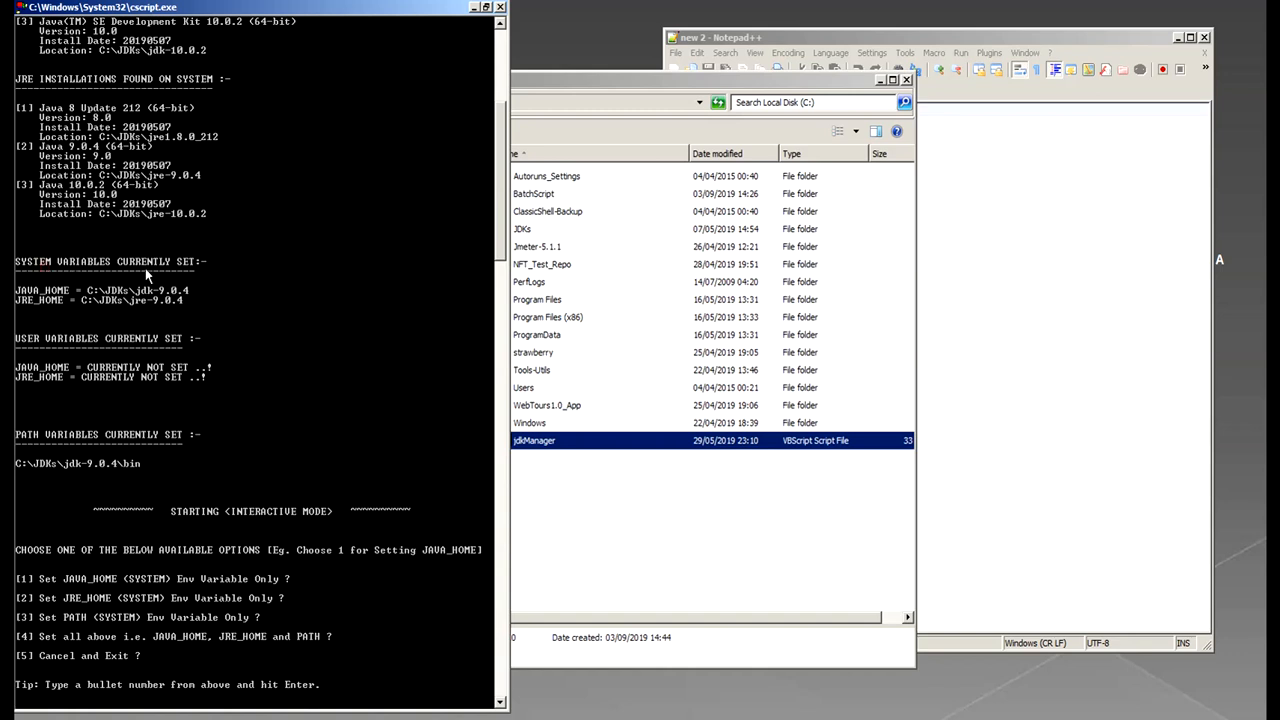
{"action": "mouse_move", "coordinate": [172, 305]}
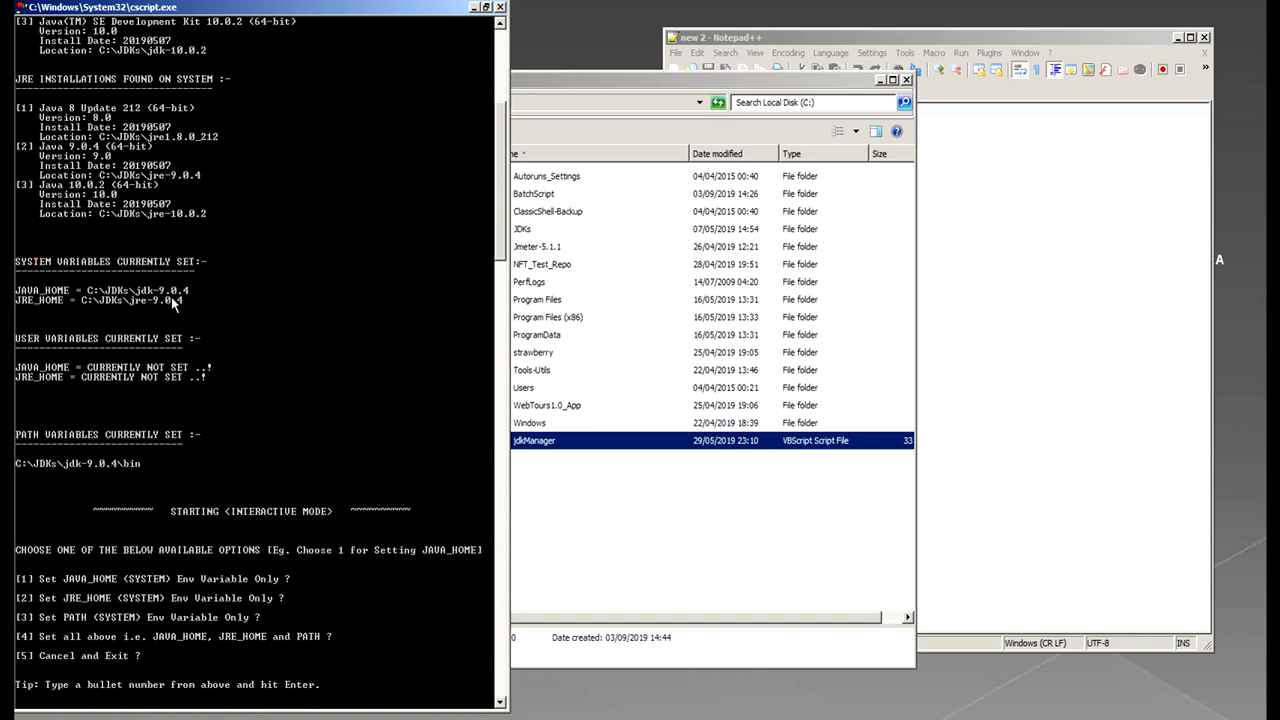
{"action": "mouse_move", "coordinate": [180, 323]}
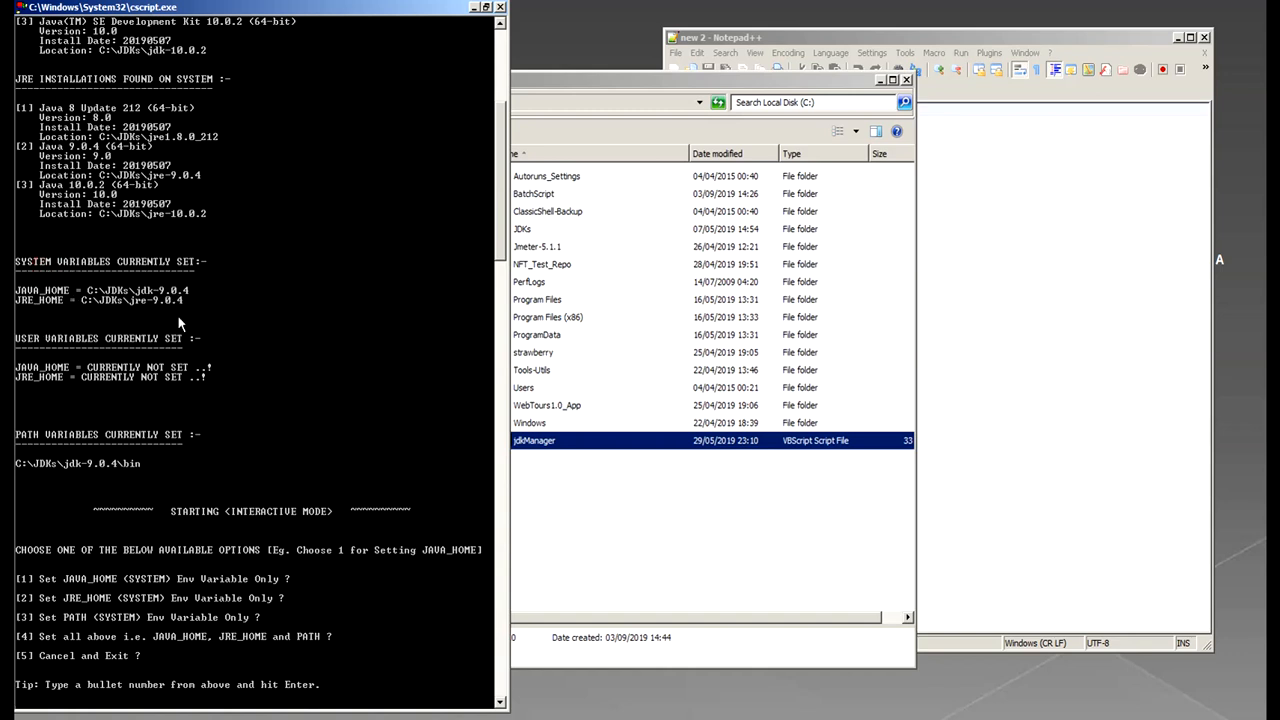
{"action": "mouse_move", "coordinate": [120, 478]}
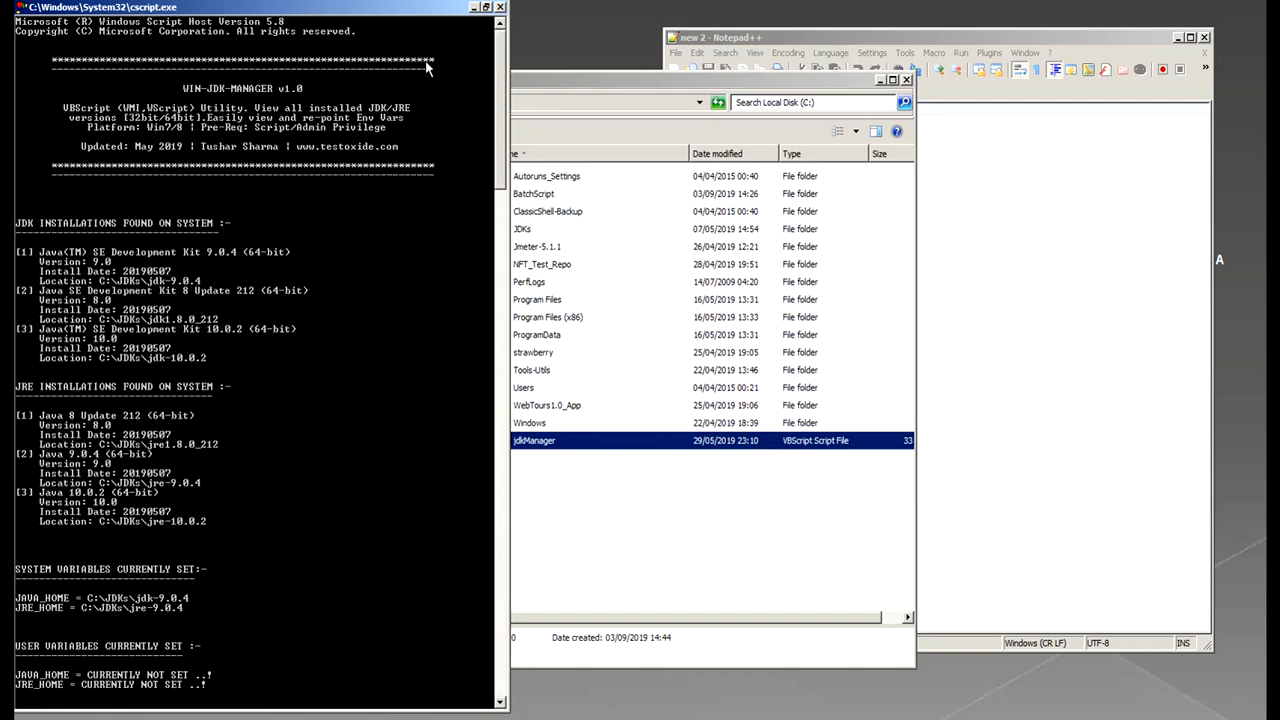
{"action": "mouse_move", "coordinate": [474, 253]}
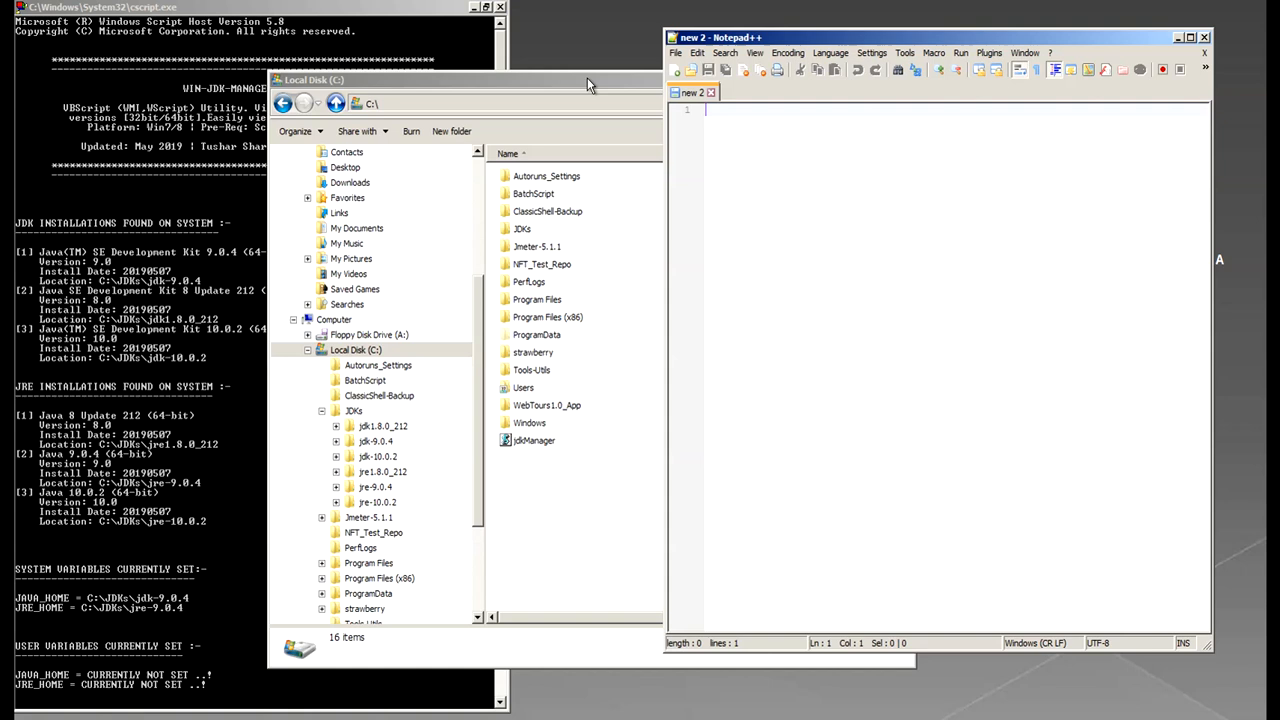
{"action": "mouse_move", "coordinate": [510, 33]}
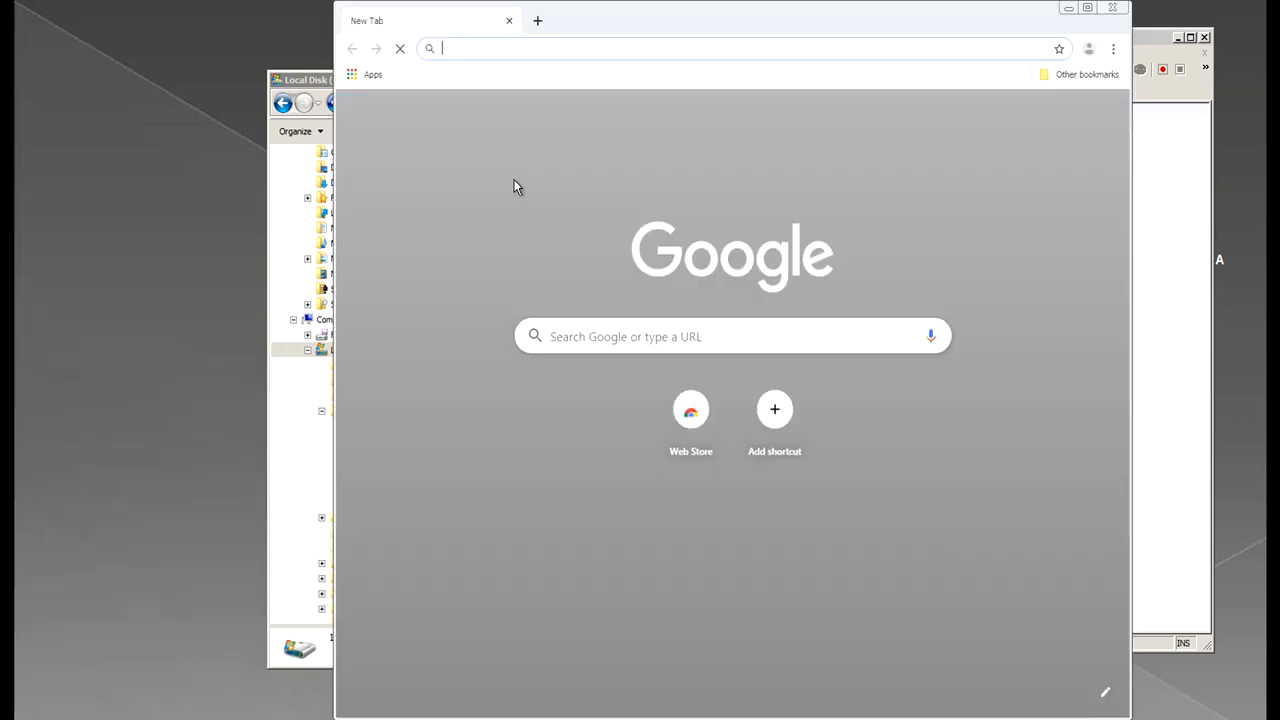
- Open the testoxide/win-jdk-Manager repository on GitHub and scroll to its file list
{"action": "left_click", "coordinate": [1113, 48]}
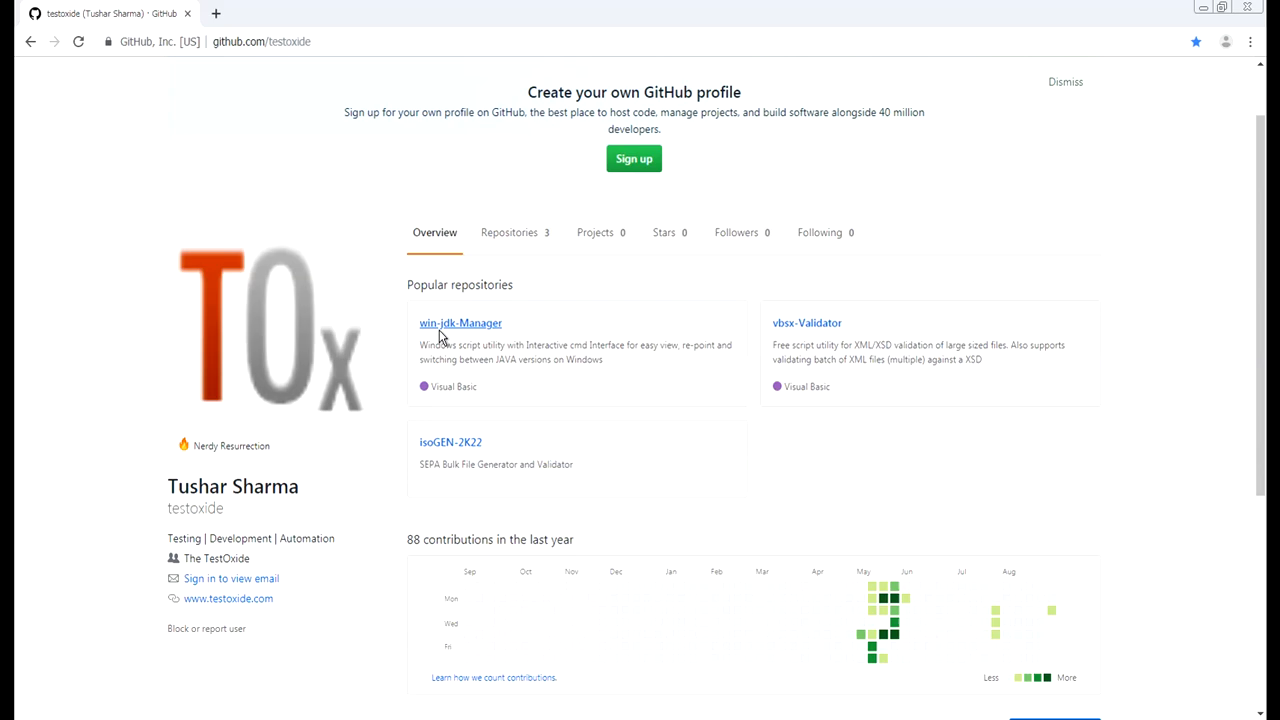
{"action": "left_click", "coordinate": [460, 323]}
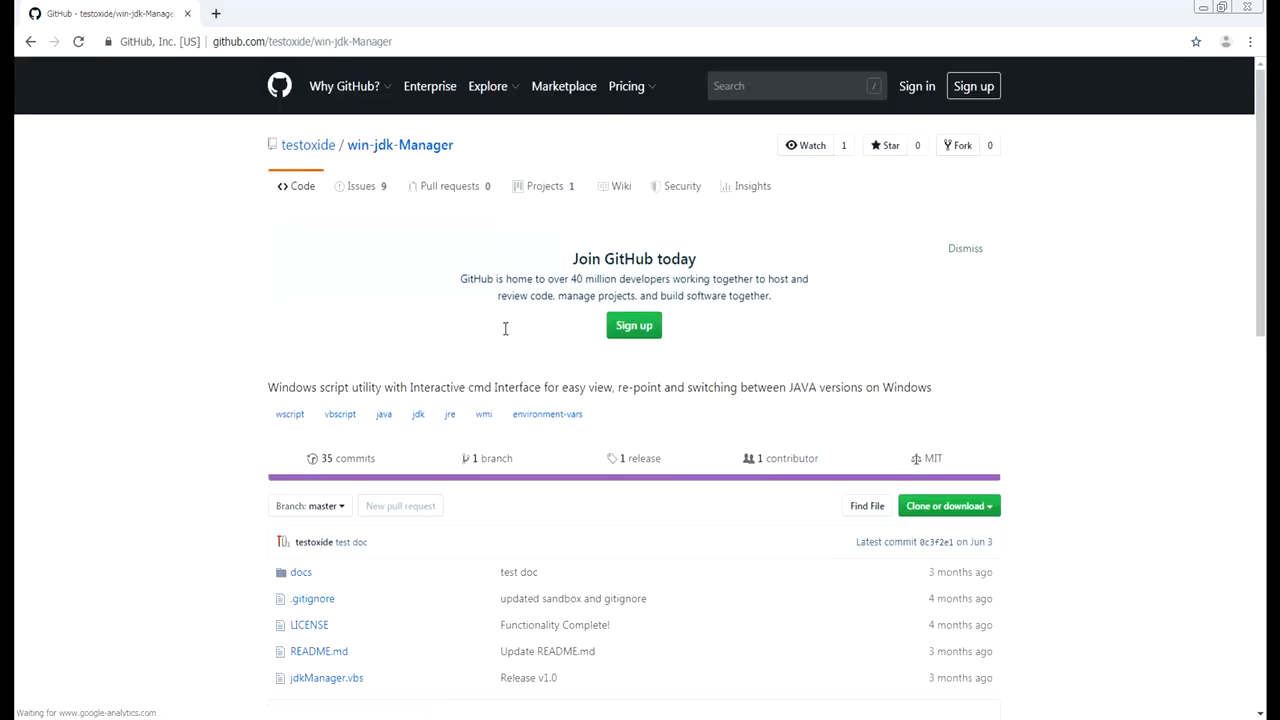
{"action": "scroll", "scroll_direction": "down", "scroll_amount": 3}
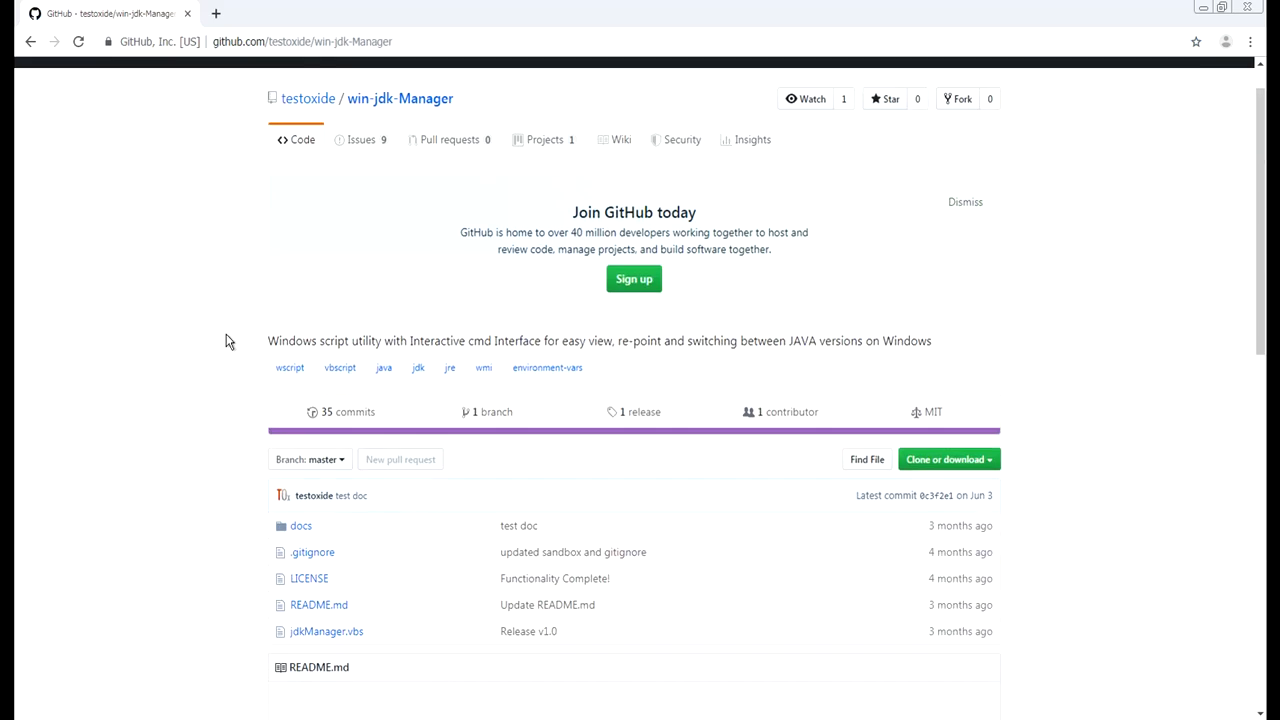